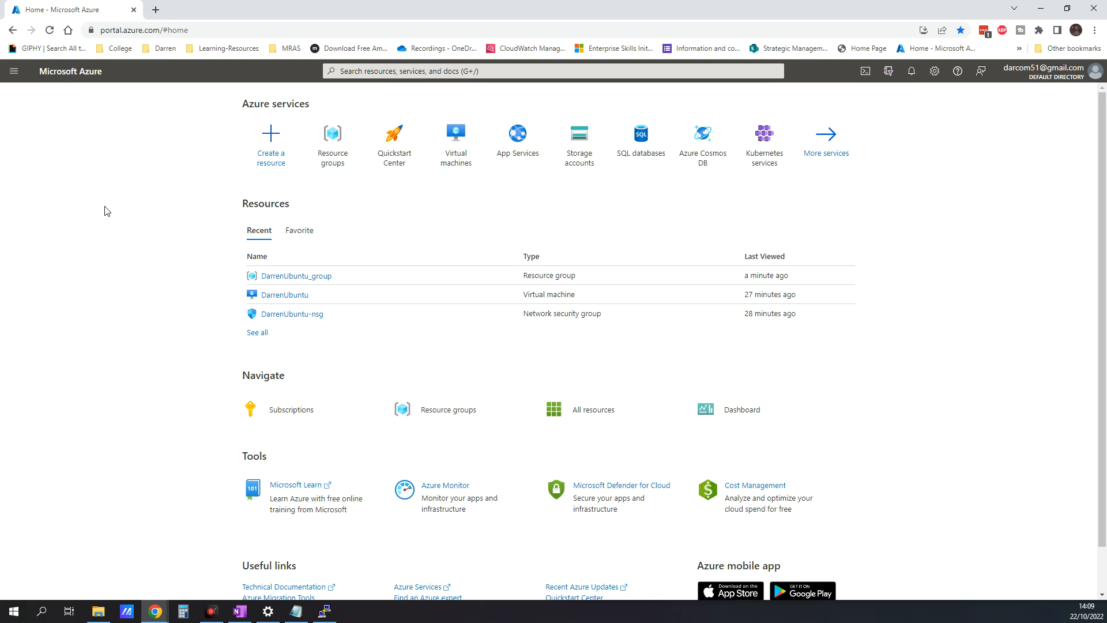
pyautogui.moveTo(134, 170)
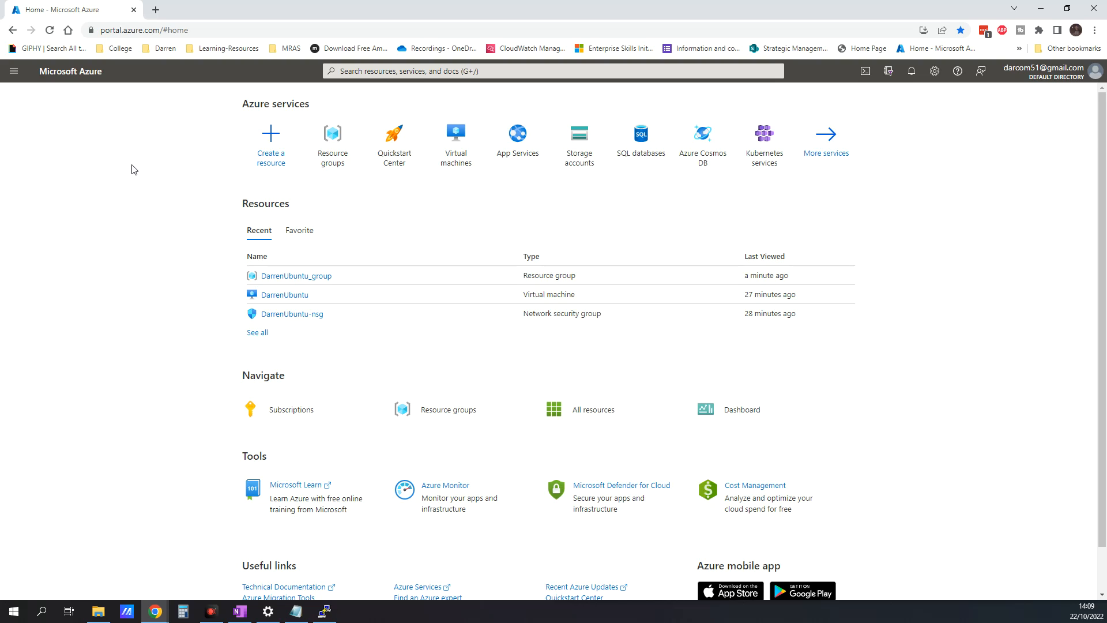
pyautogui.moveTo(150, 208)
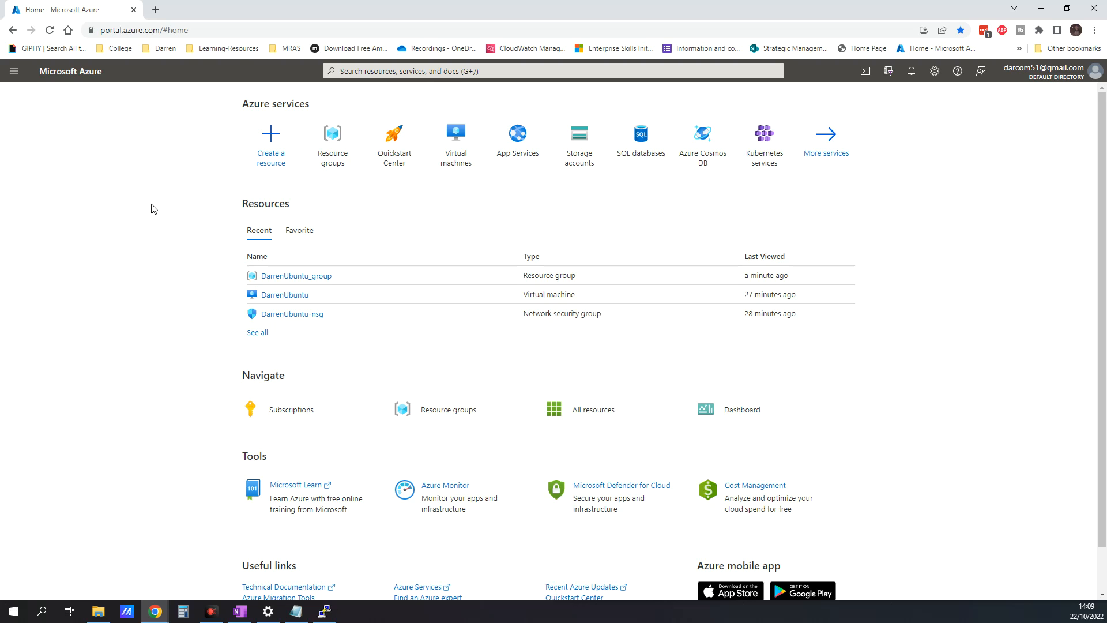
# Search the Marketplace for 'ubuntu' and create a VM from Ubuntu Pro 20.04 LTS
pyautogui.click(270, 138)
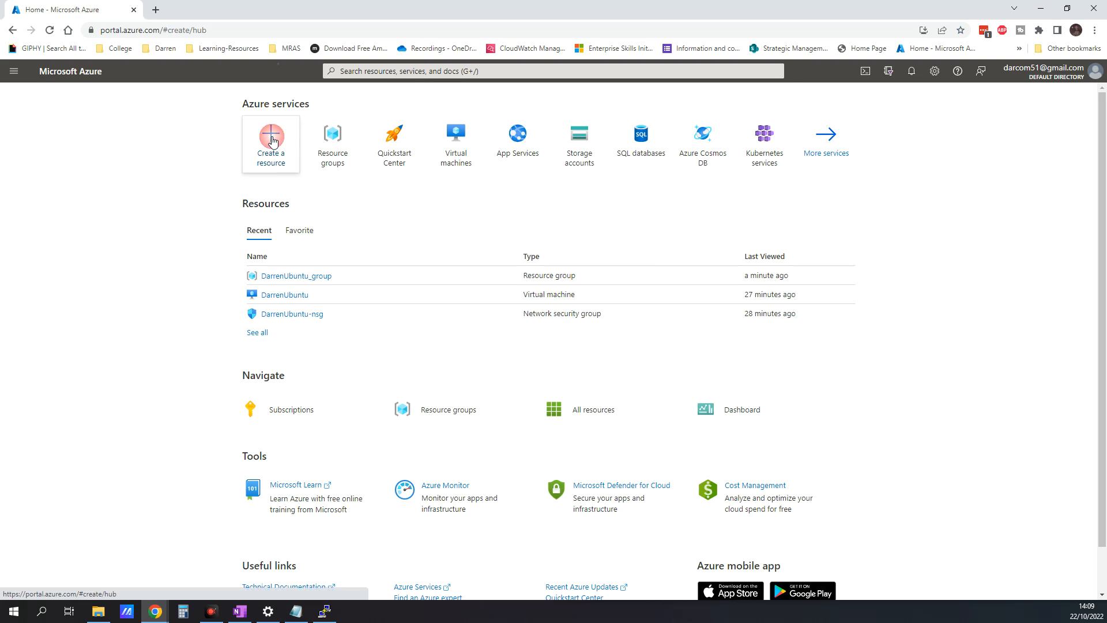
pyautogui.click(271, 145)
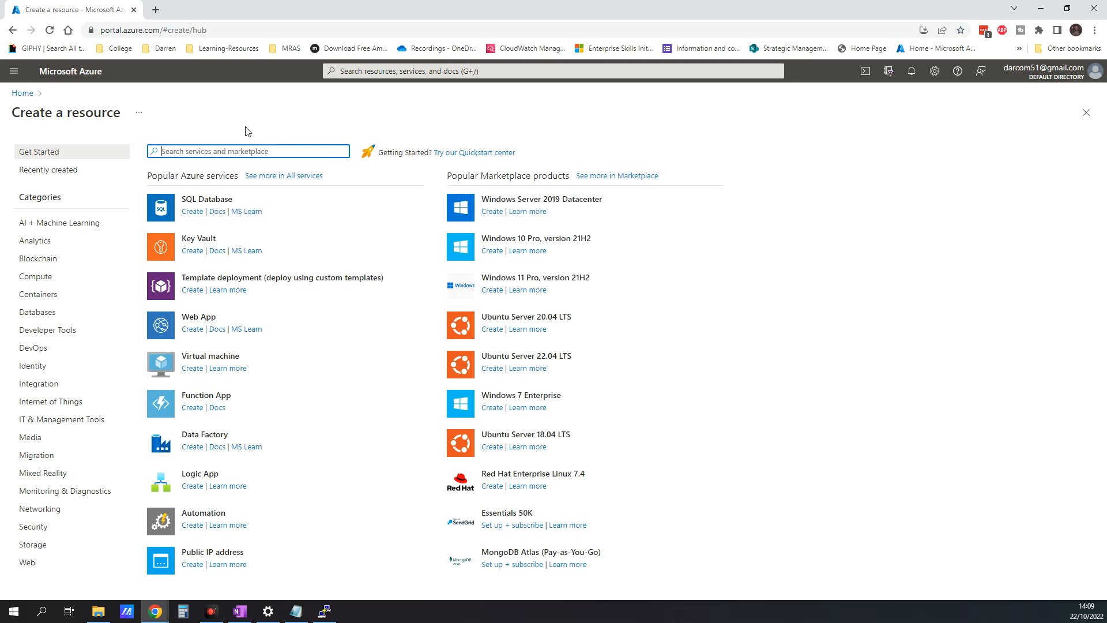
pyautogui.click(270, 151)
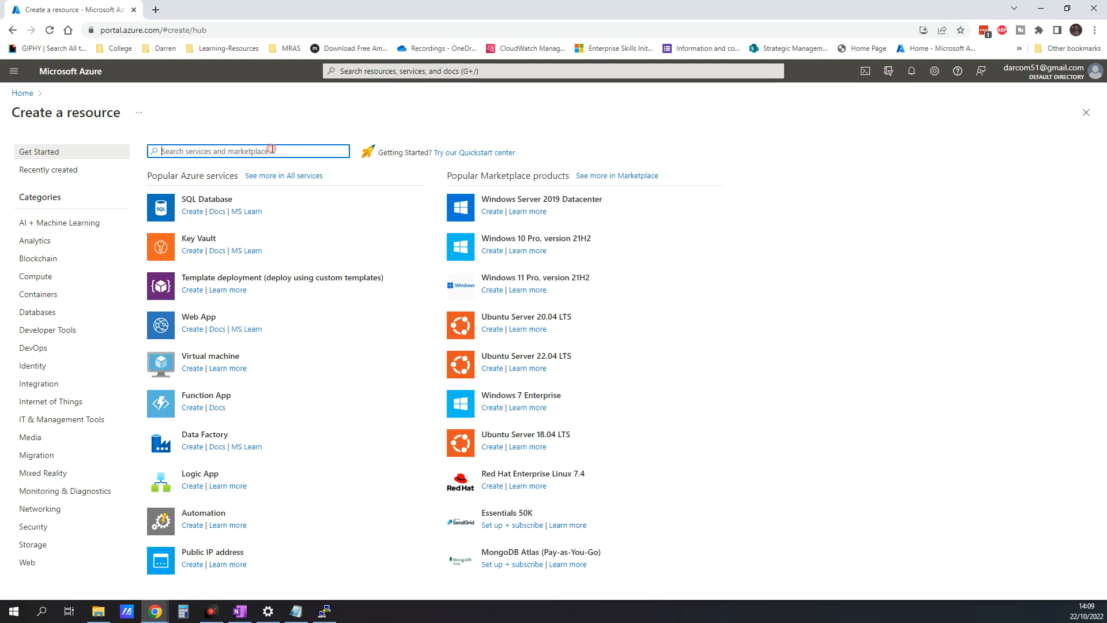
pyautogui.write('ubuntu')
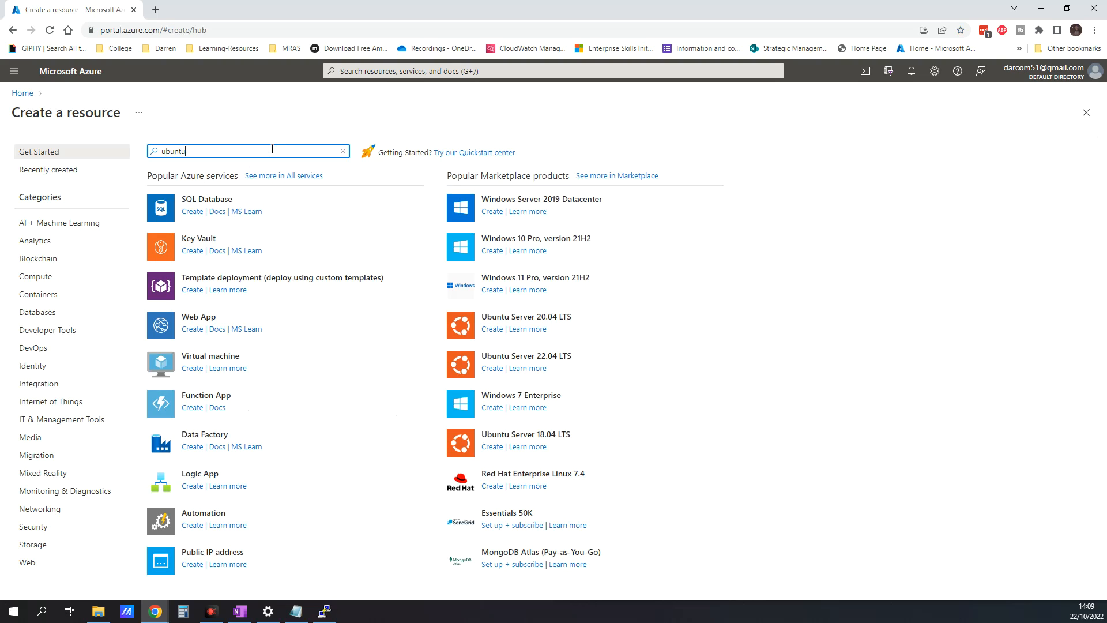
pyautogui.press('Return')
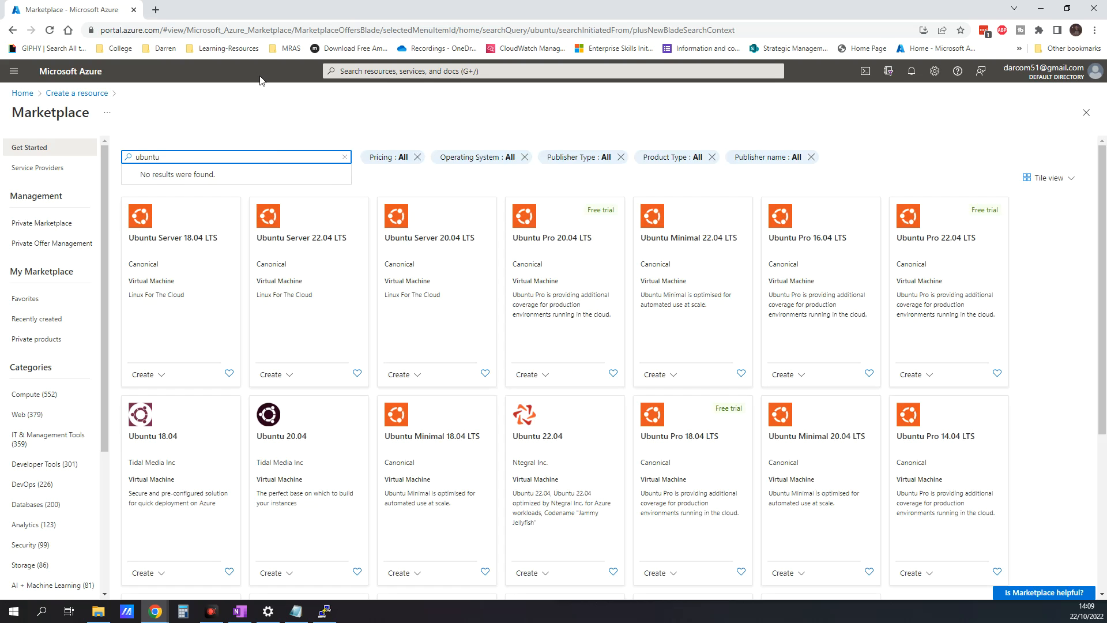
pyautogui.moveTo(221, 180)
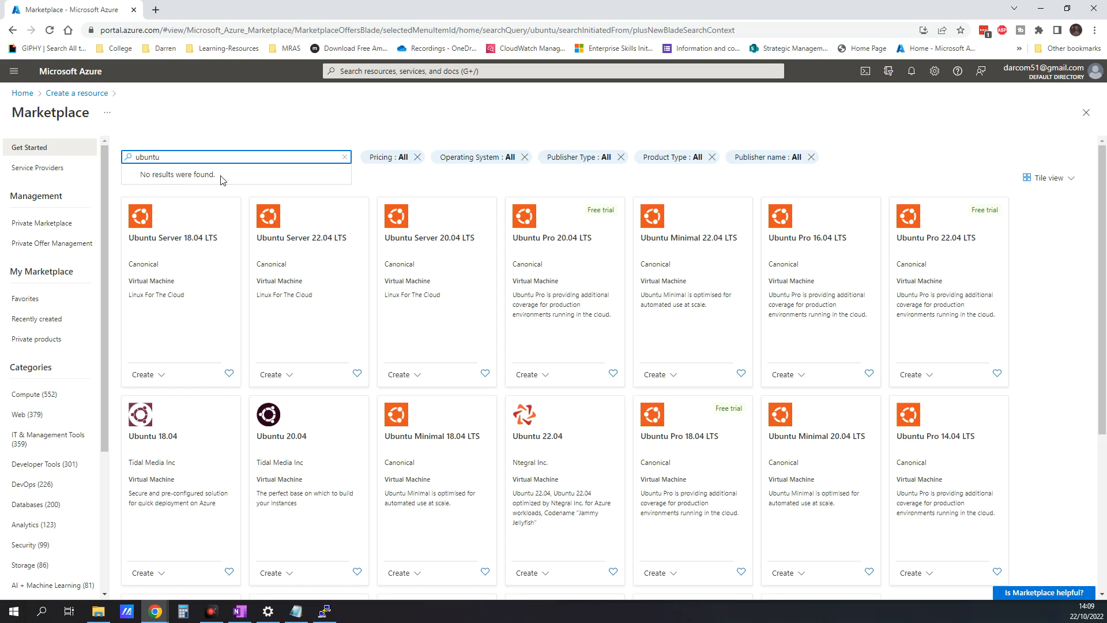
pyautogui.moveTo(550, 300)
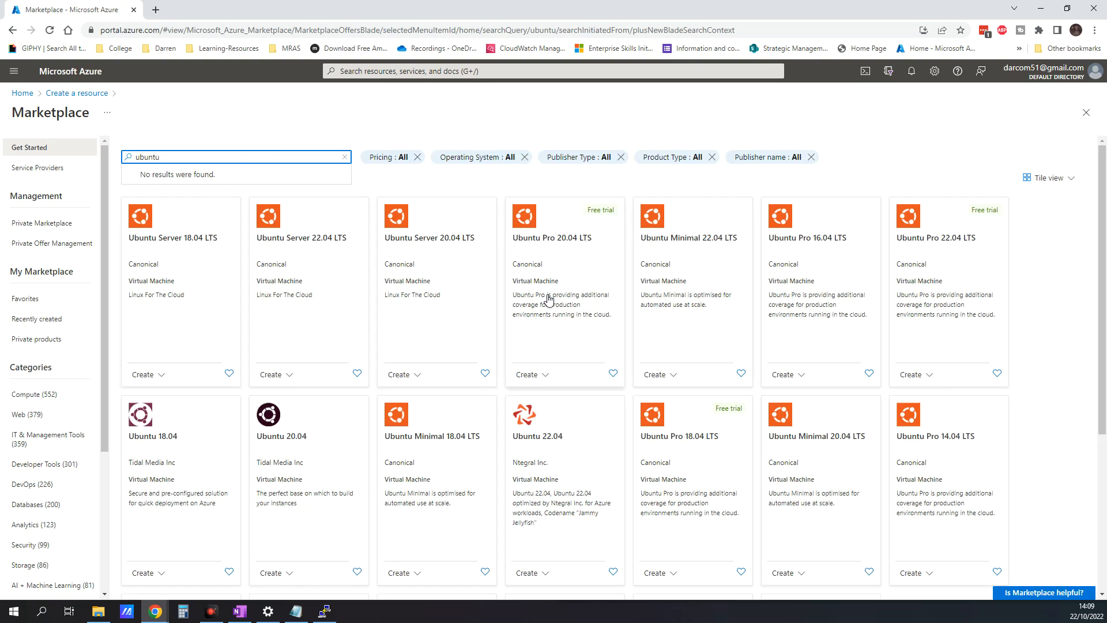
pyautogui.moveTo(584, 254)
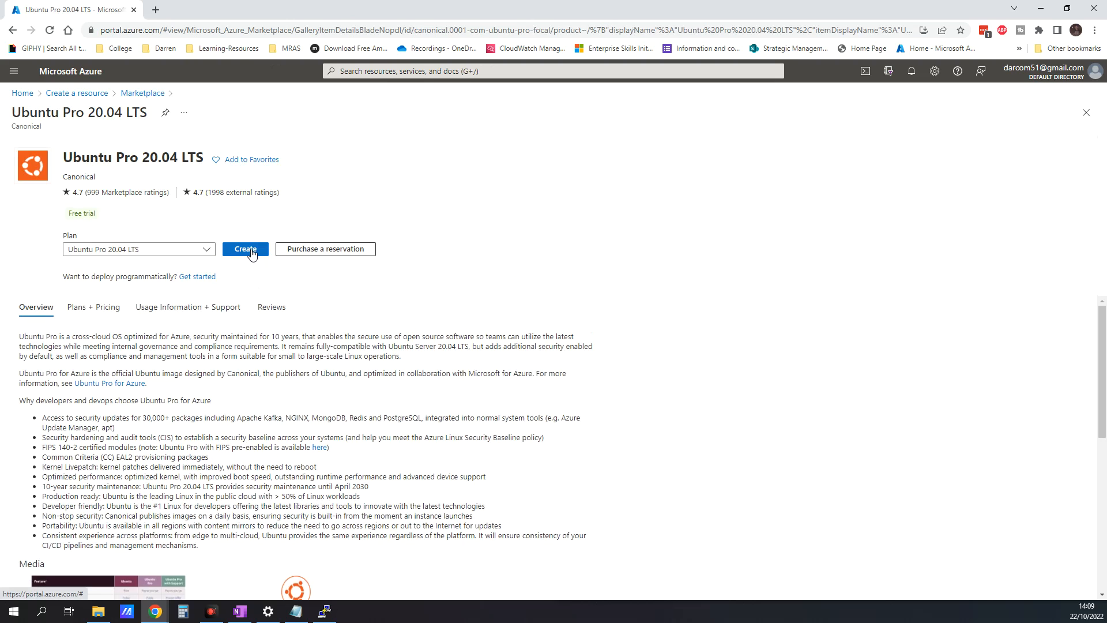
pyautogui.click(245, 248)
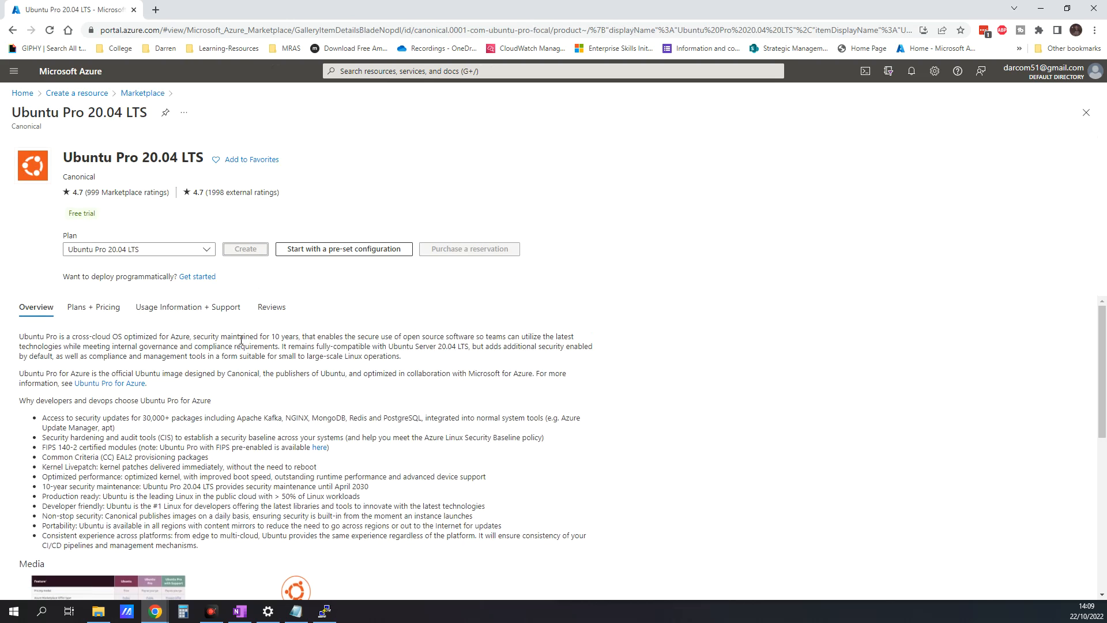
pyautogui.click(245, 249)
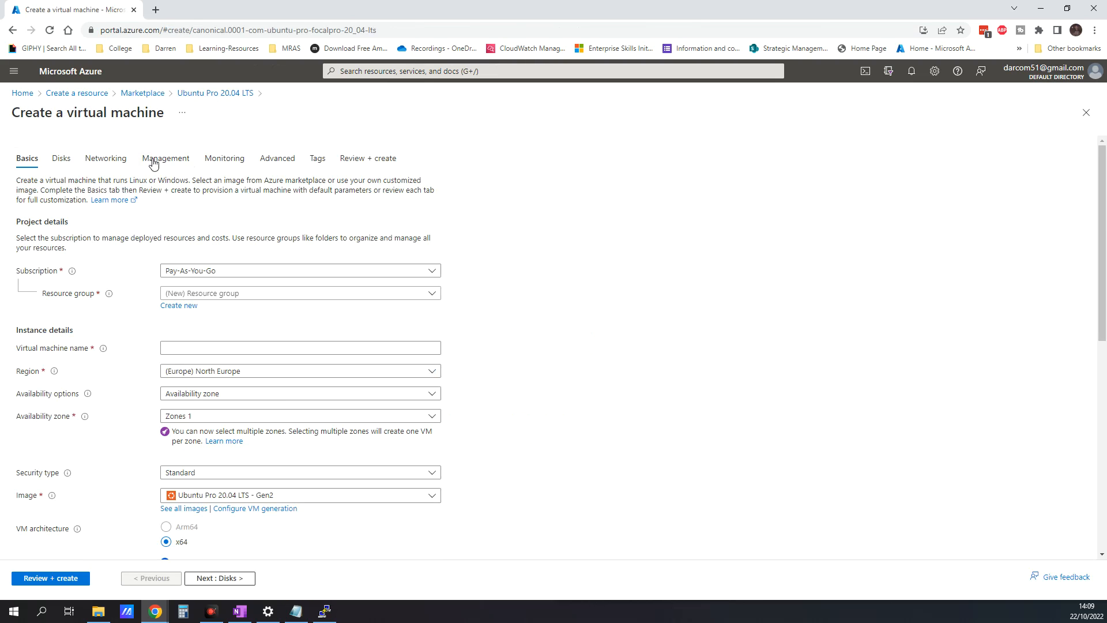
# Enter 'DONUbuntu' as the virtual machine name
pyautogui.click(300, 347)
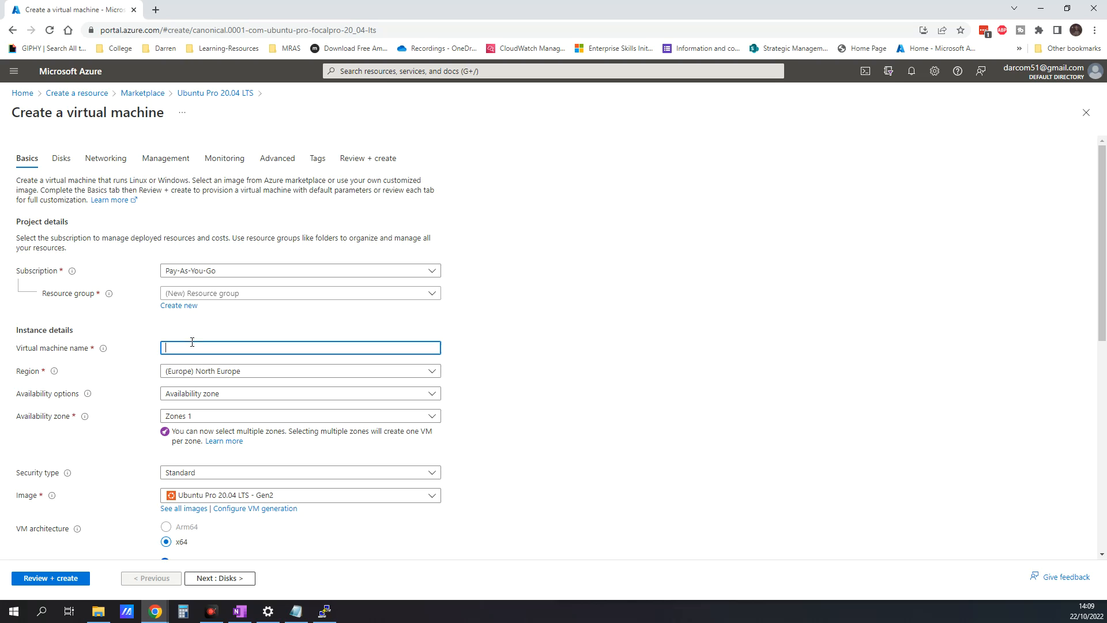
pyautogui.write('D')
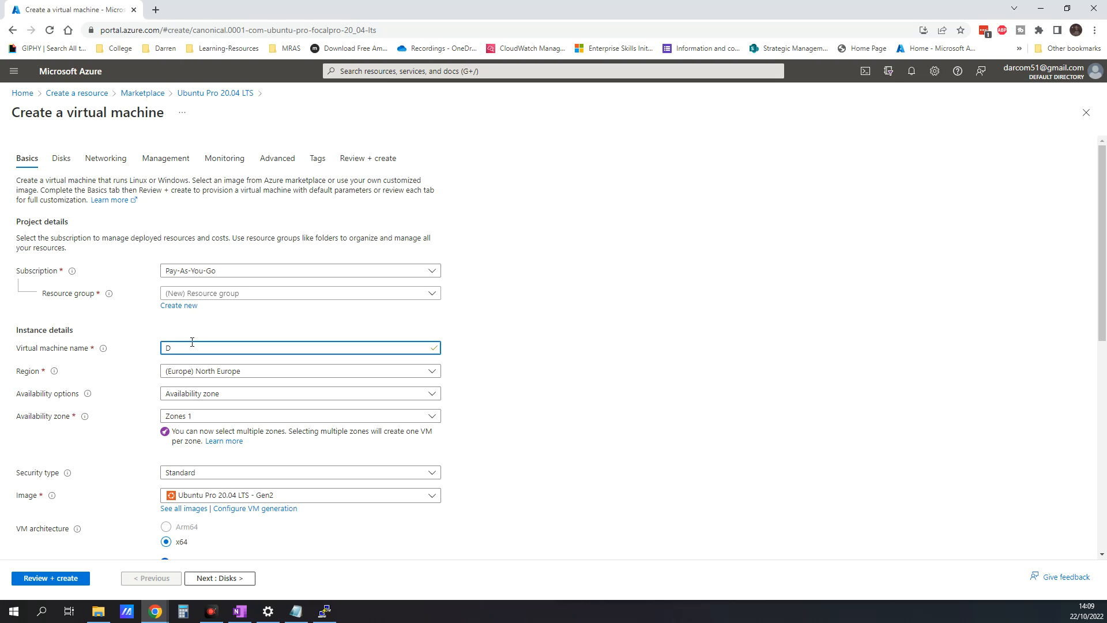
pyautogui.write('DONUB')
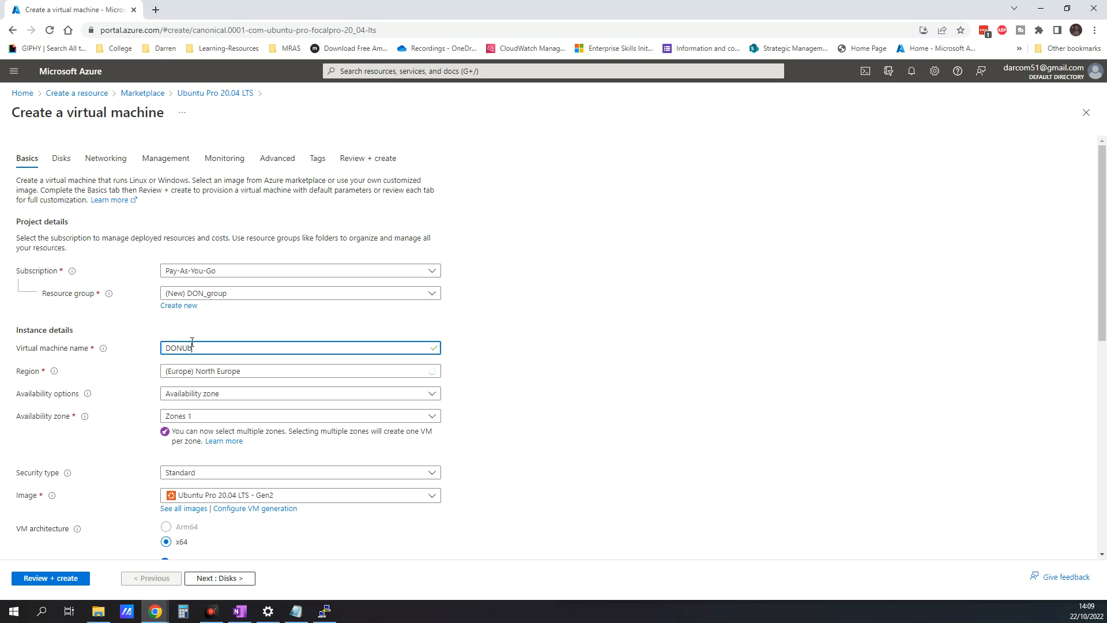
pyautogui.write('untu')
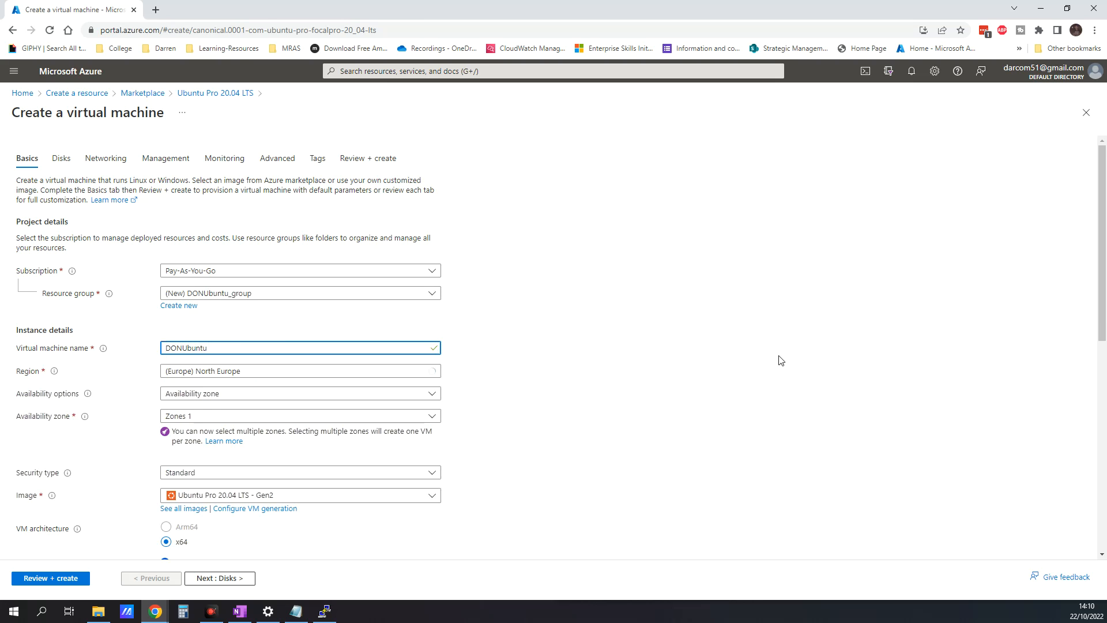
pyautogui.moveTo(236, 371)
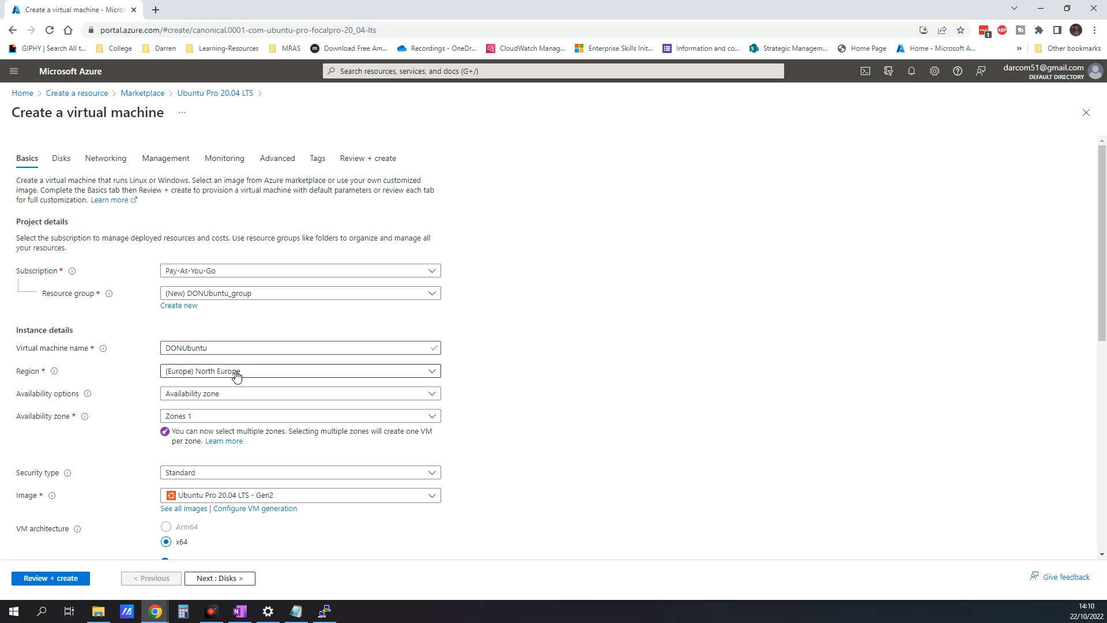
pyautogui.moveTo(201, 421)
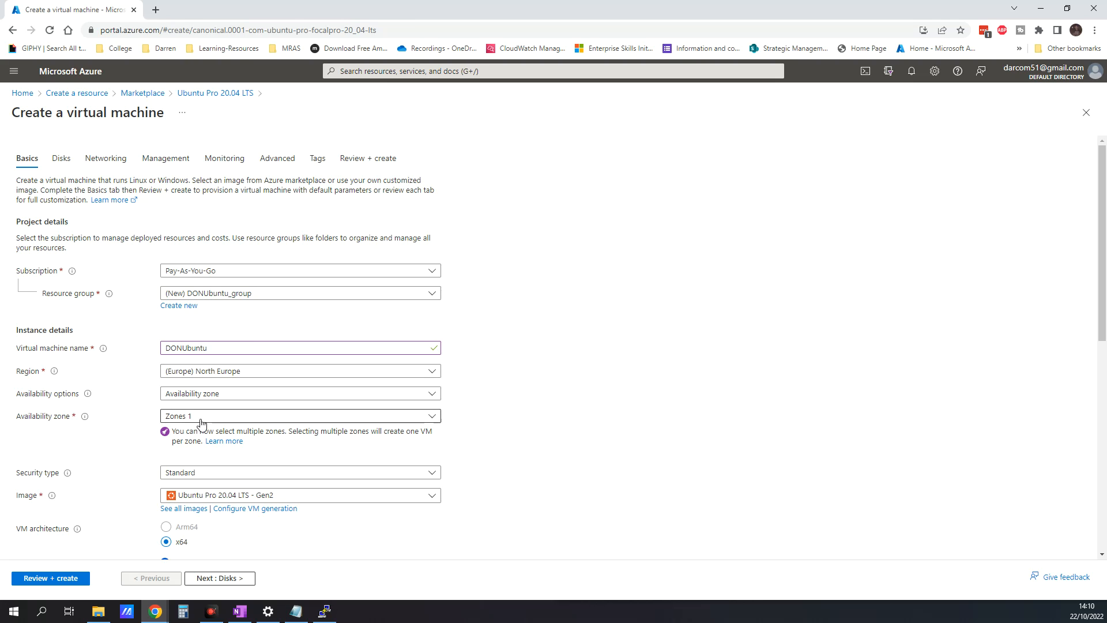
# Use SSH public key login for azureuser, key pair DONUbuntu_key, inbound SSH (22) allowed
pyautogui.scroll(-3)
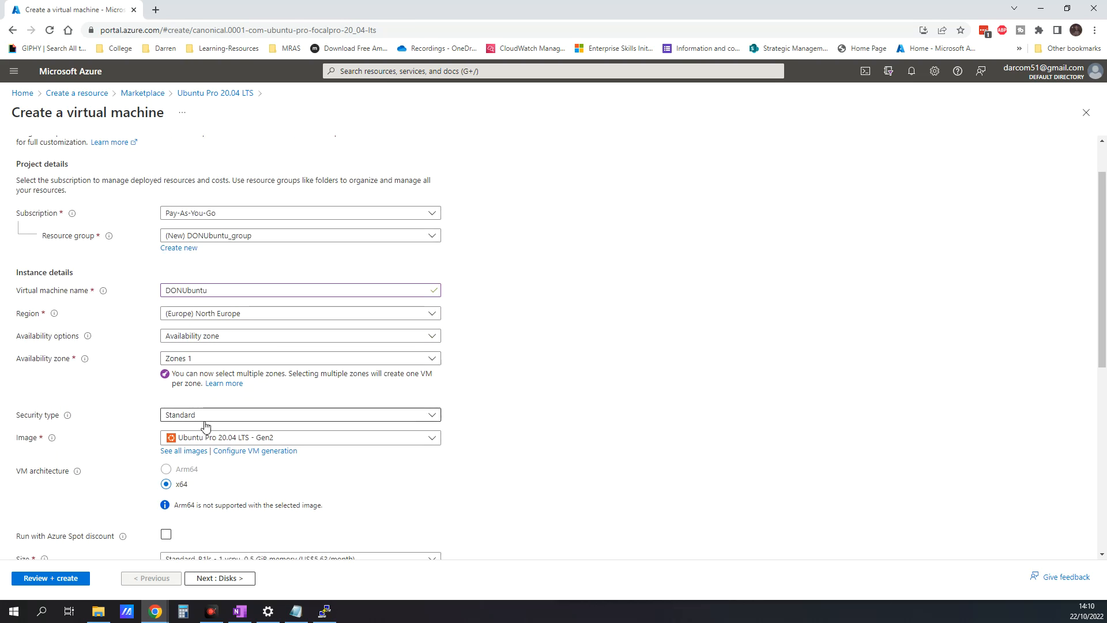
pyautogui.scroll(-3)
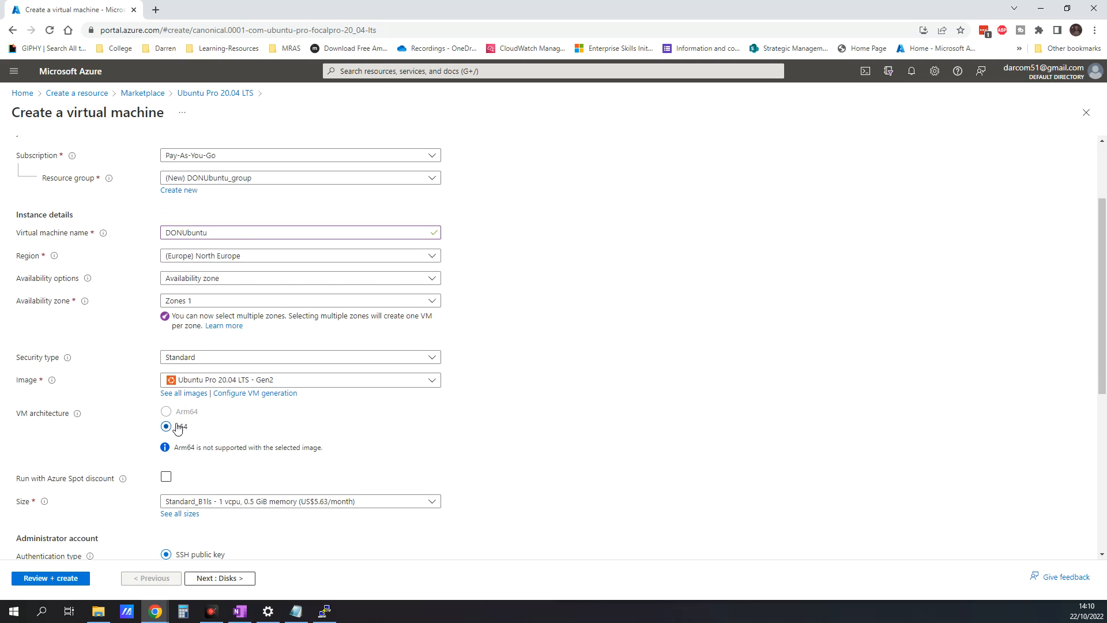
pyautogui.scroll(-3)
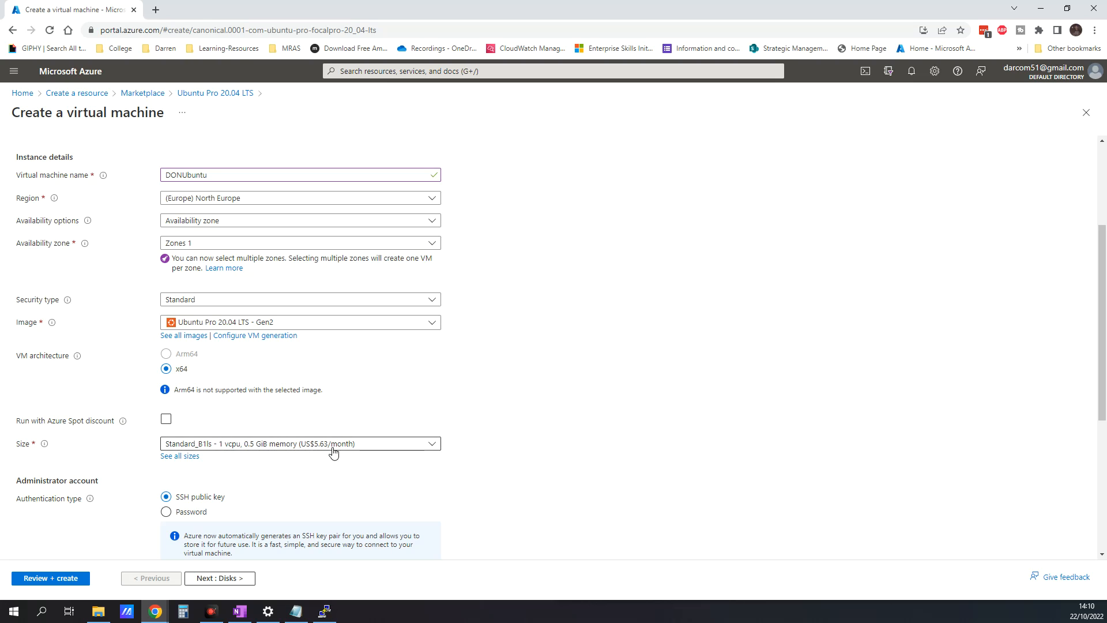
pyautogui.moveTo(304, 453)
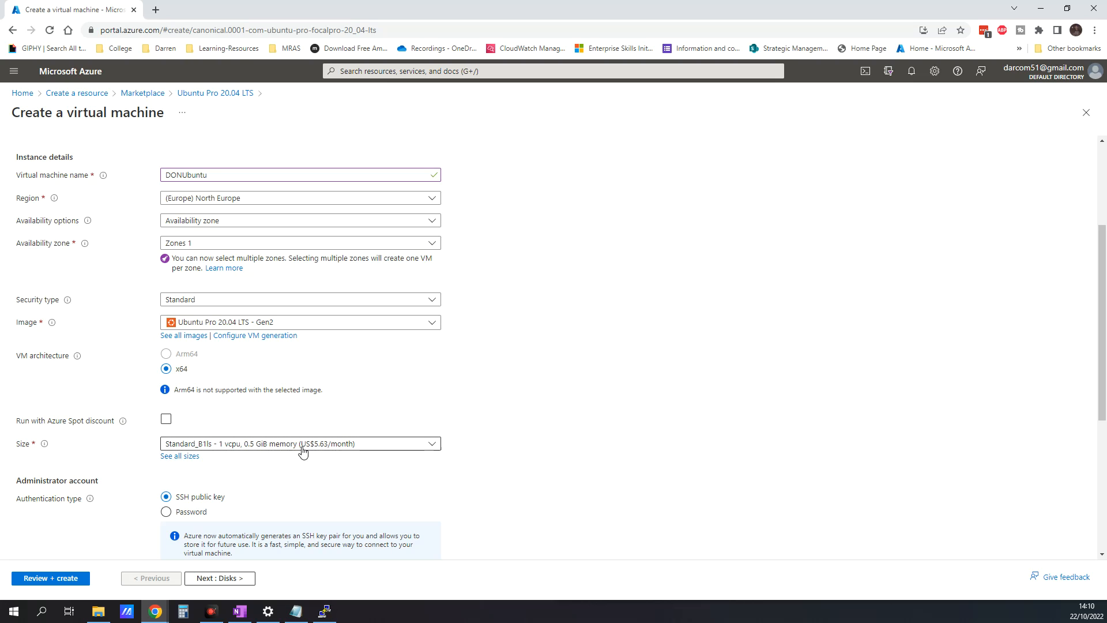
pyautogui.moveTo(300, 444)
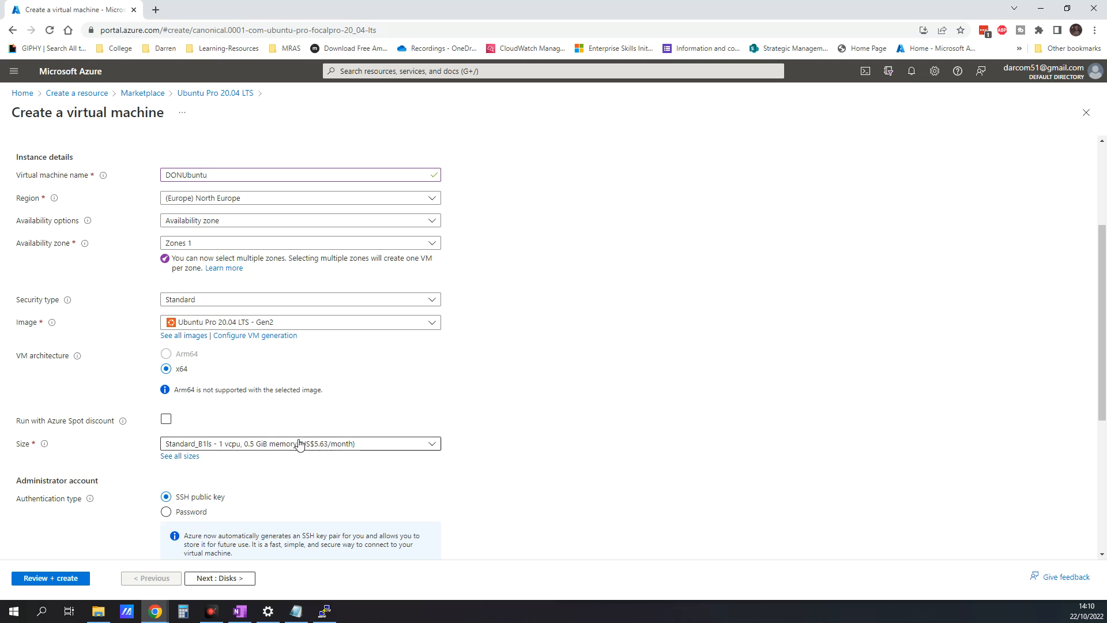
pyautogui.scroll(-3)
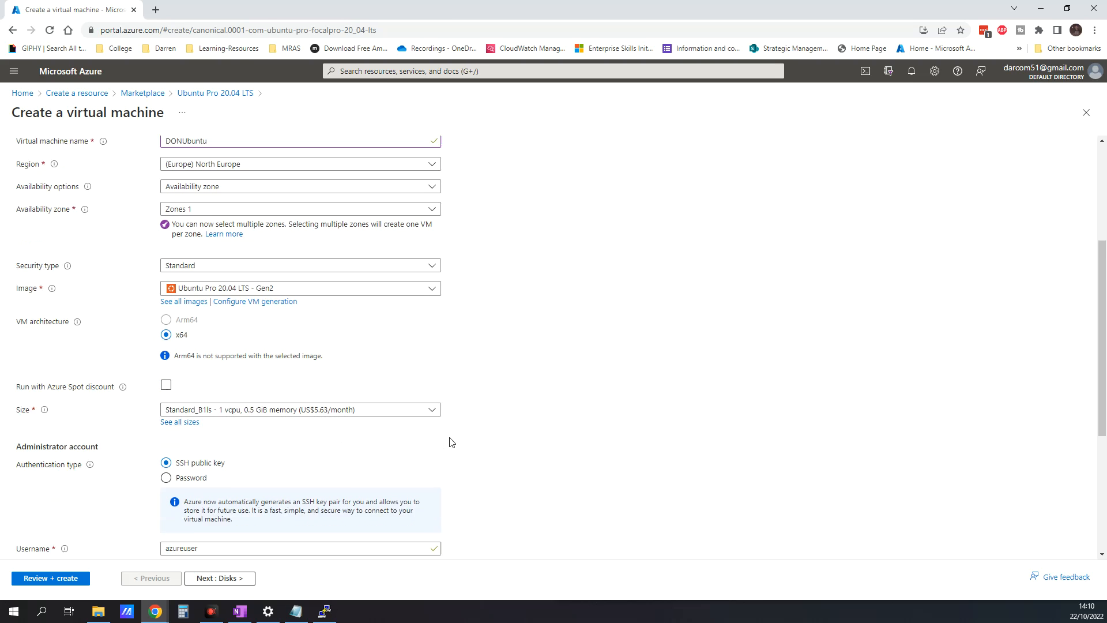
pyautogui.scroll(-3)
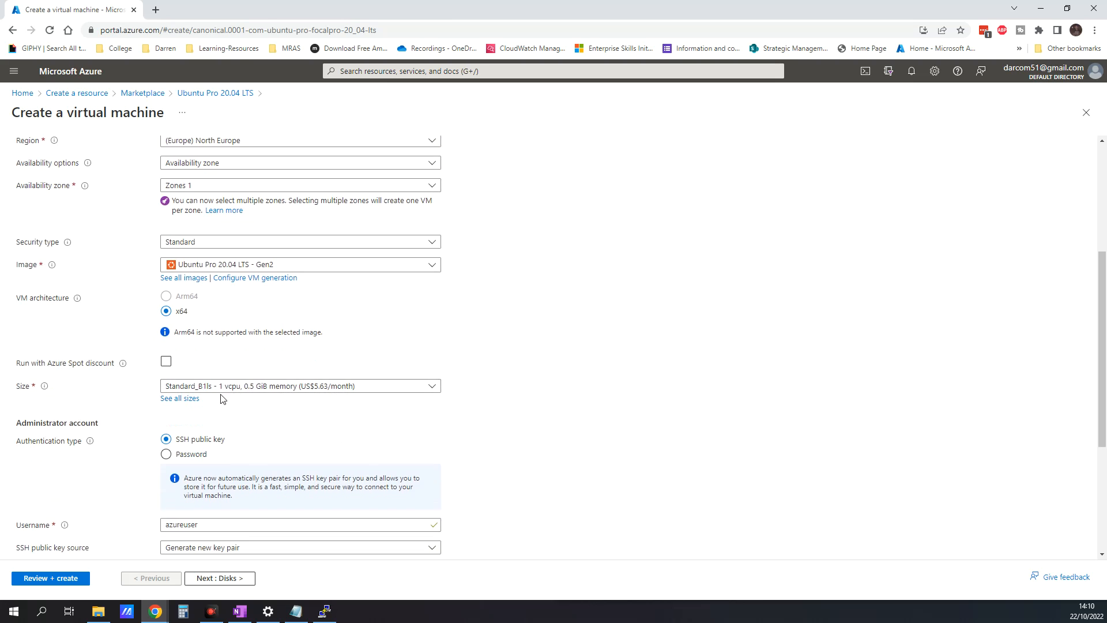
pyautogui.moveTo(223, 373)
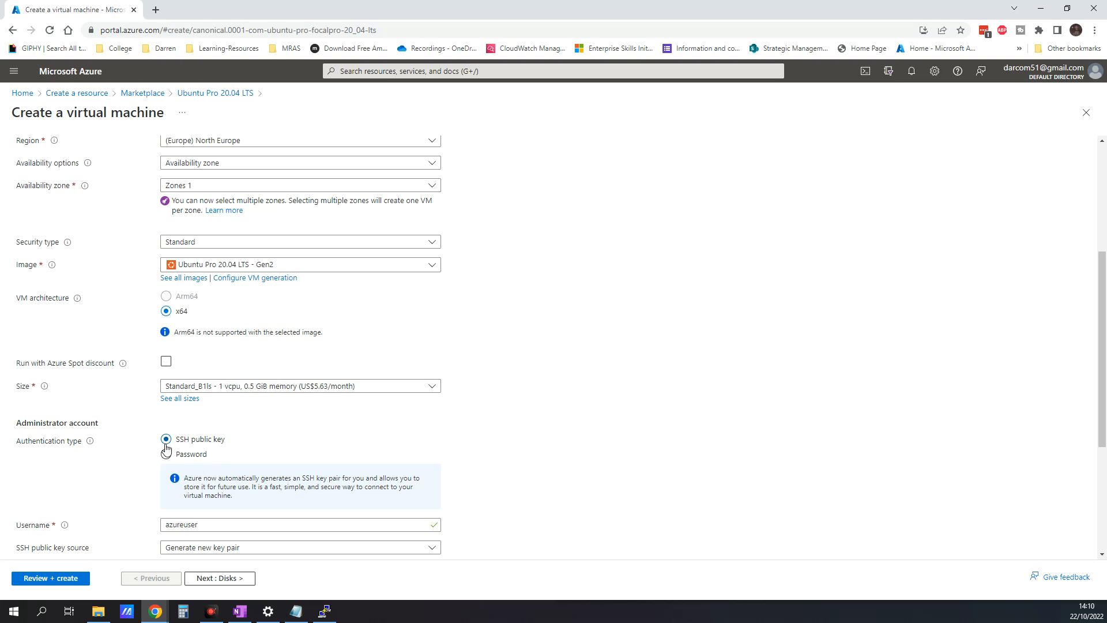
pyautogui.moveTo(234, 495)
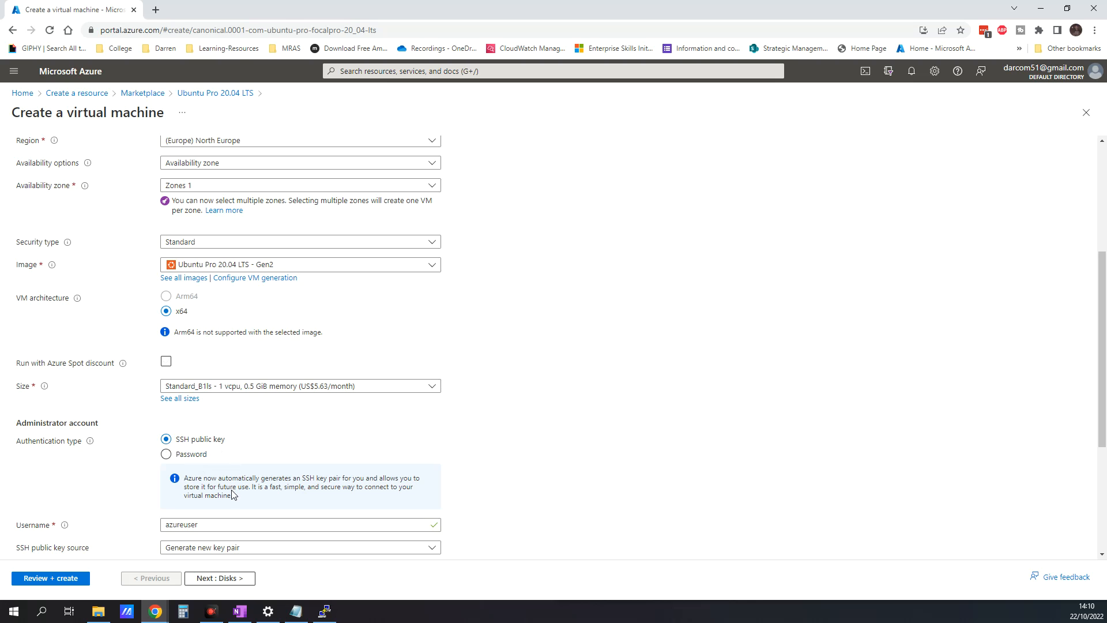
pyautogui.scroll(-3)
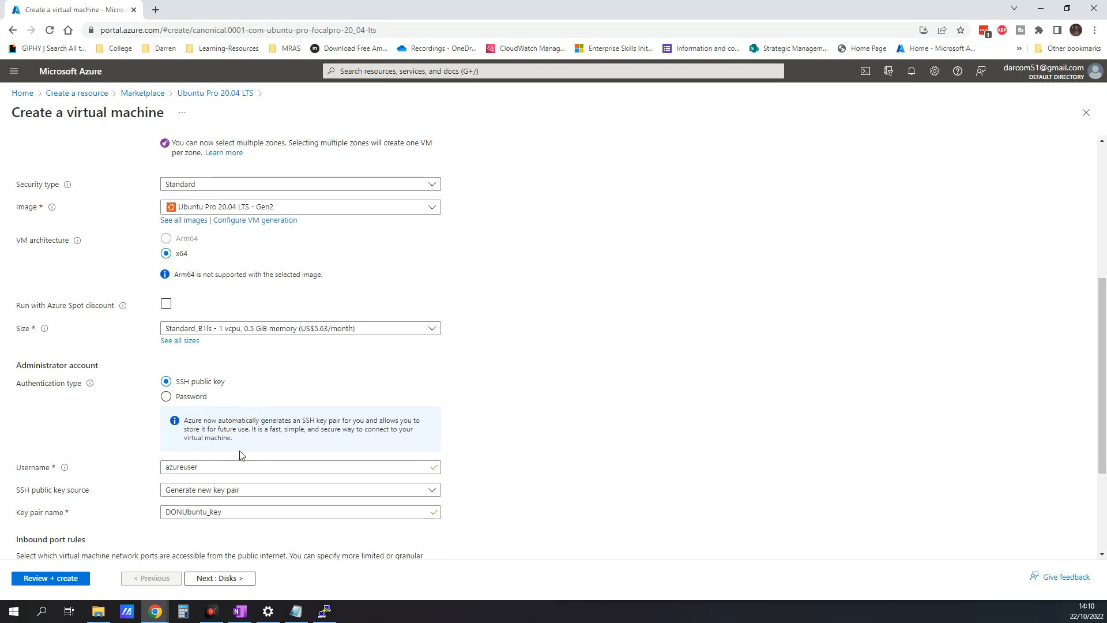
pyautogui.moveTo(182, 459)
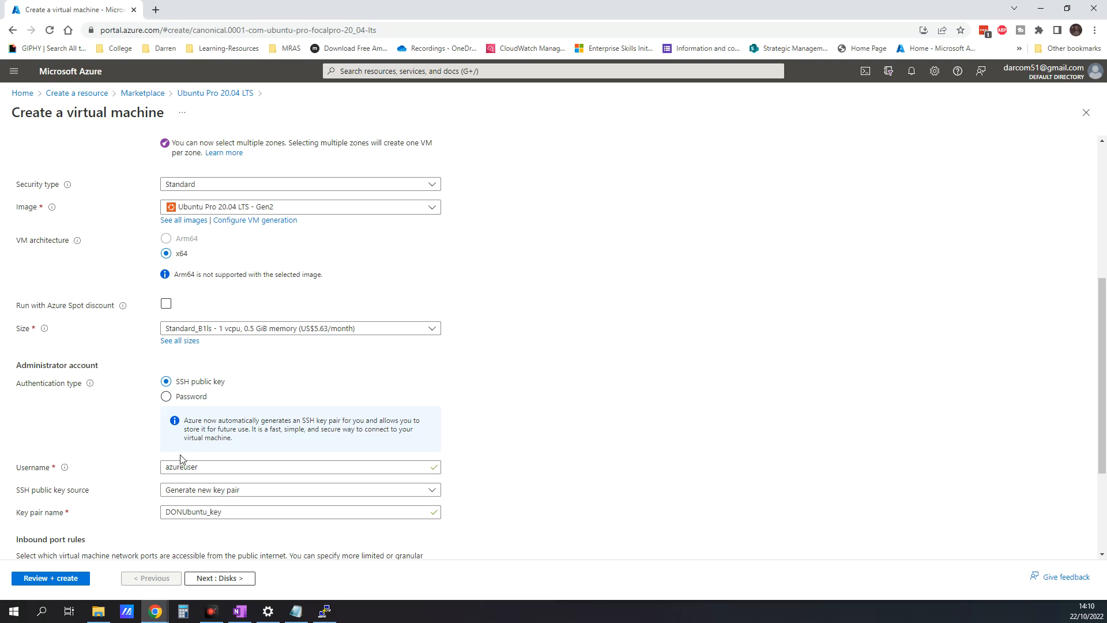
pyautogui.scroll(-3)
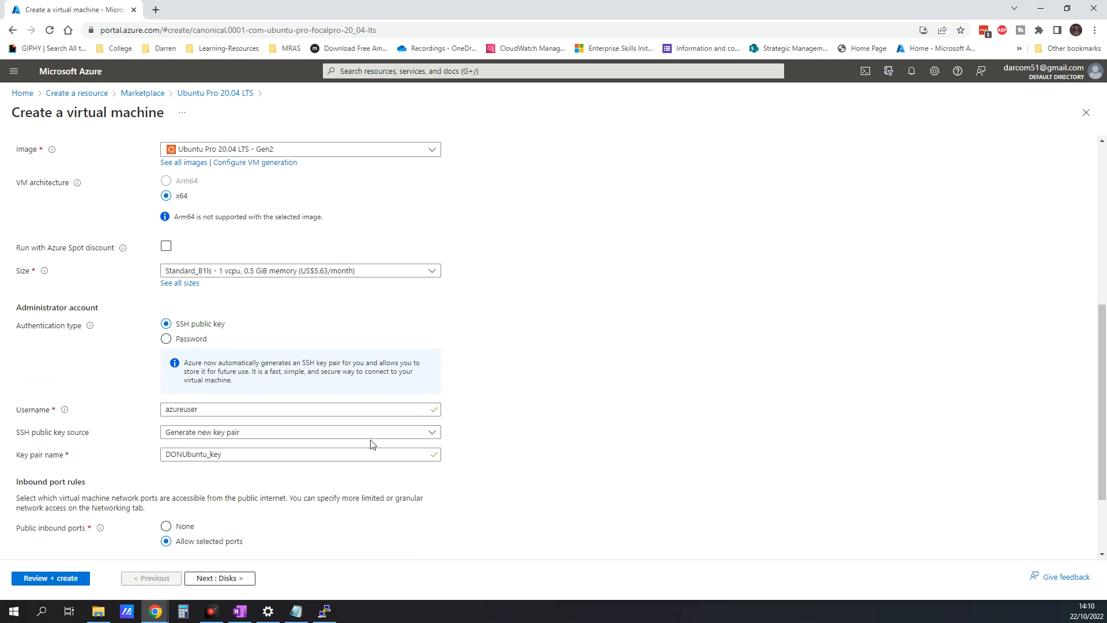
pyautogui.scroll(-3)
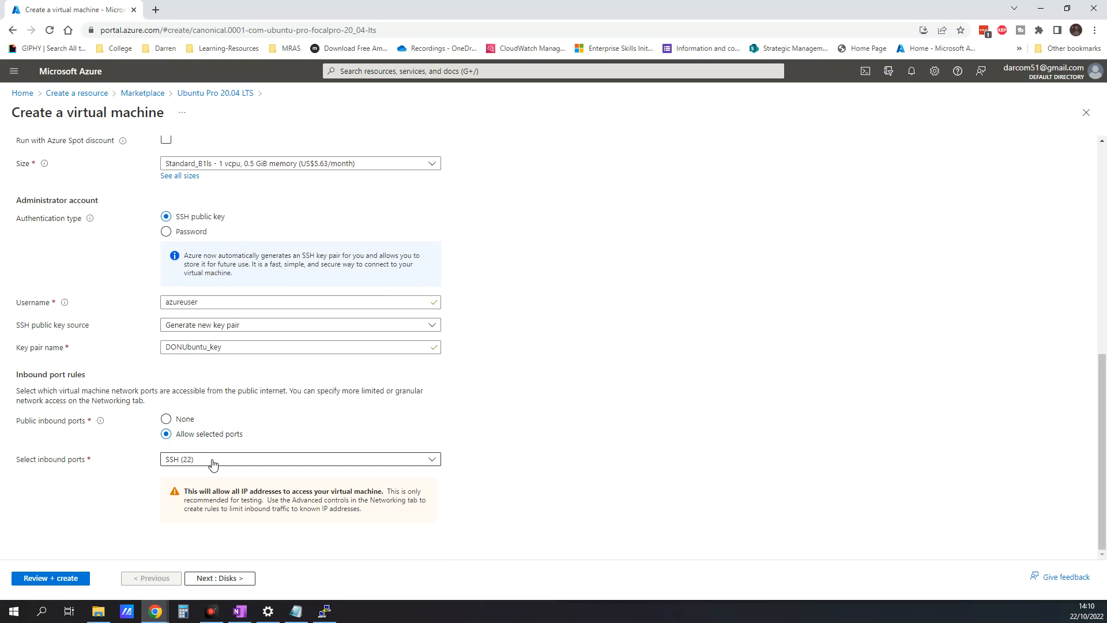
pyautogui.moveTo(202, 462)
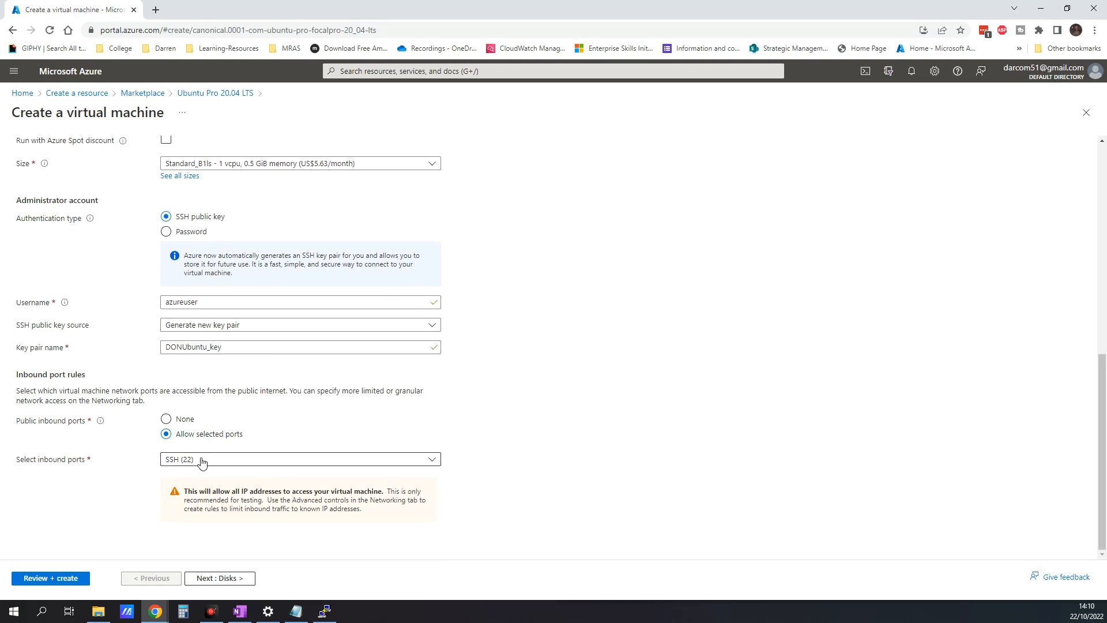
pyautogui.moveTo(155, 468)
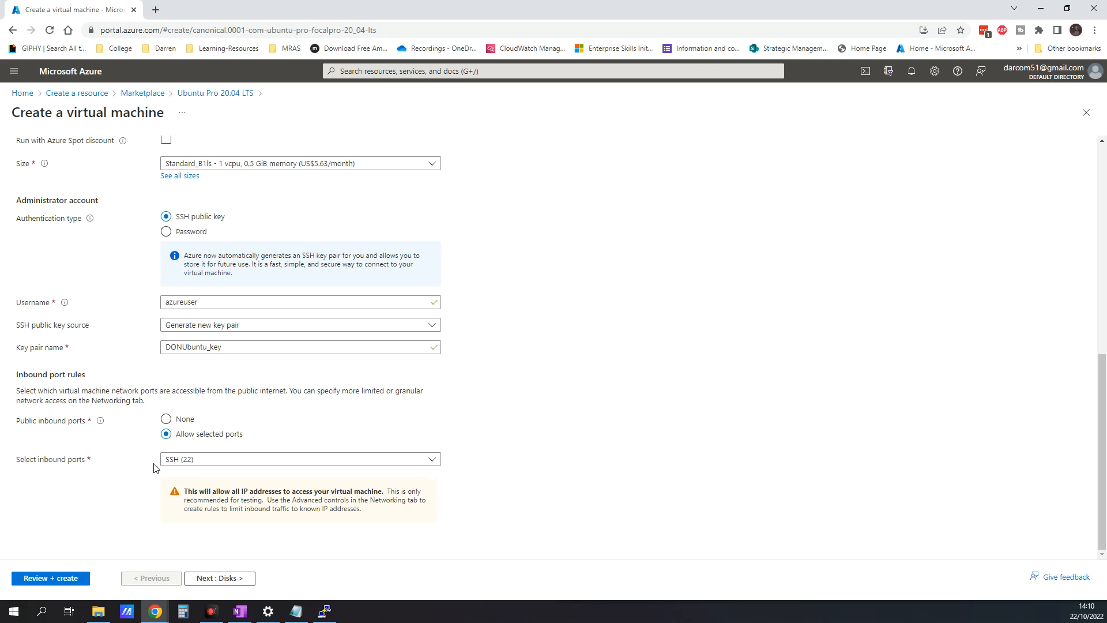
pyautogui.moveTo(248, 446)
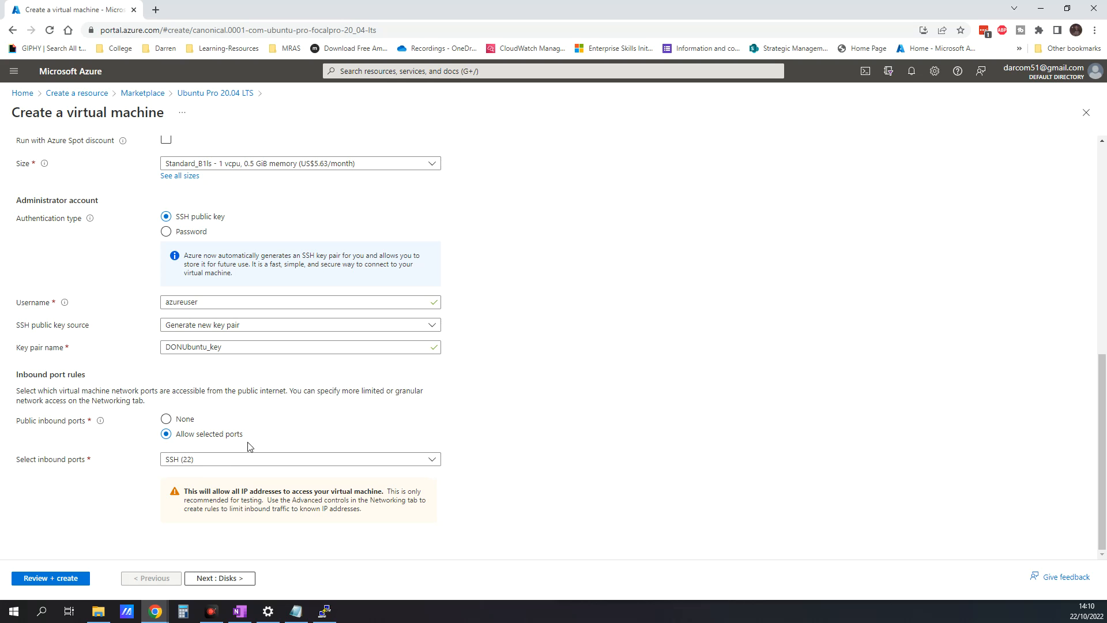
pyautogui.moveTo(179, 478)
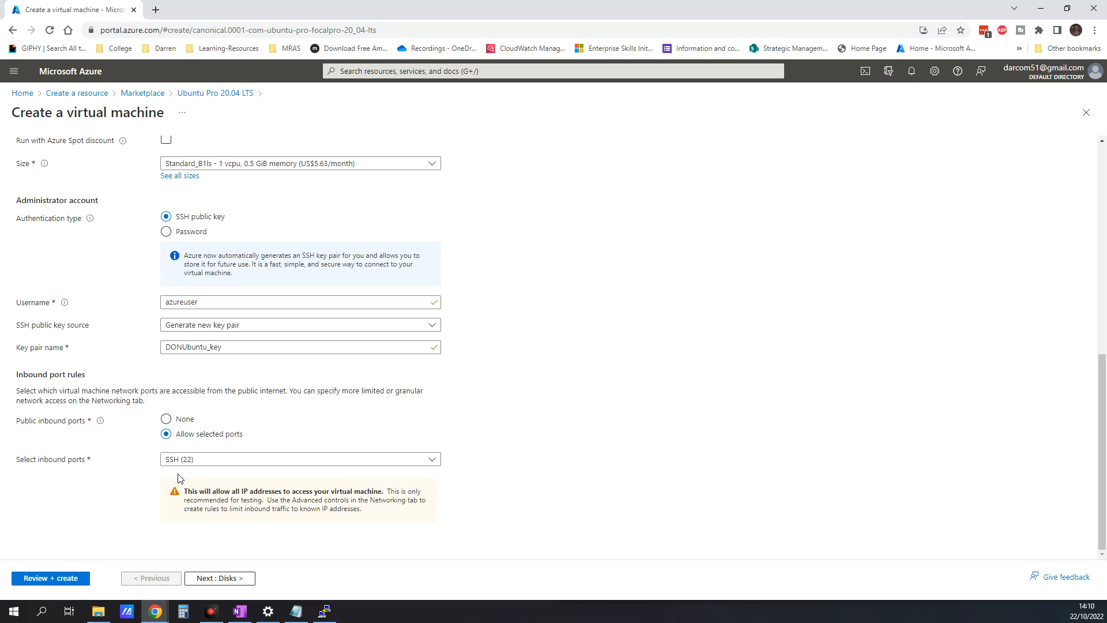
pyautogui.moveTo(255, 529)
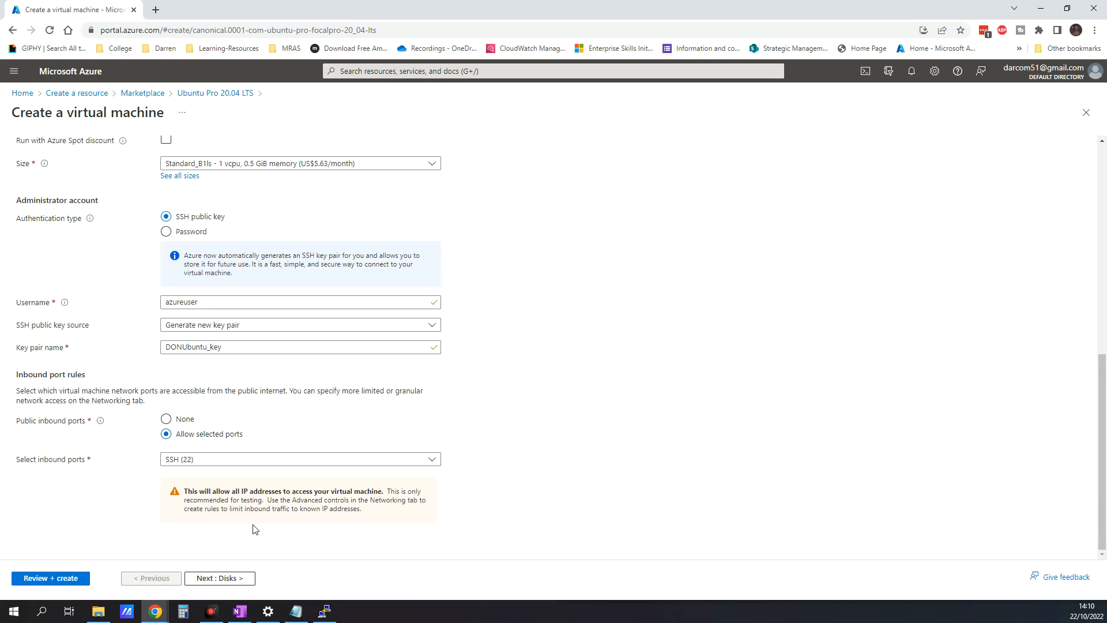
# Set the OS disk type to Standard SSD (locally-redundant storage) and continue to Networking
pyautogui.click(220, 578)
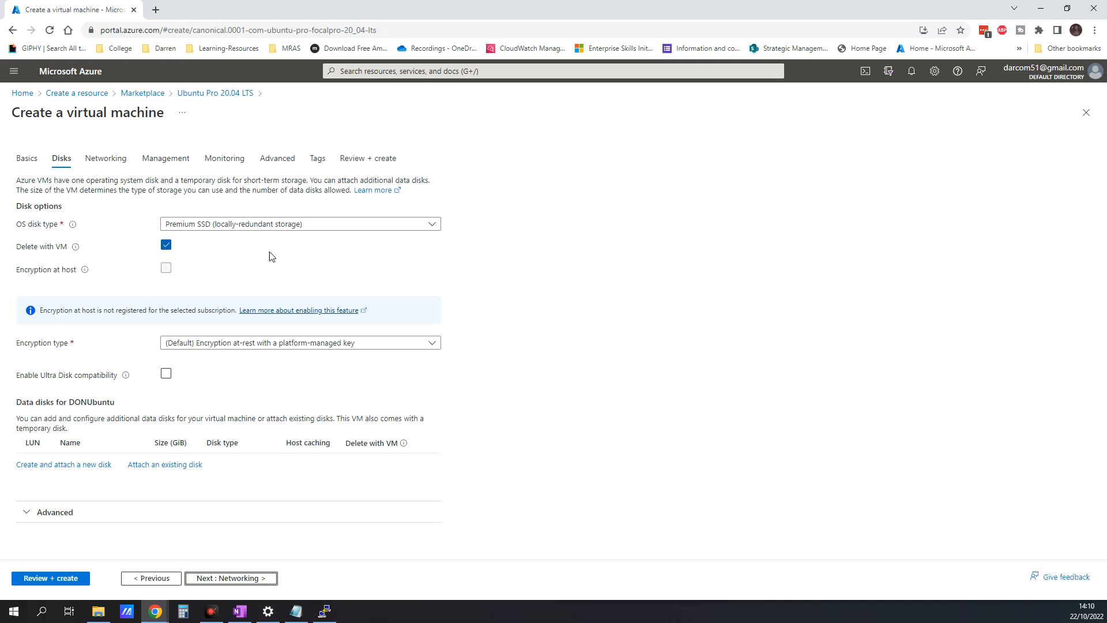
pyautogui.moveTo(183, 290)
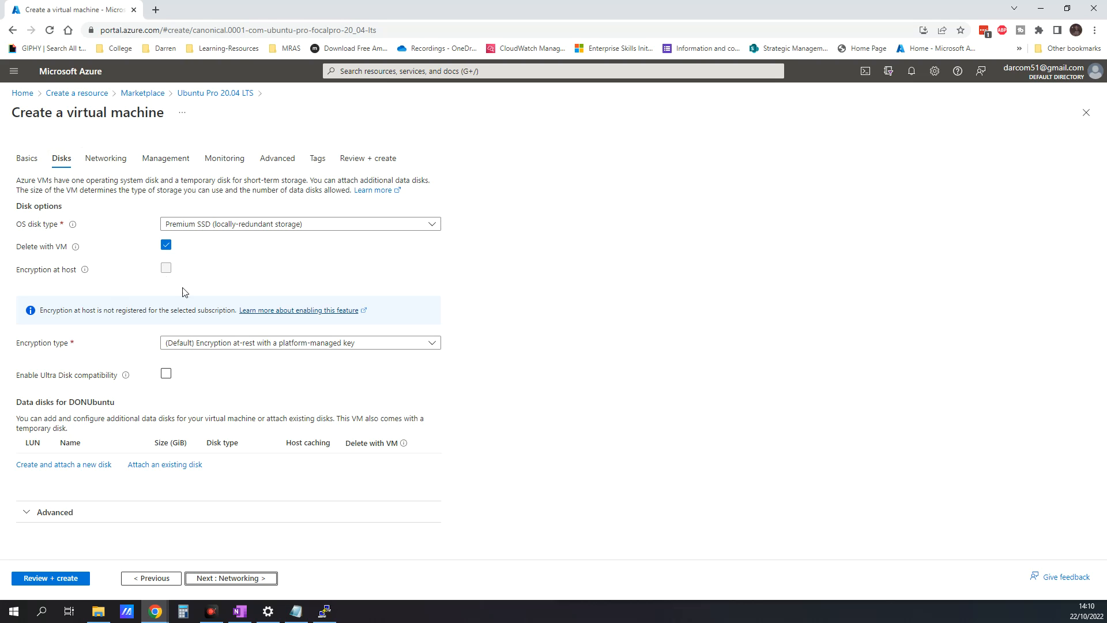
pyautogui.moveTo(68, 174)
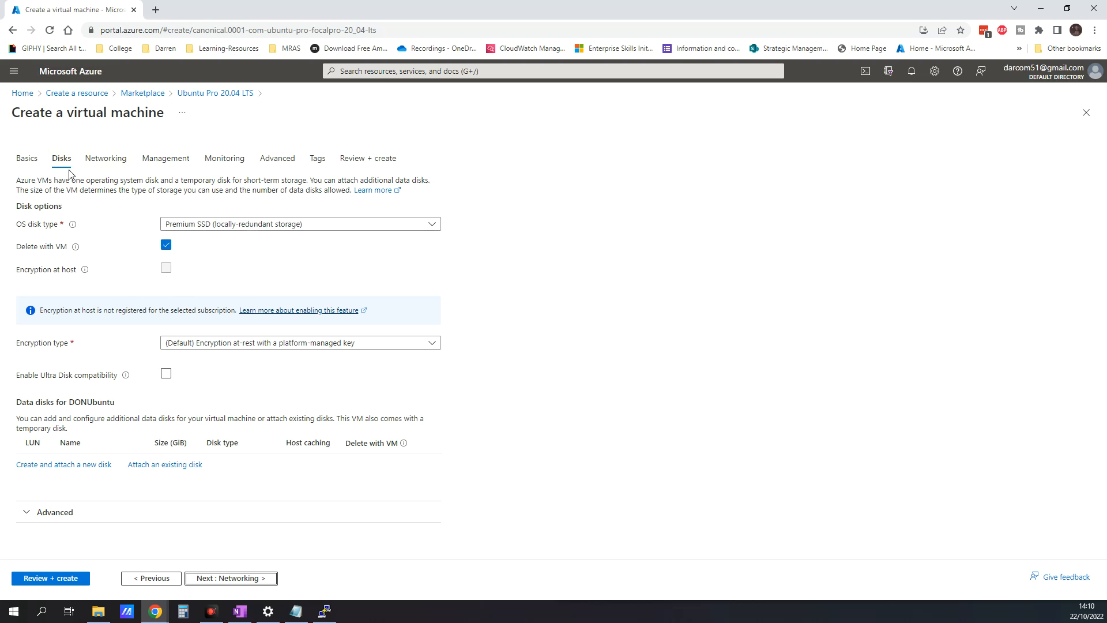
pyautogui.click(300, 224)
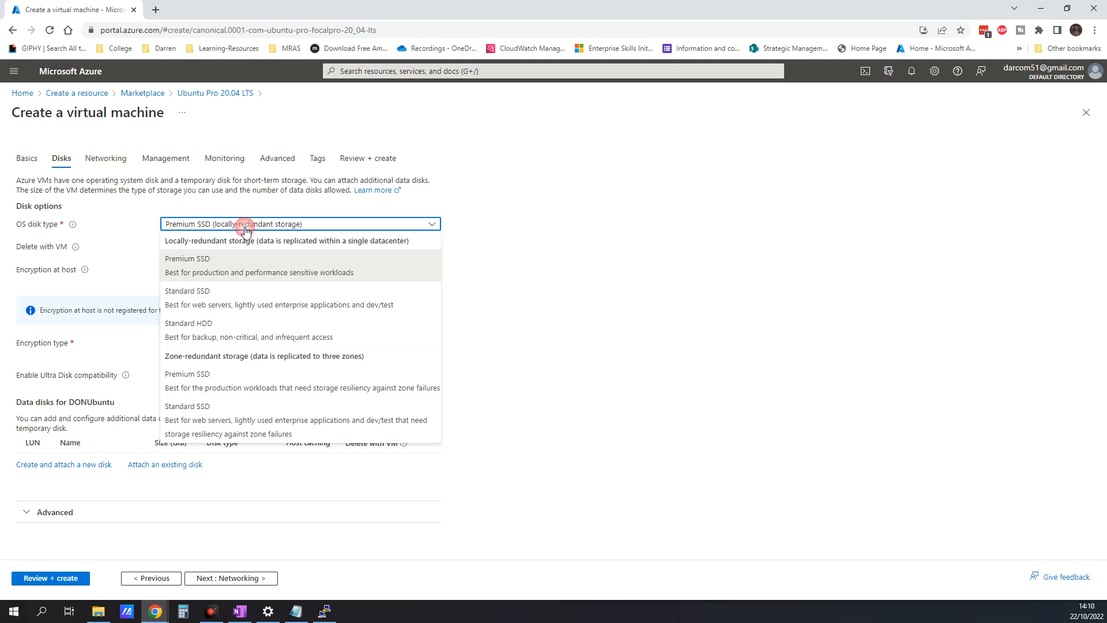
pyautogui.moveTo(231, 297)
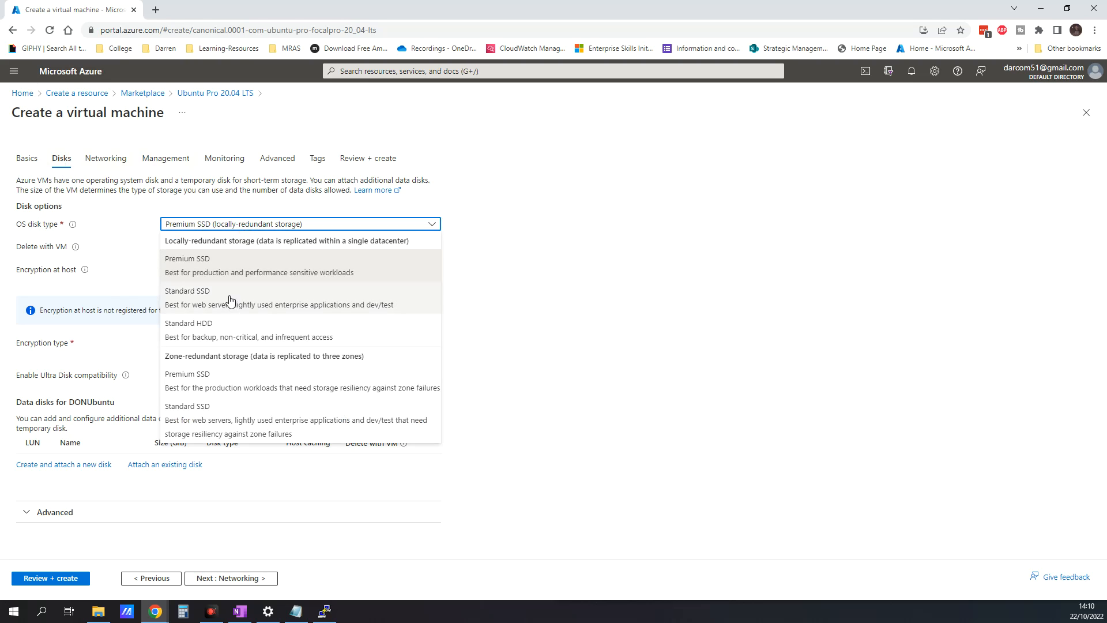
pyautogui.click(188, 297)
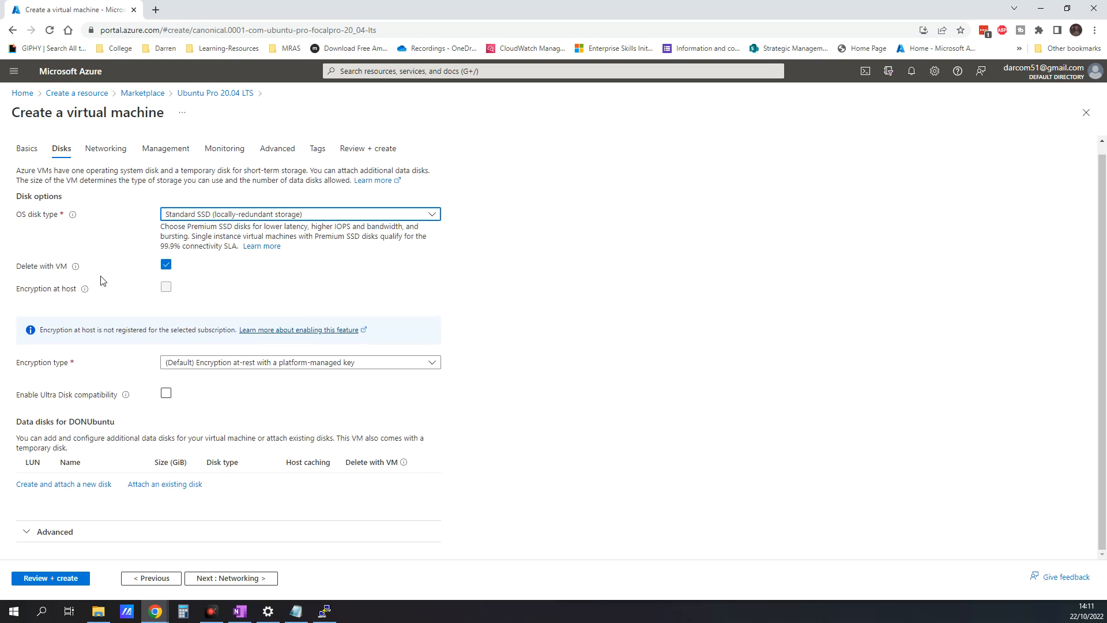
pyautogui.moveTo(297, 384)
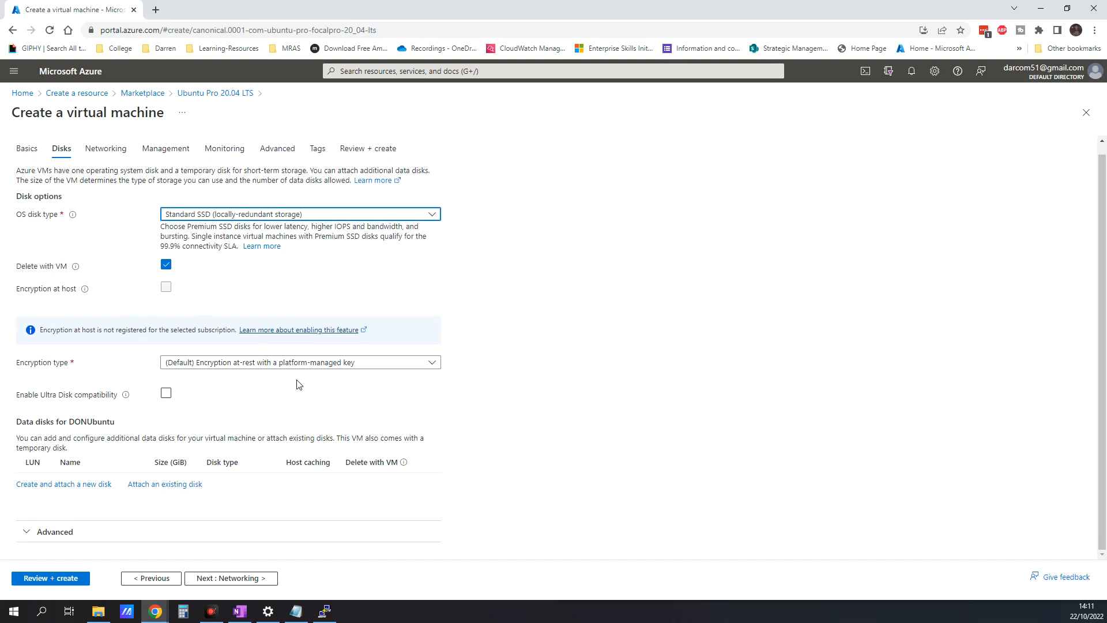
pyautogui.moveTo(358, 509)
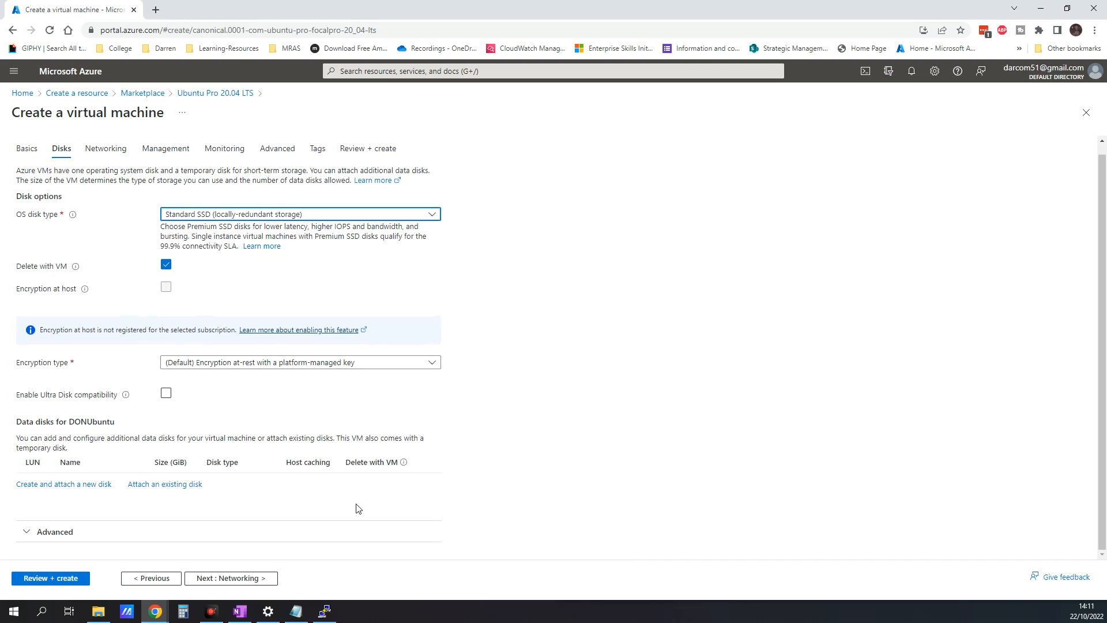
pyautogui.moveTo(230, 578)
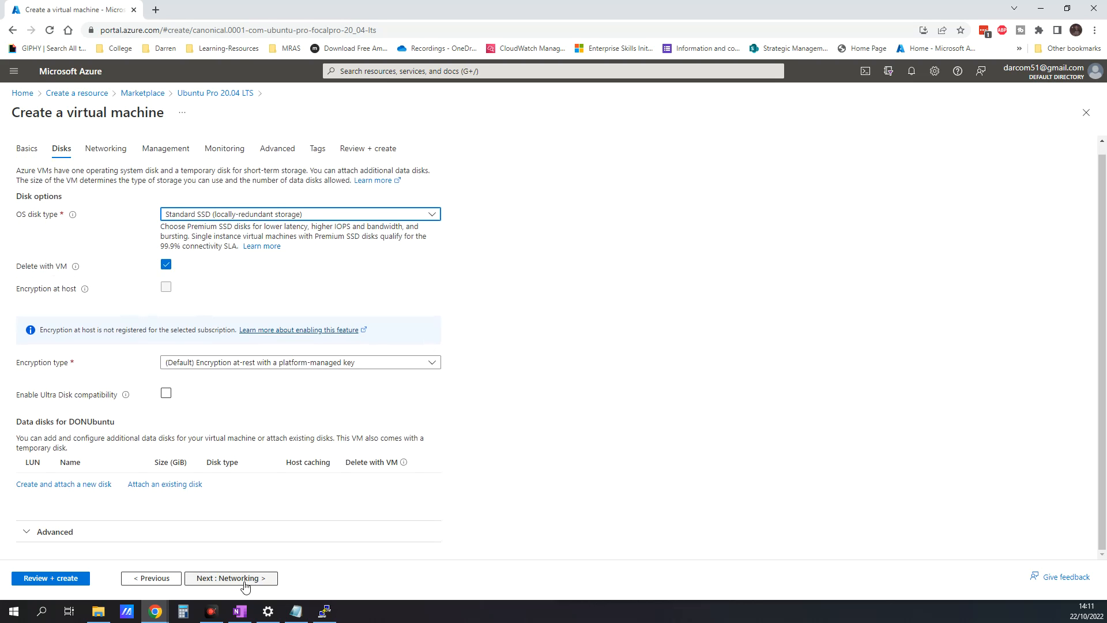
pyautogui.click(231, 578)
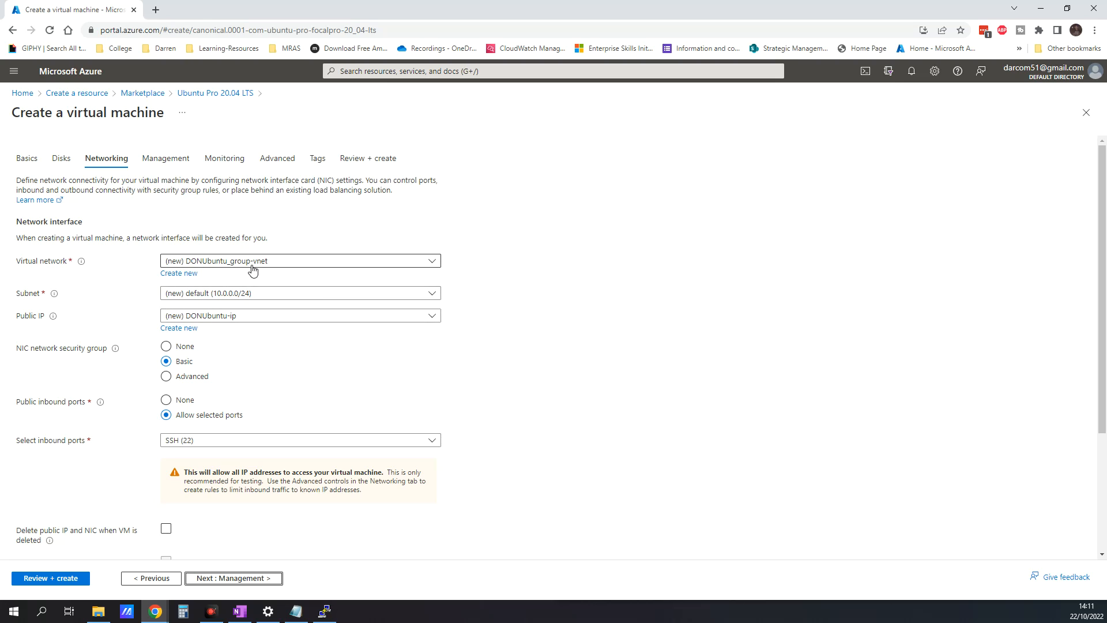
pyautogui.moveTo(235, 273)
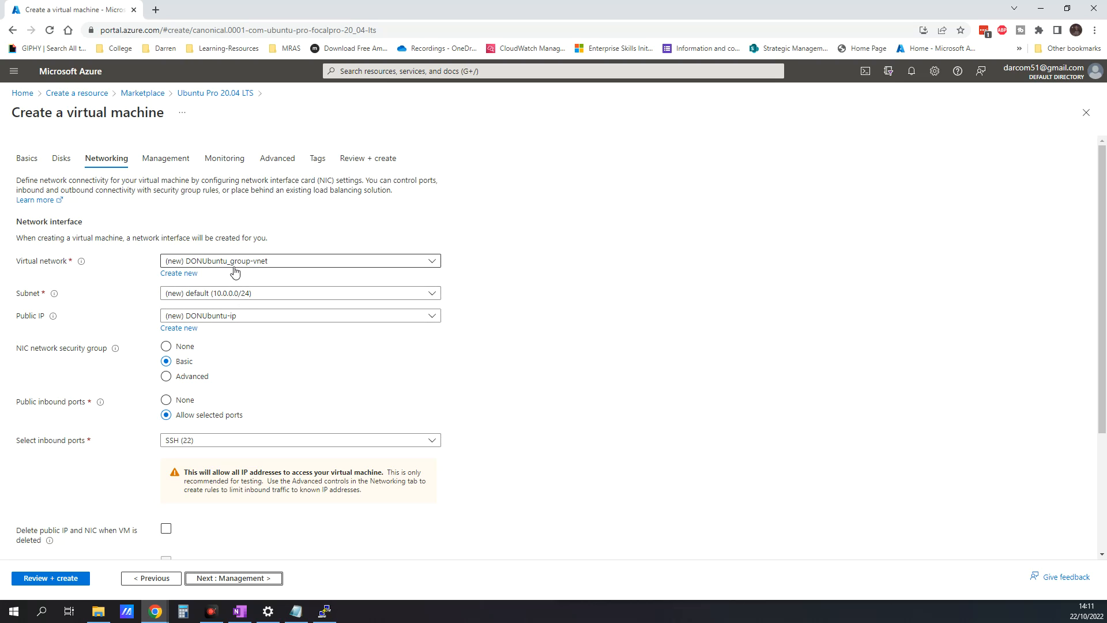
pyautogui.moveTo(170, 303)
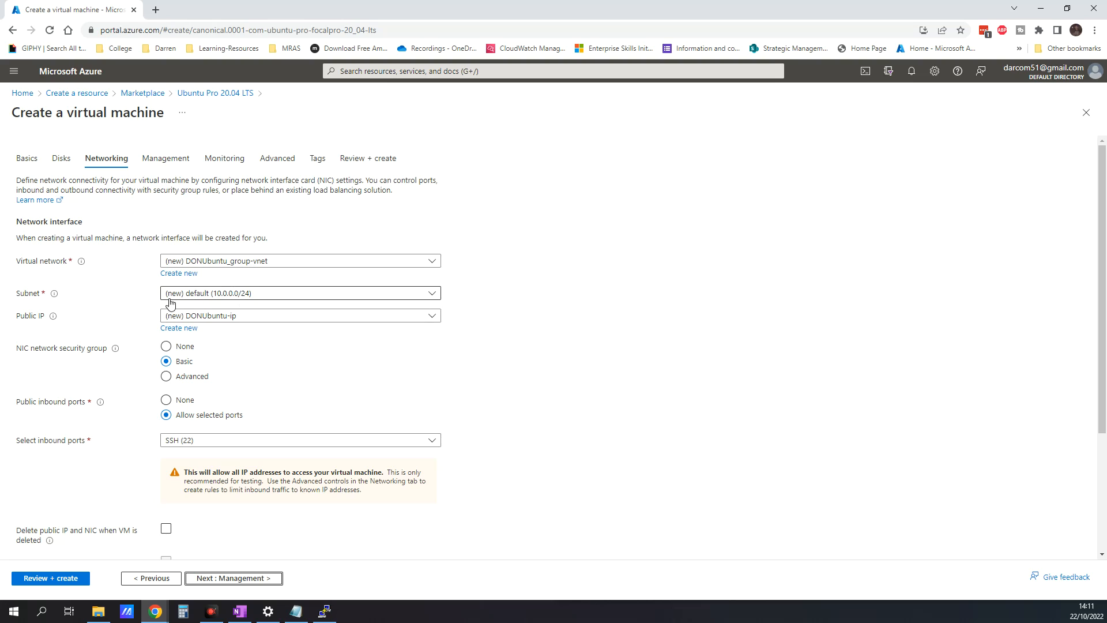
pyautogui.moveTo(224, 316)
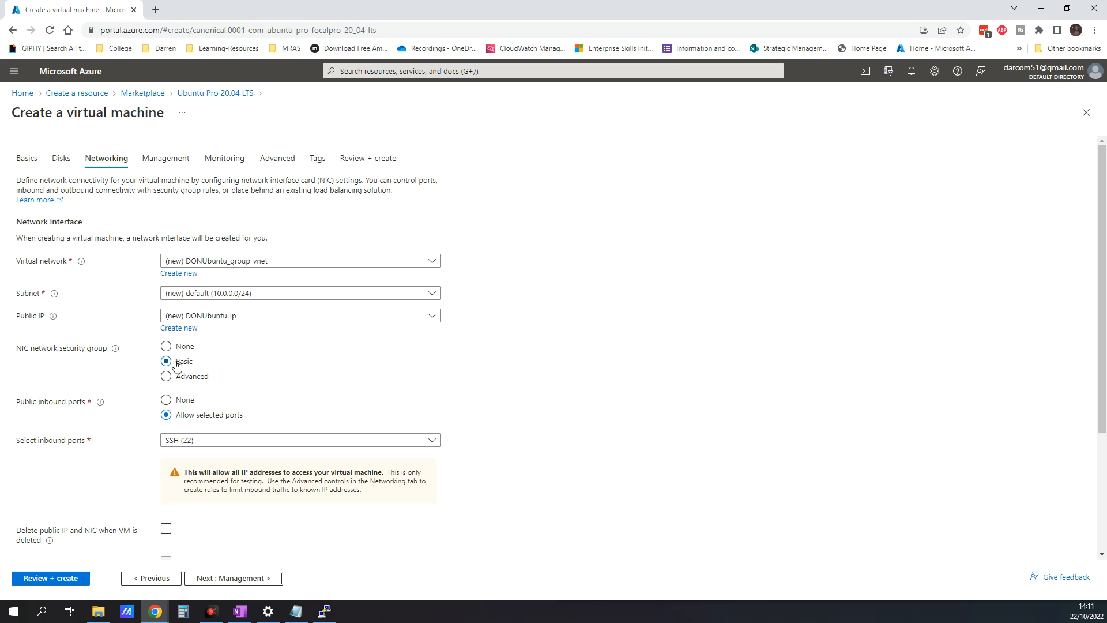
pyautogui.scroll(-3)
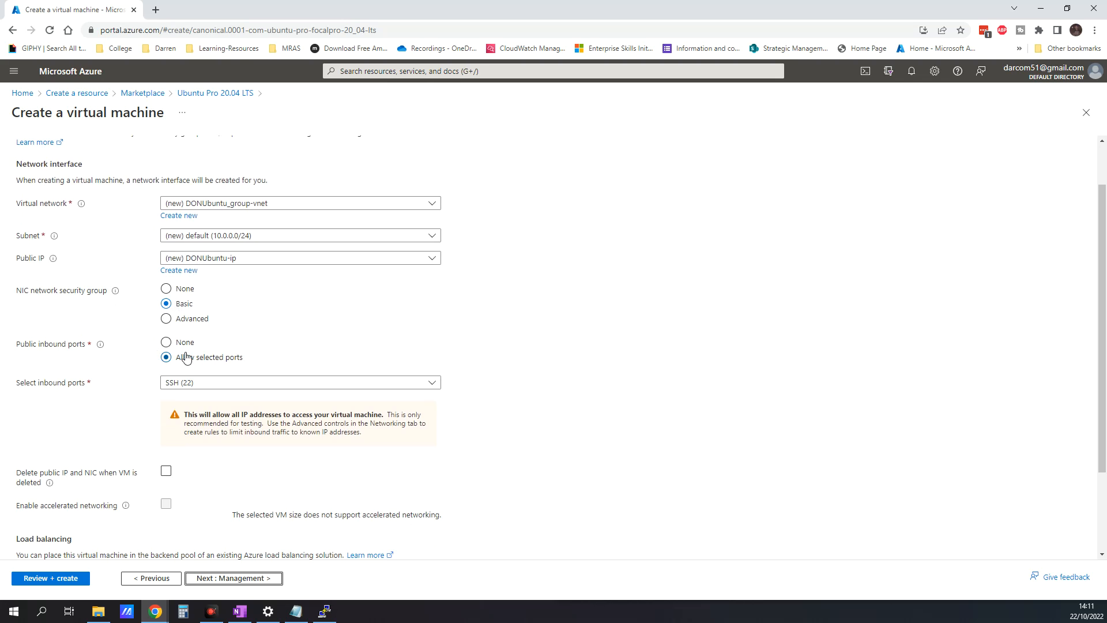
pyautogui.scroll(-3)
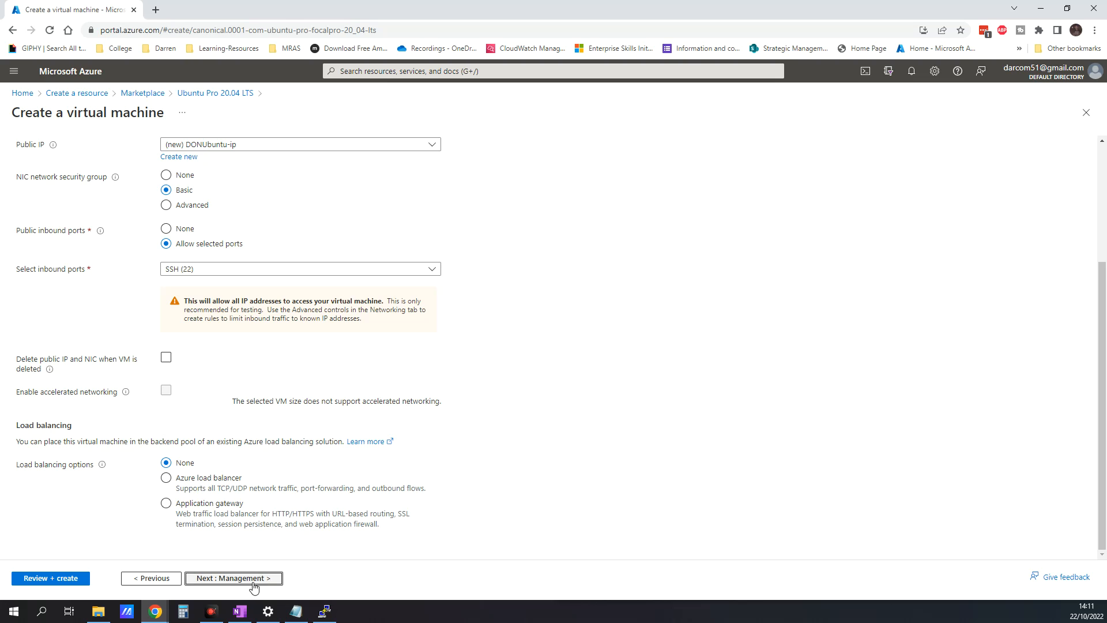
# Leave Management, Monitoring and Advanced options at defaults and reach the Tags tab
pyautogui.click(233, 578)
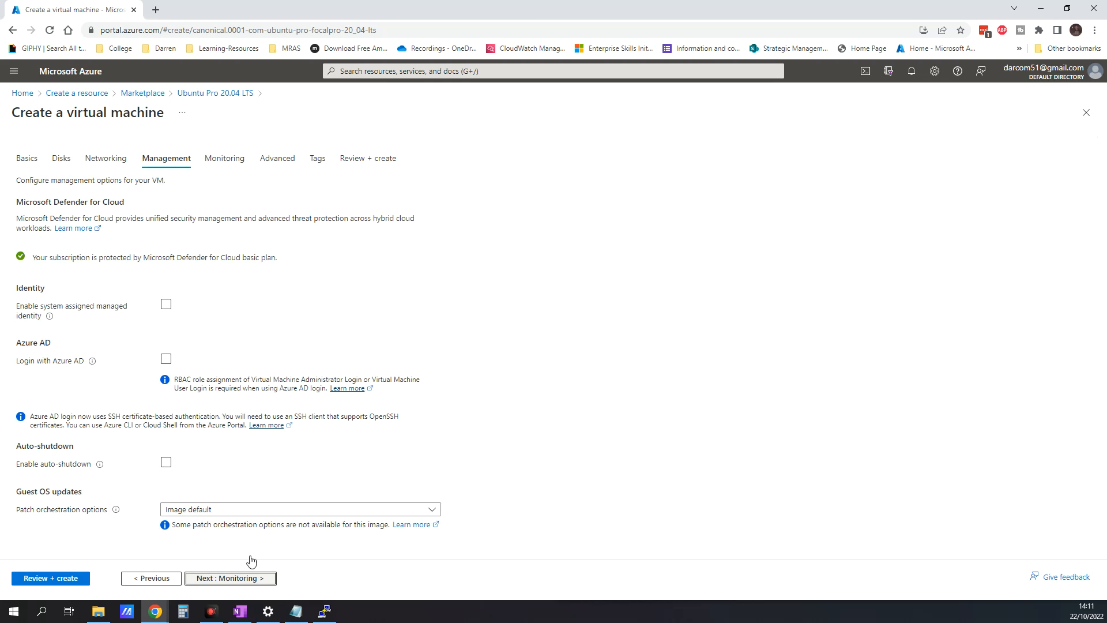
pyautogui.moveTo(74, 327)
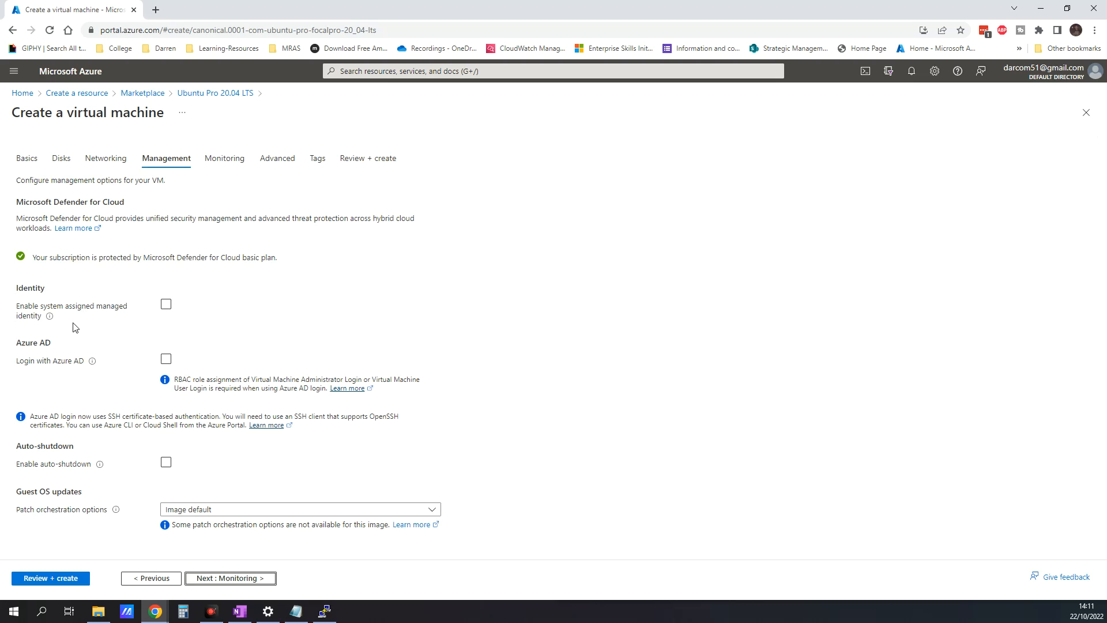
pyautogui.moveTo(221, 487)
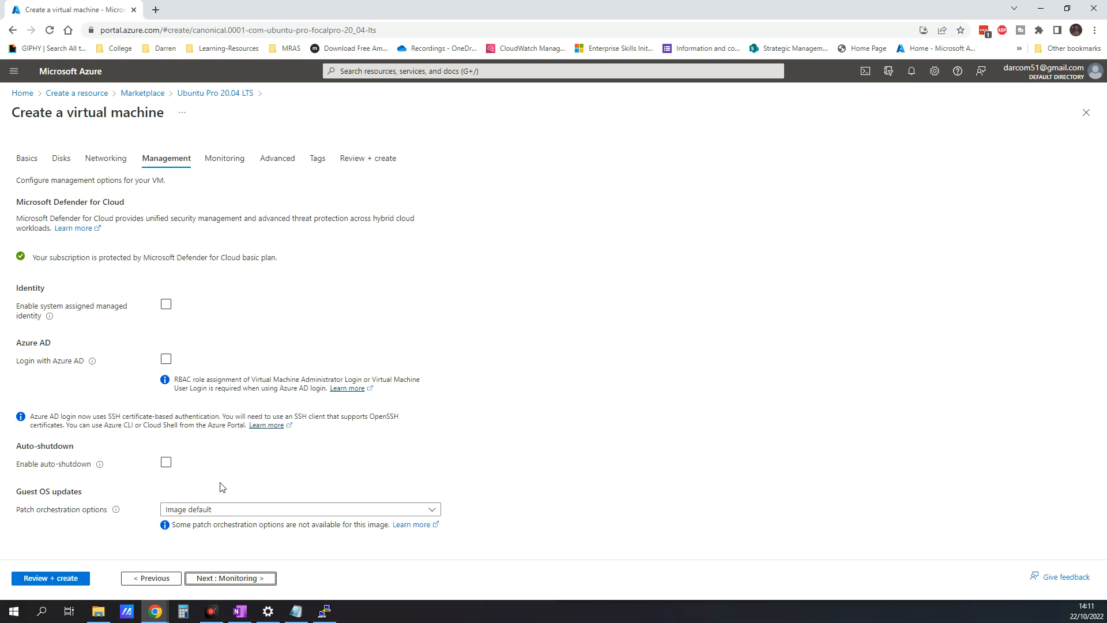
pyautogui.click(229, 578)
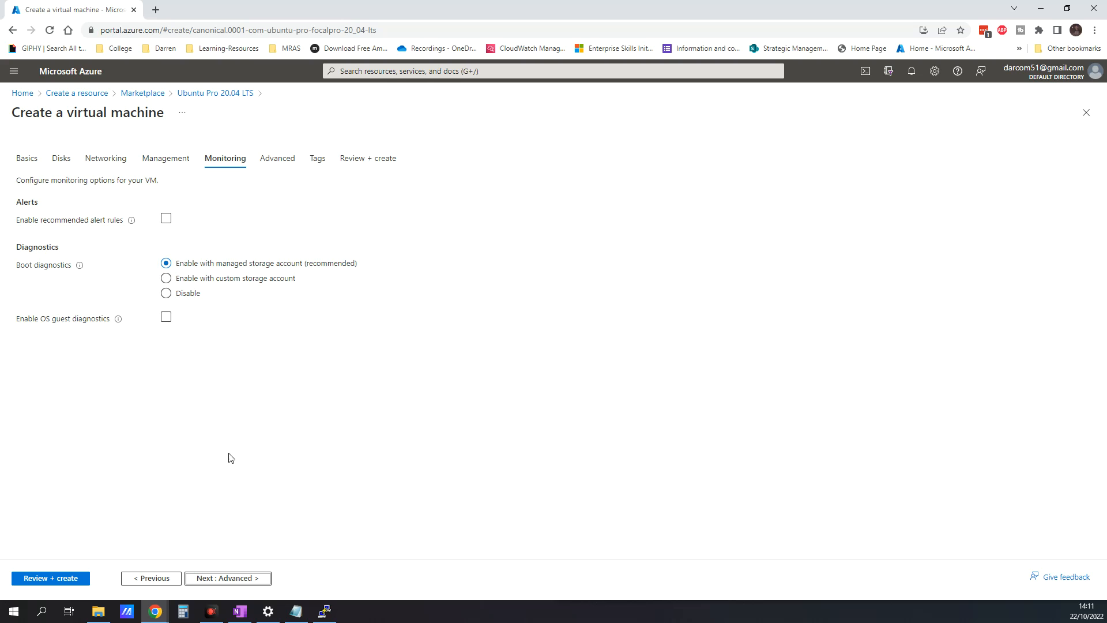
pyautogui.click(277, 158)
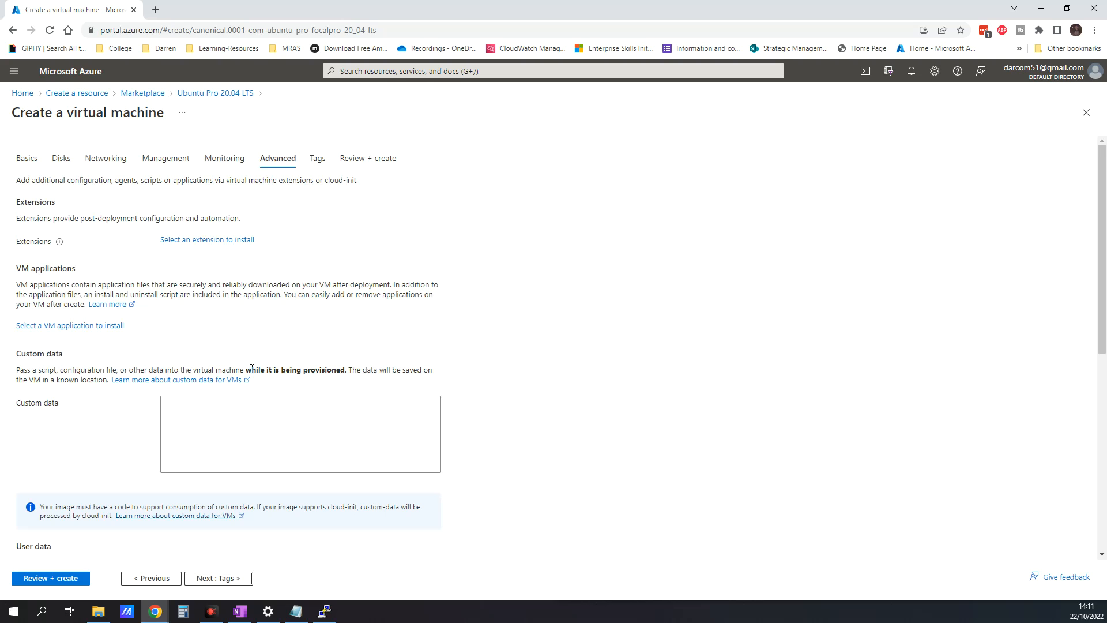
pyautogui.moveTo(114, 452)
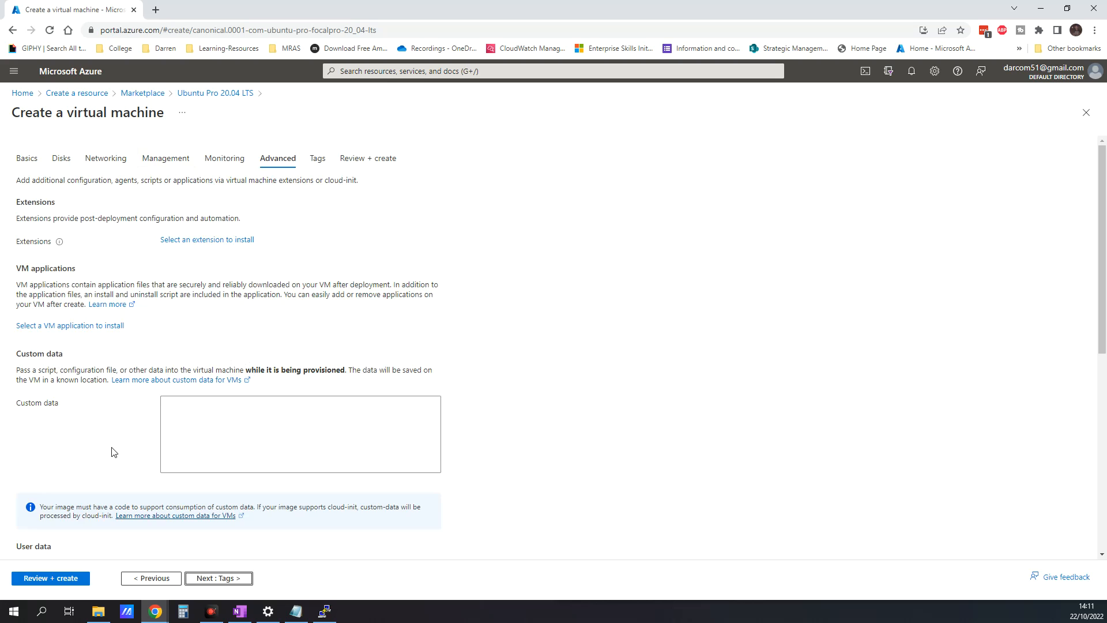
pyautogui.scroll(-3)
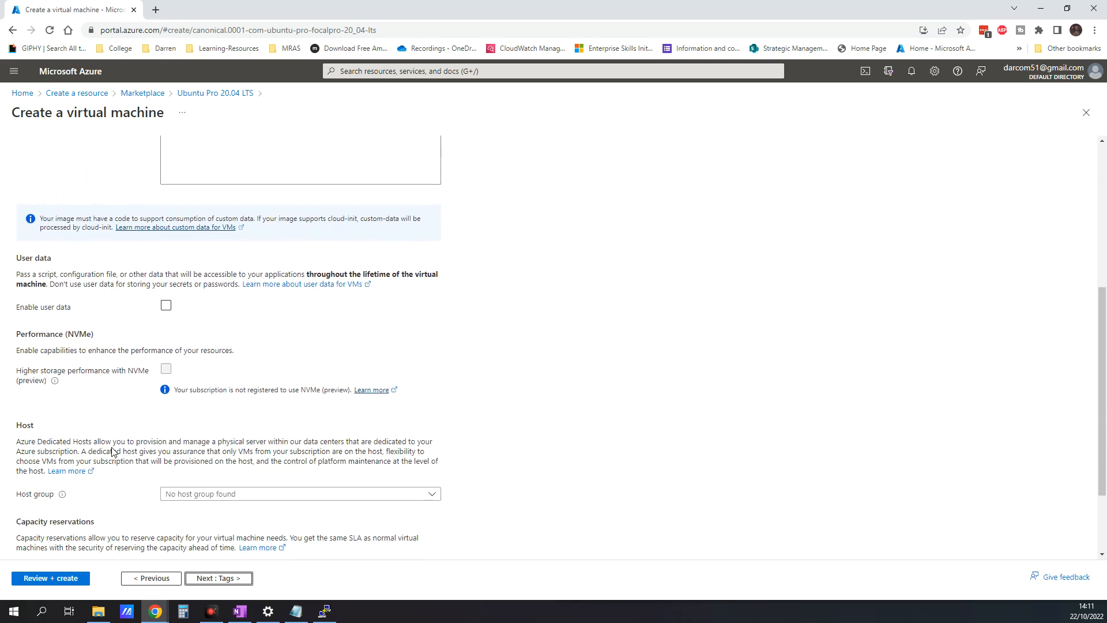
pyautogui.click(218, 578)
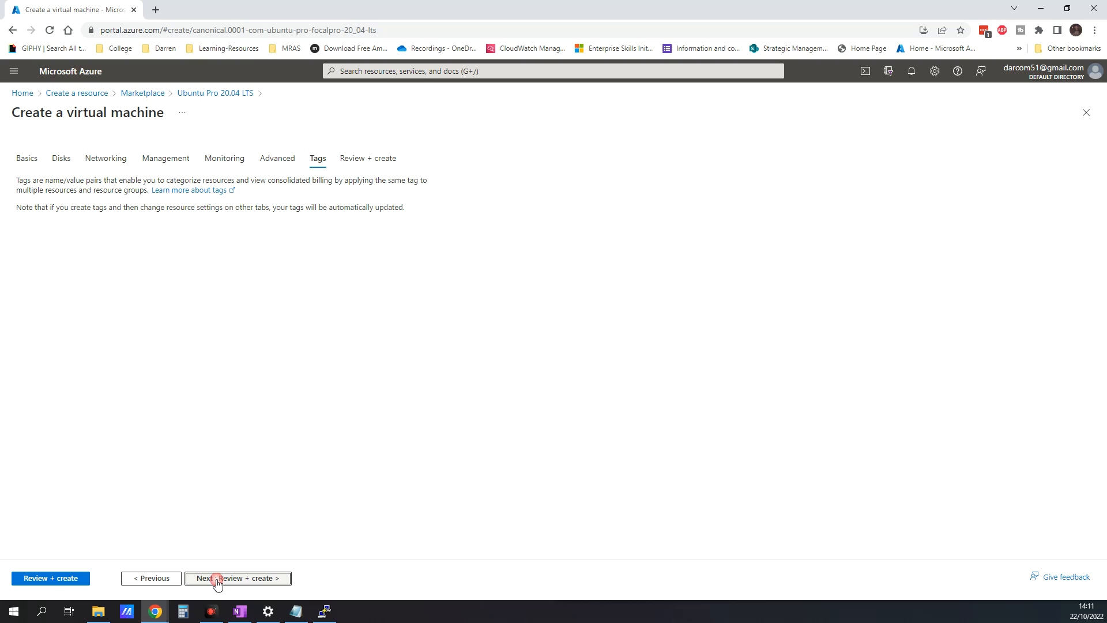
# Run Review + create, confirm Validation passed, and scroll the DONUbuntu configuration summary
pyautogui.click(238, 578)
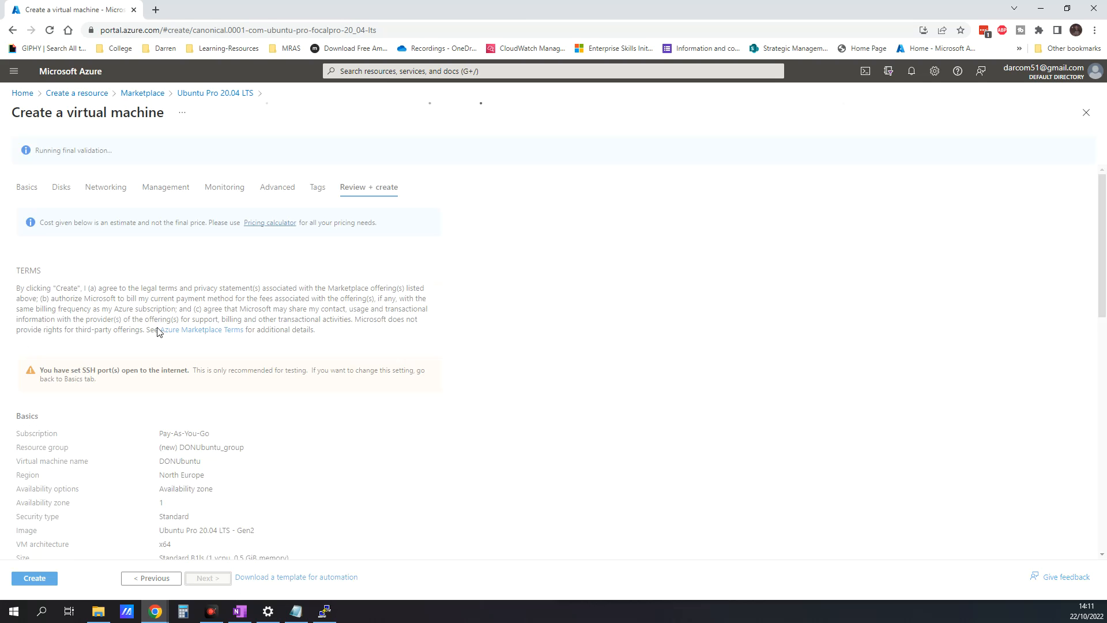
pyautogui.moveTo(222, 365)
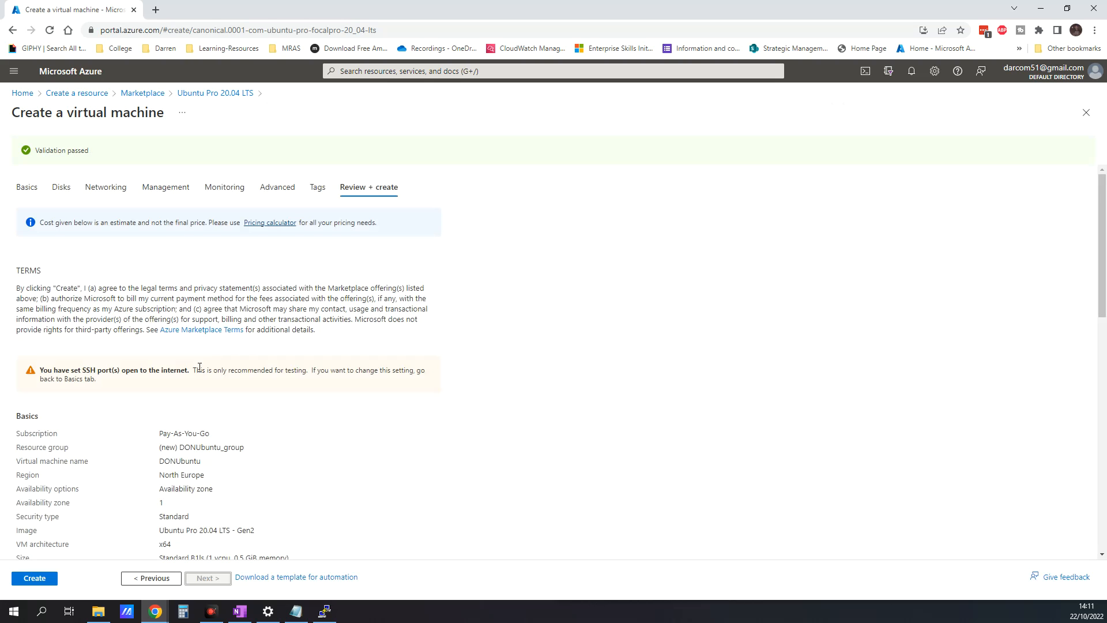
pyautogui.scroll(-3)
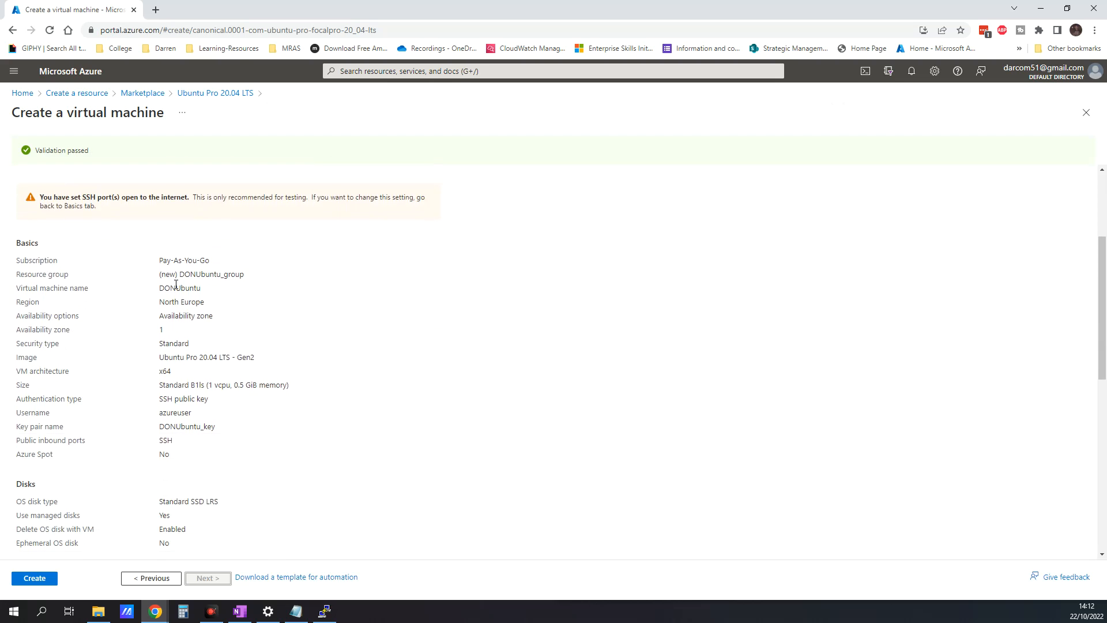
pyautogui.moveTo(171, 374)
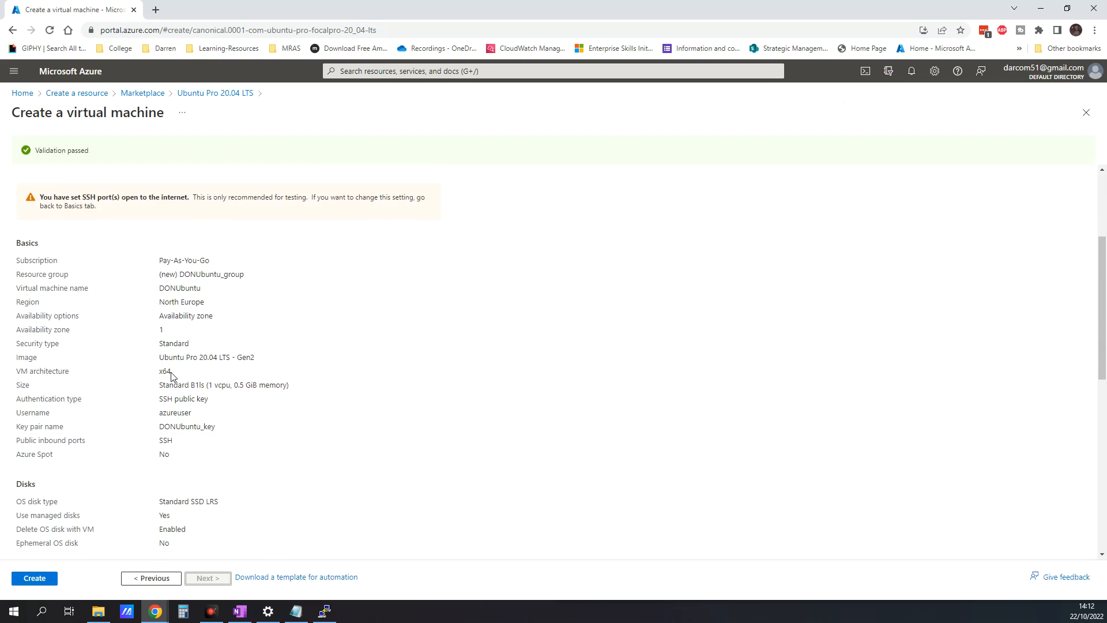
pyautogui.scroll(-3)
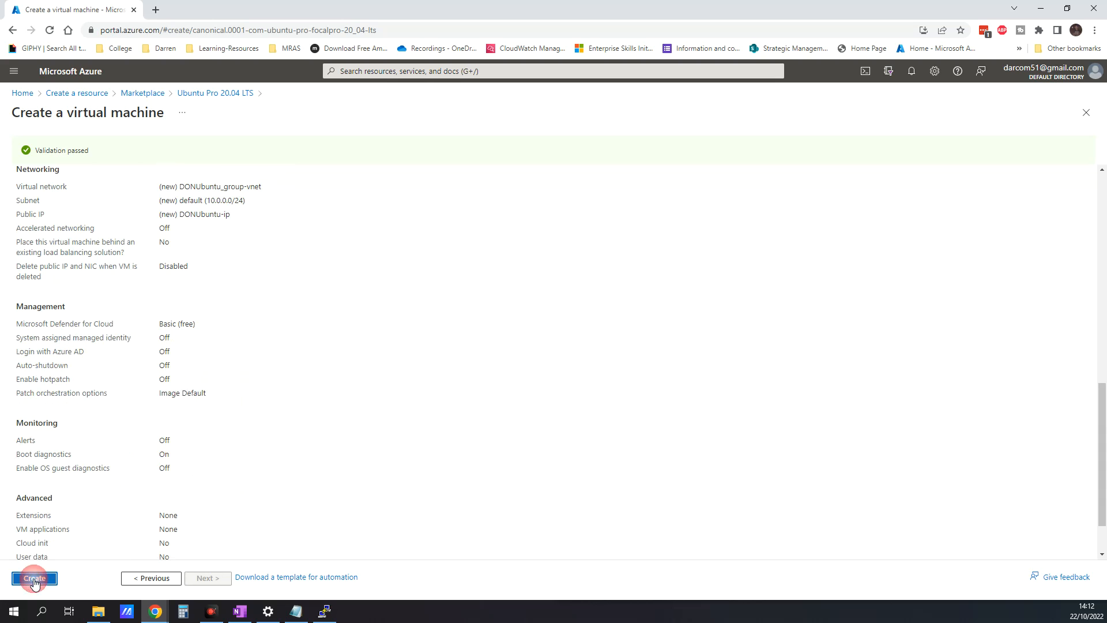
# Download the DONUbuntu_key private key and create the VM in DONUbuntu_group
pyautogui.click(34, 578)
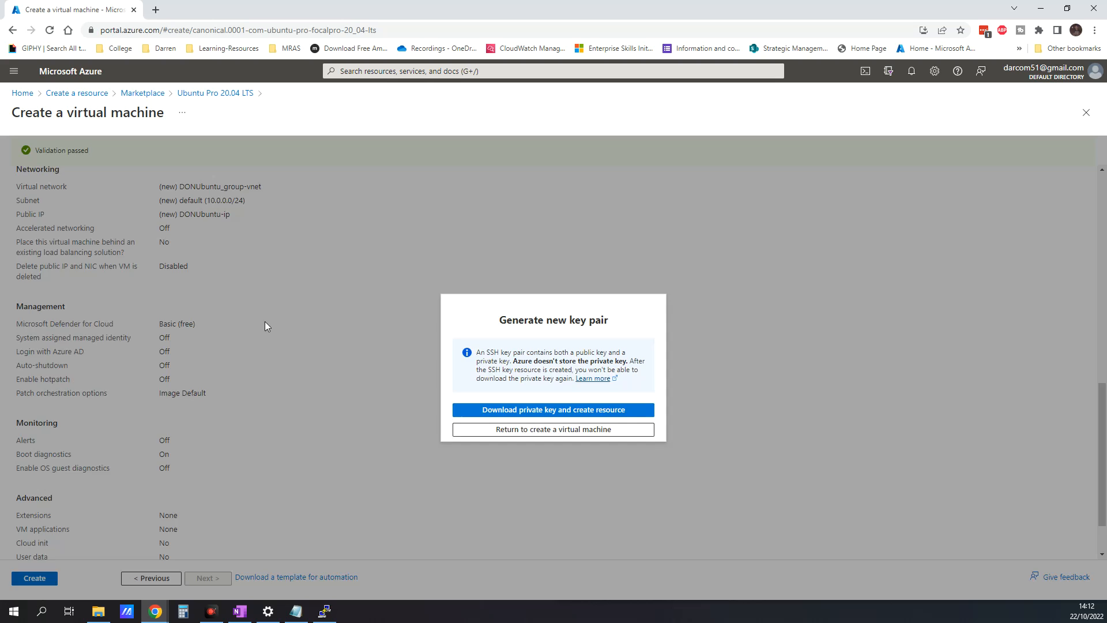
pyautogui.moveTo(593, 280)
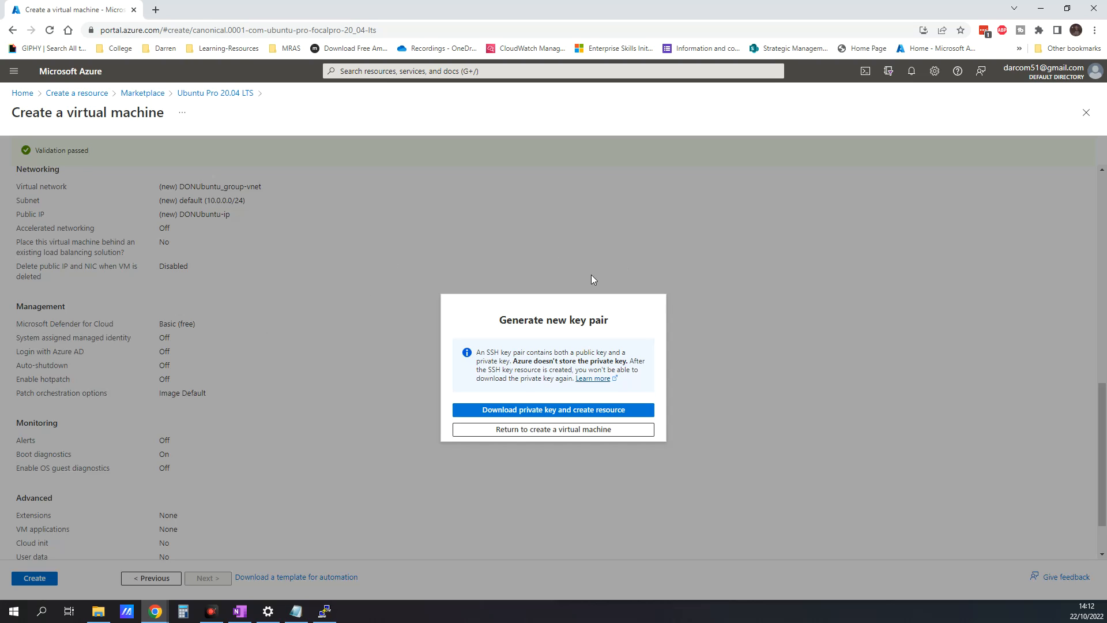
pyautogui.click(553, 409)
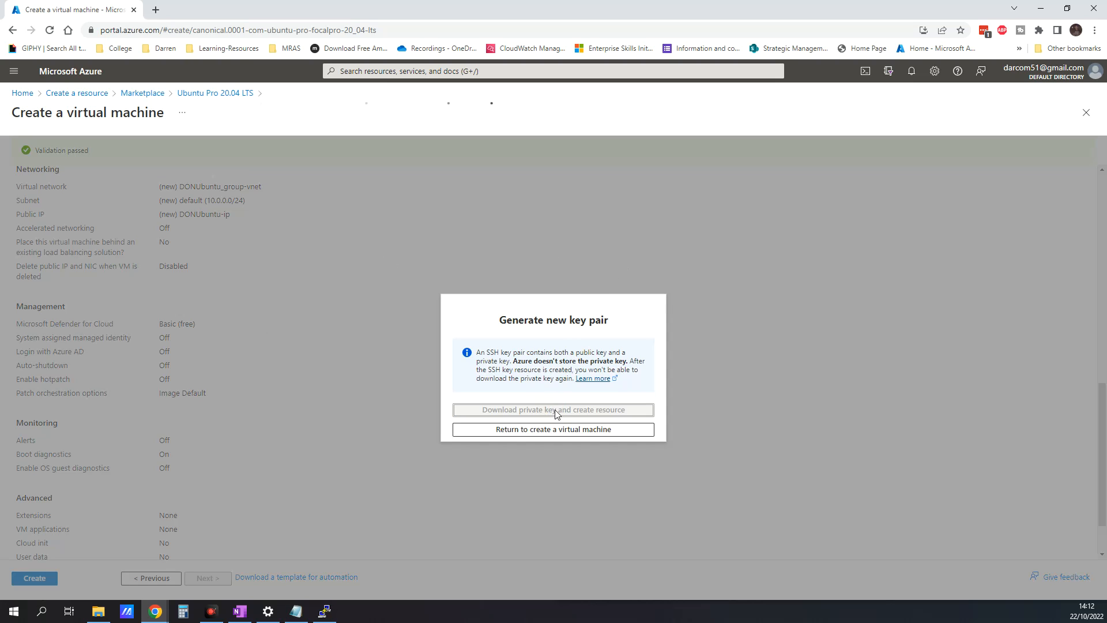
pyautogui.click(553, 409)
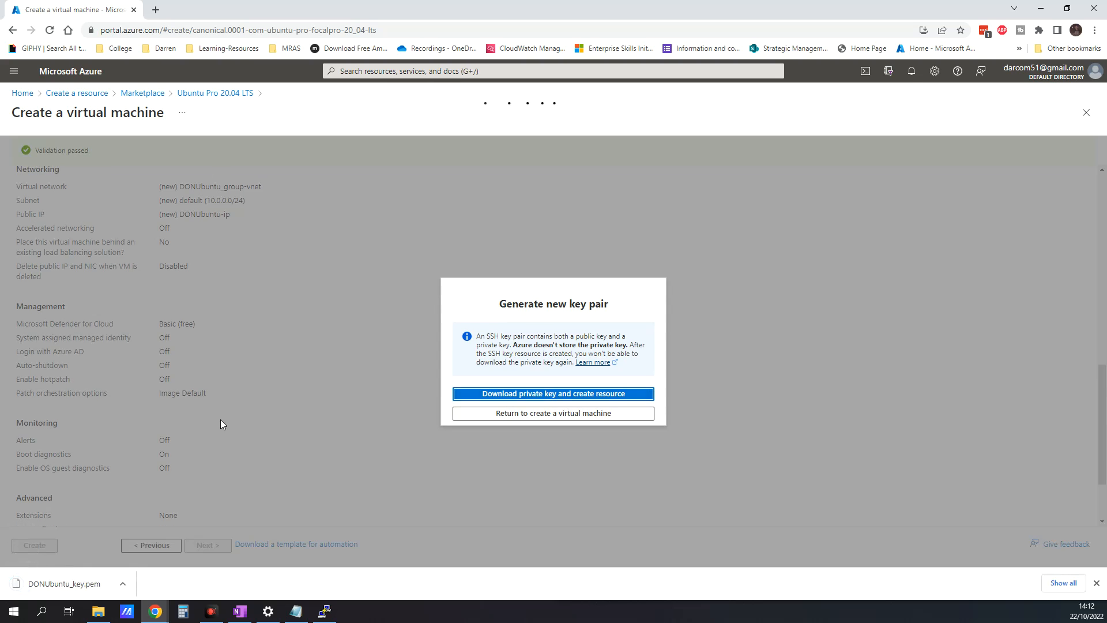
pyautogui.click(553, 394)
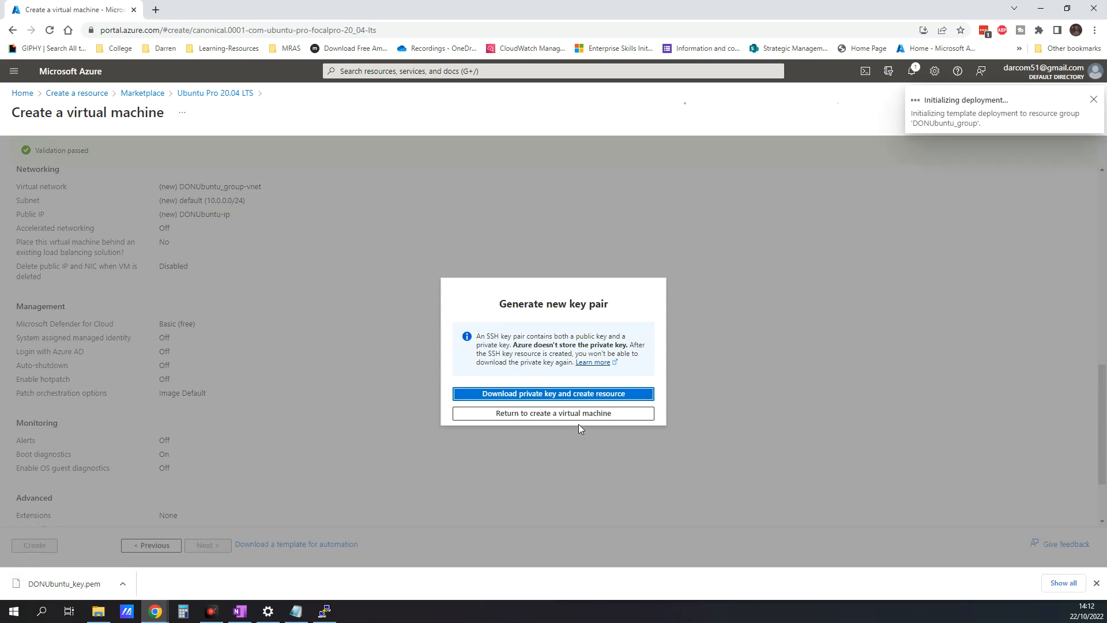
pyautogui.click(553, 393)
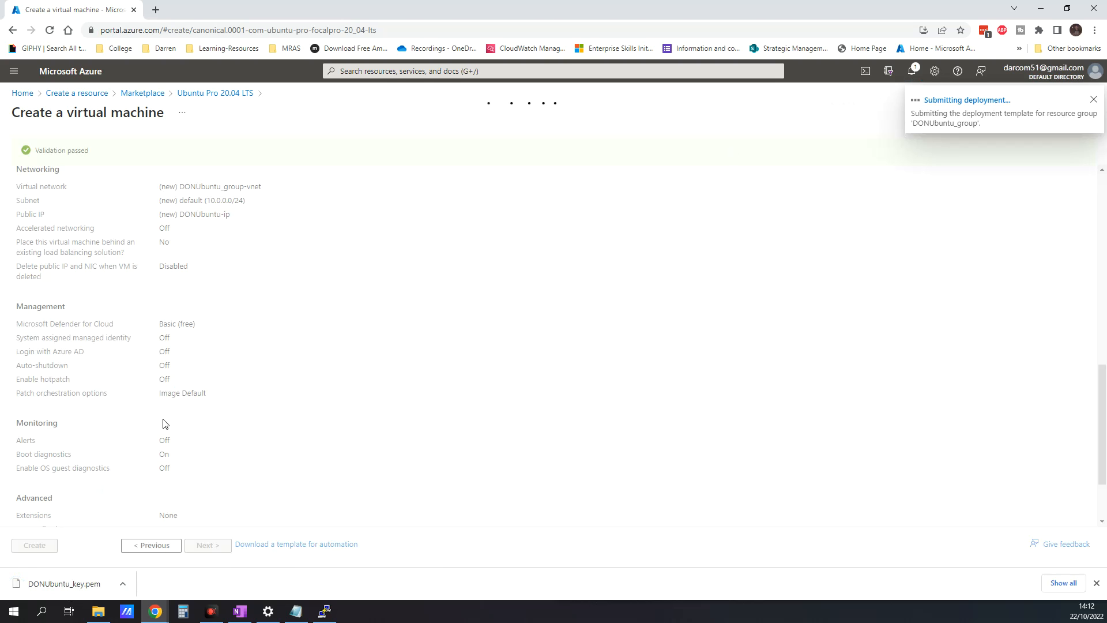
# Open the deployment Overview and dismiss the notice to watch network resources get created
pyautogui.click(34, 545)
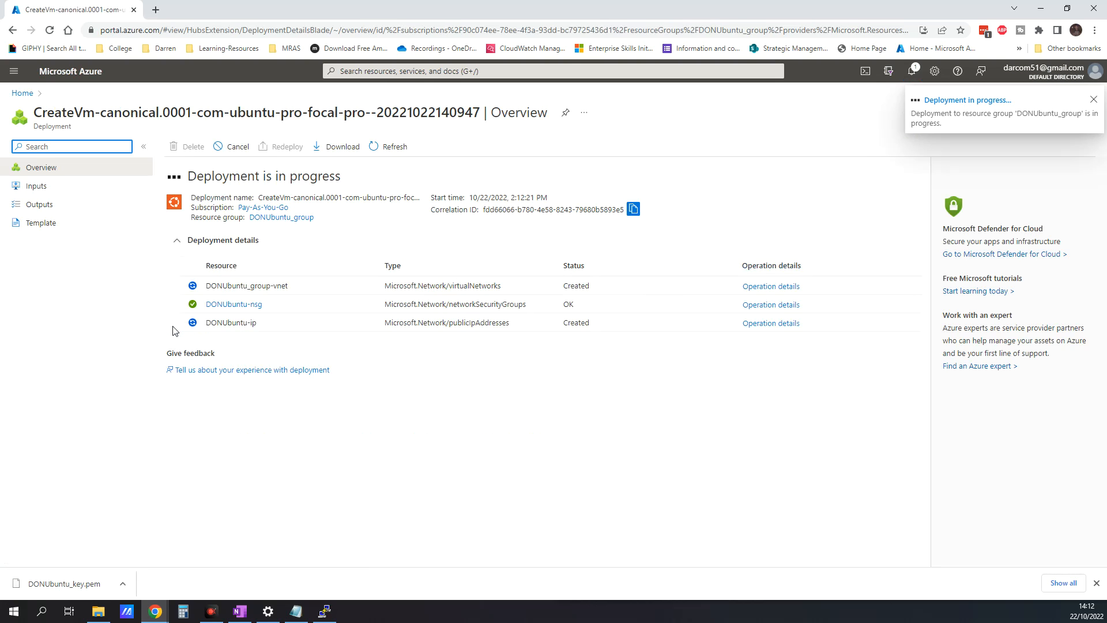
pyautogui.moveTo(138, 470)
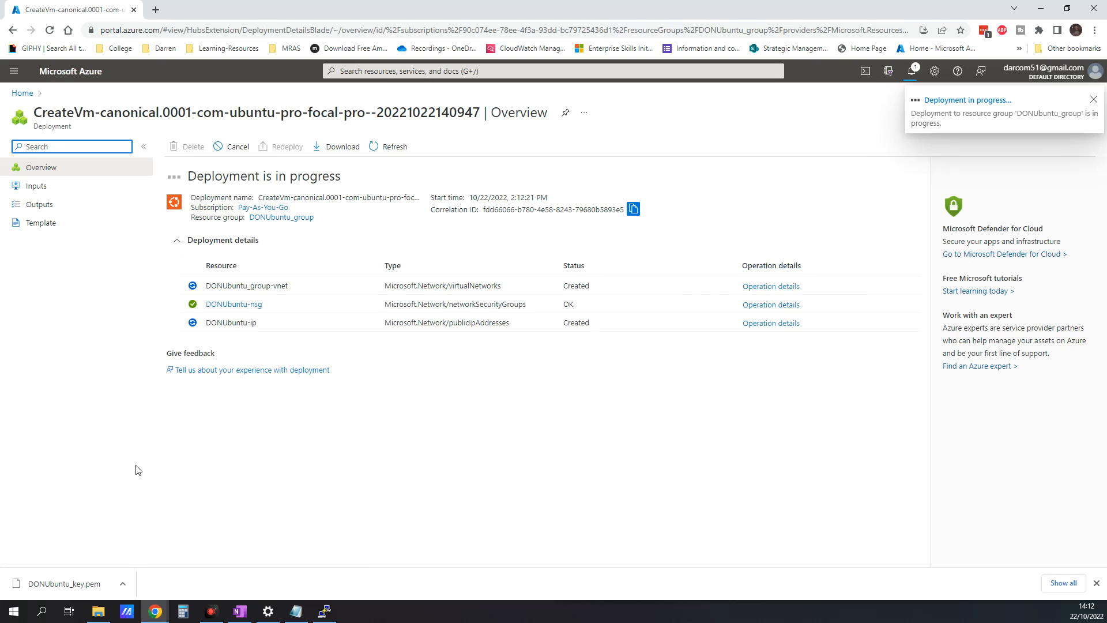
pyautogui.click(1094, 98)
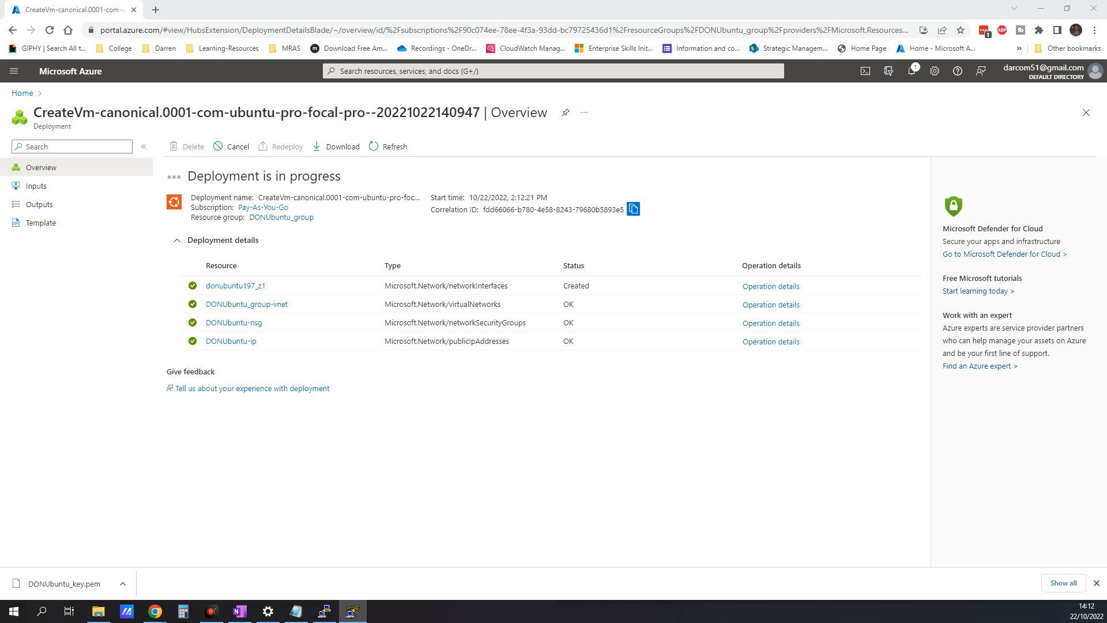
# Launch PuTTYgen and load DONUbuntu_key.pem with All Files shown
pyautogui.click(352, 612)
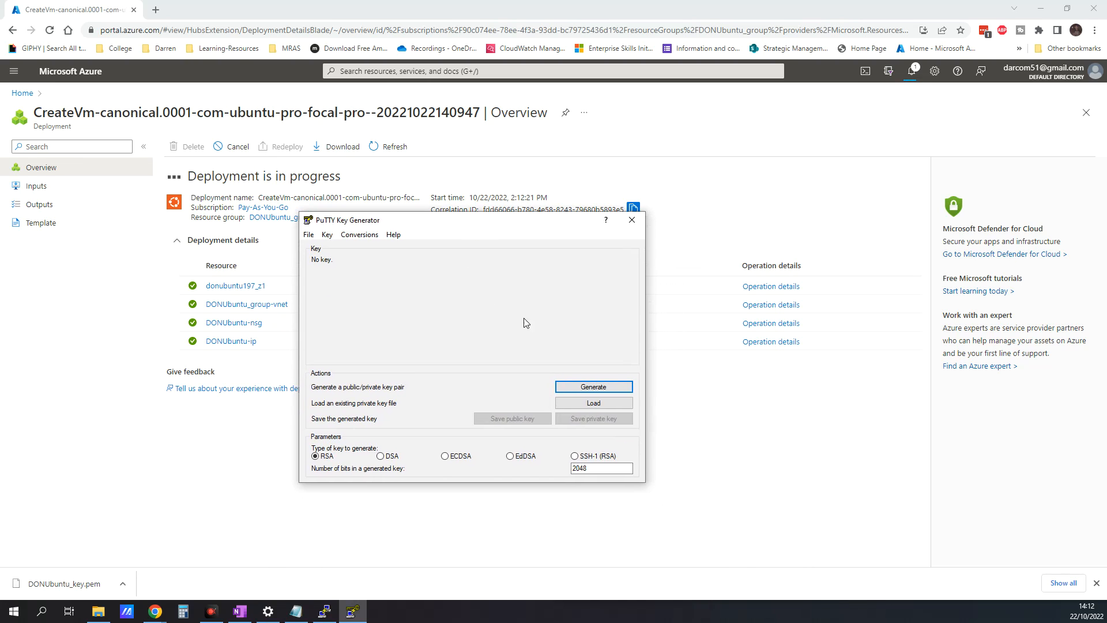
pyautogui.moveTo(415, 400)
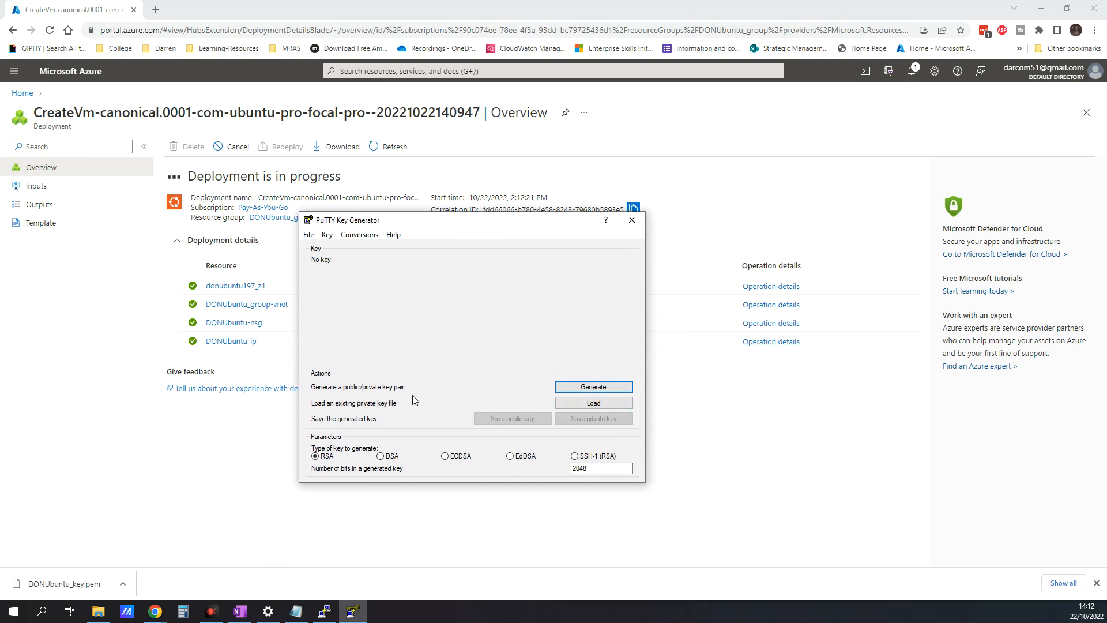
pyautogui.click(593, 403)
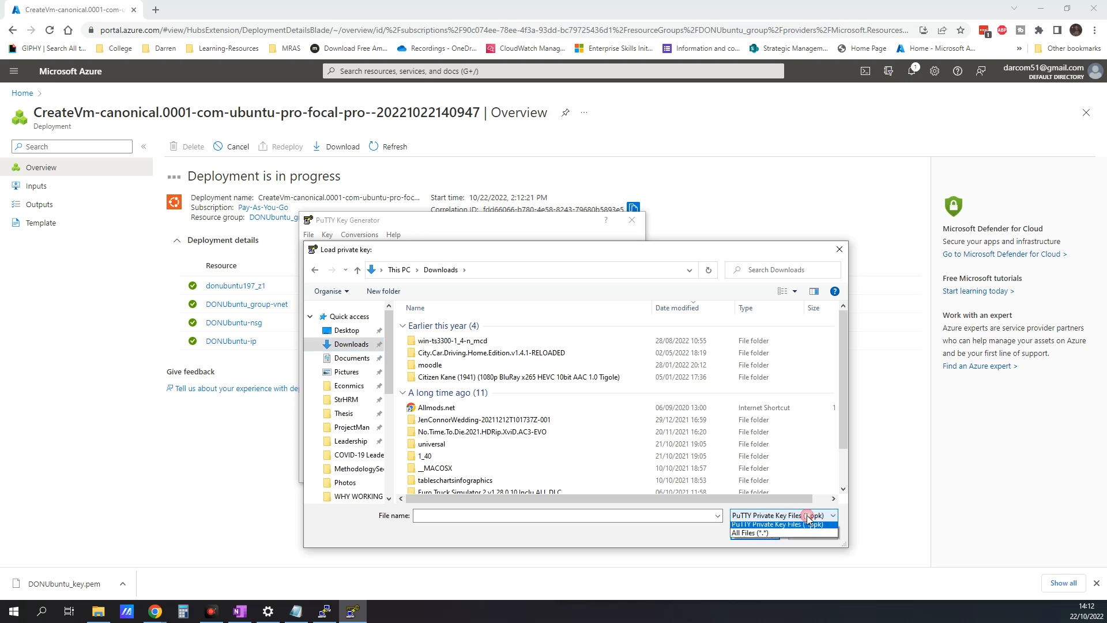
pyautogui.click(755, 533)
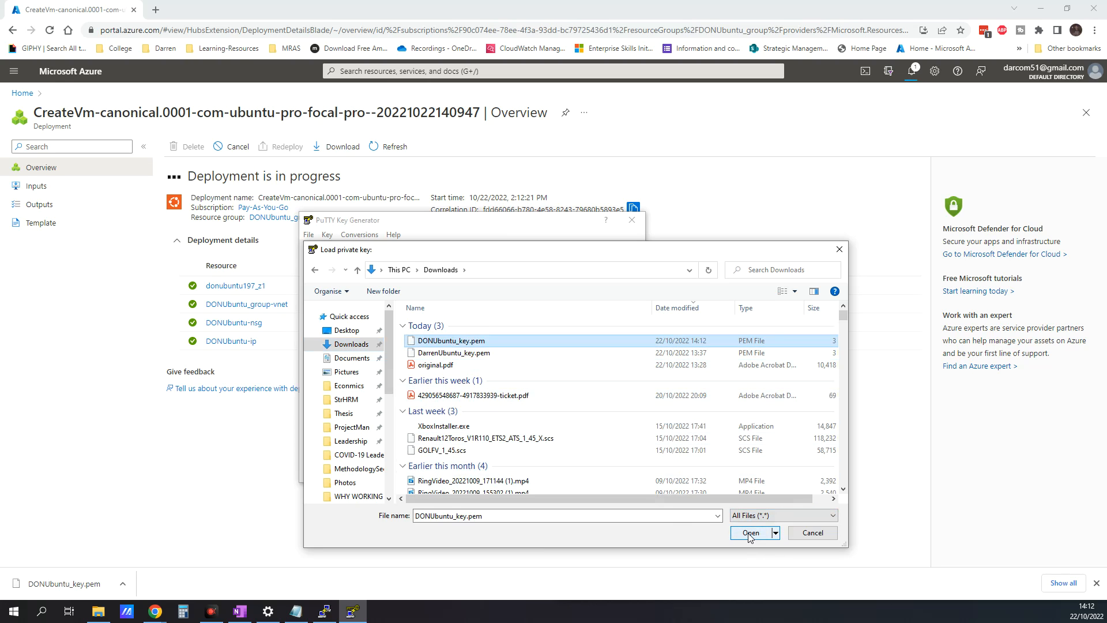
pyautogui.click(749, 532)
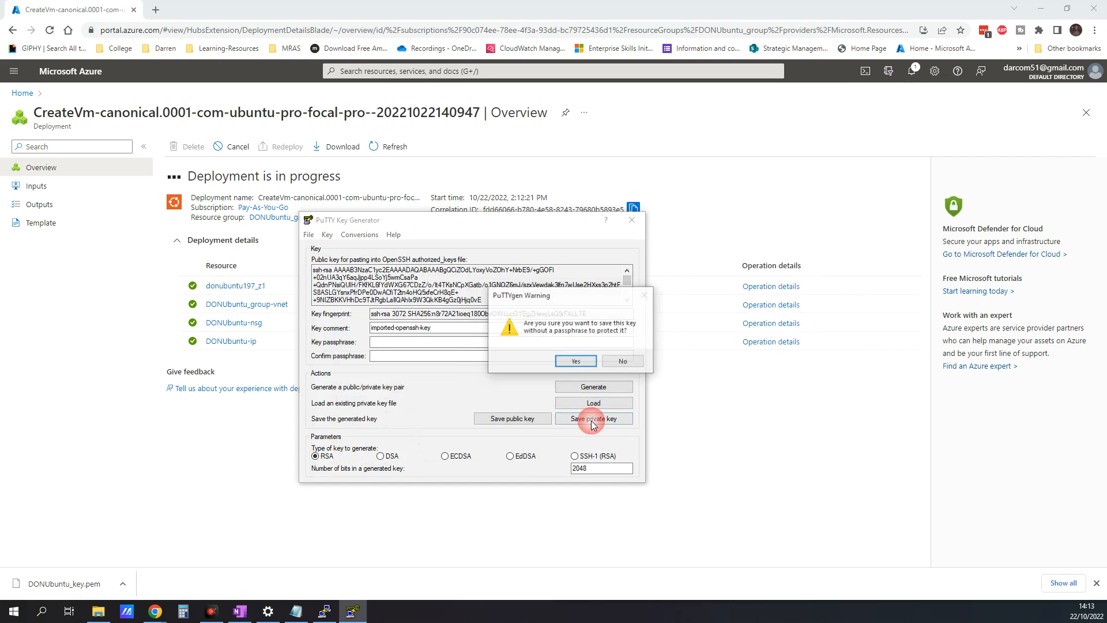
# Save the key without a passphrase as newkey.ppk in AzureWork and close PuTTYgen
pyautogui.click(576, 361)
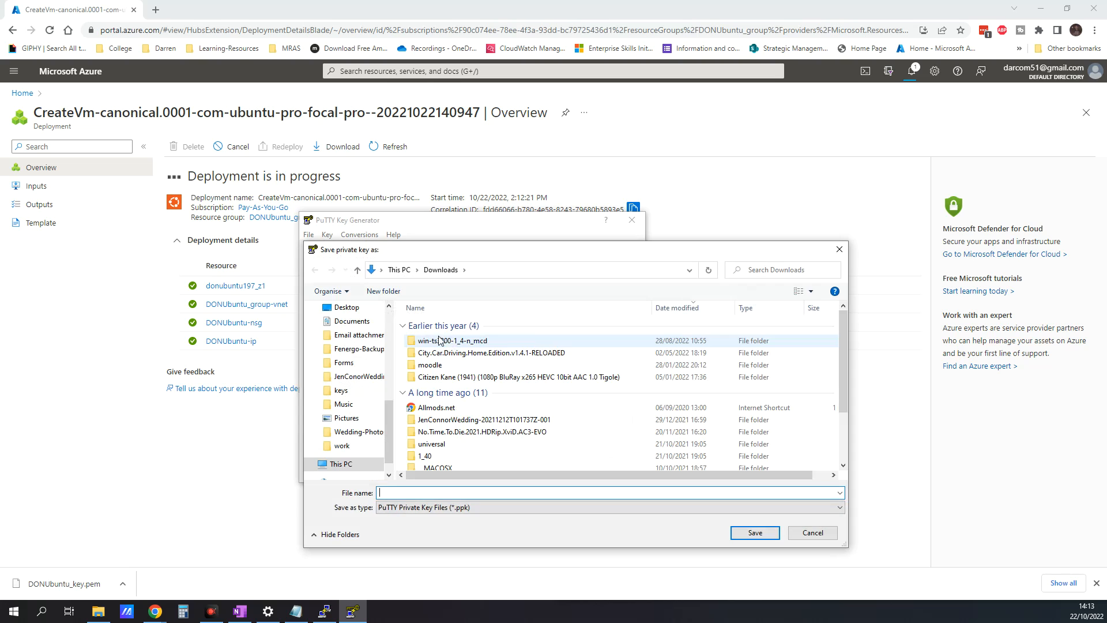
pyautogui.scroll(-3)
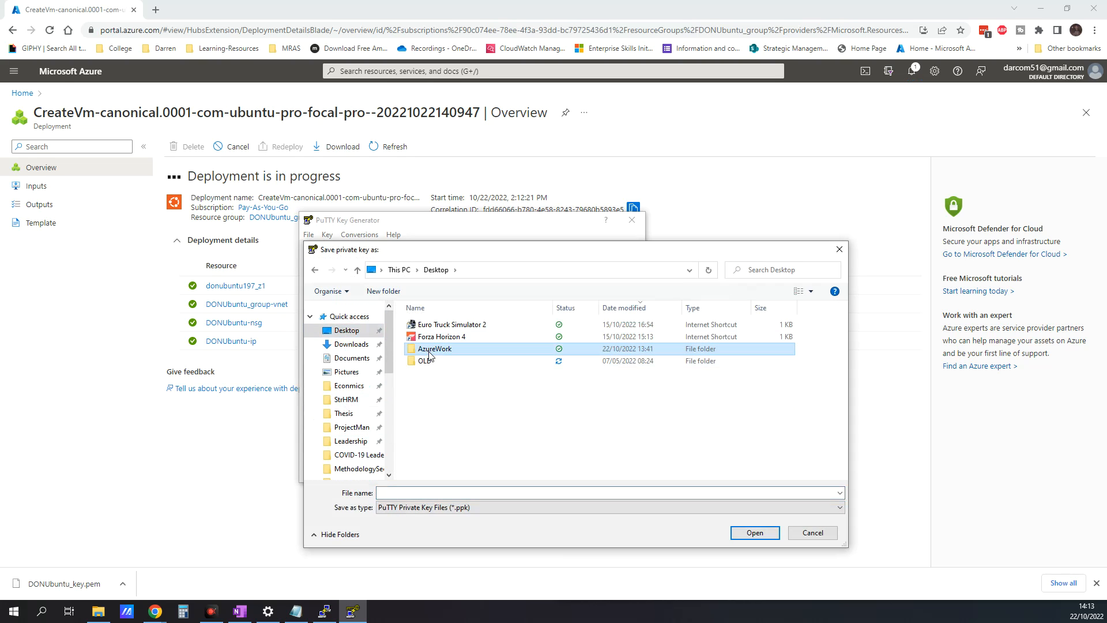
pyautogui.doubleClick(435, 348)
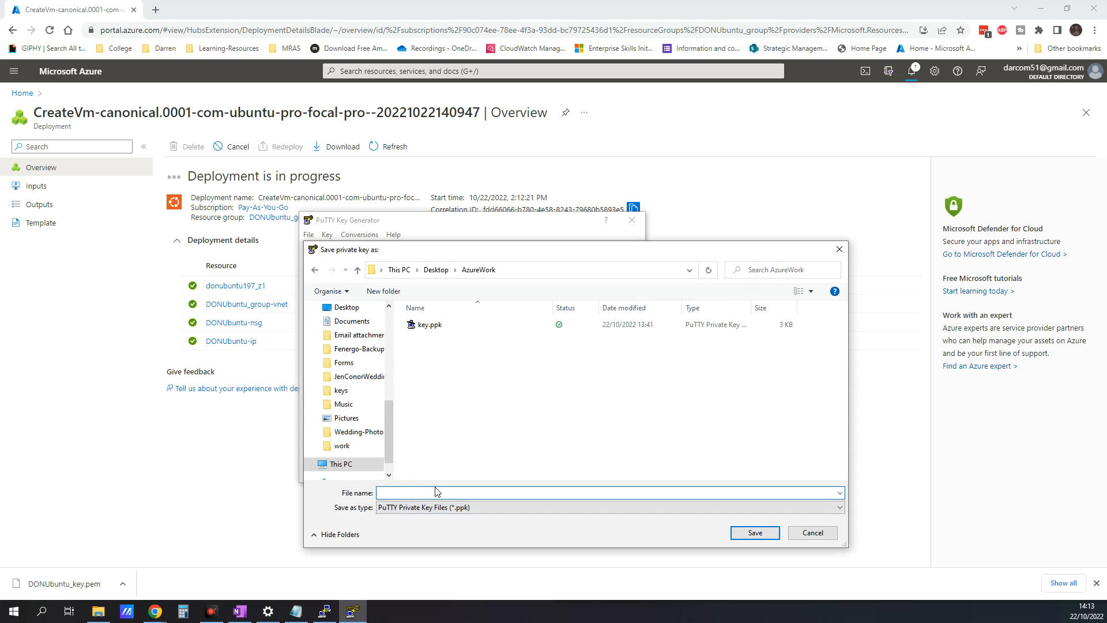
pyautogui.write('newkey')
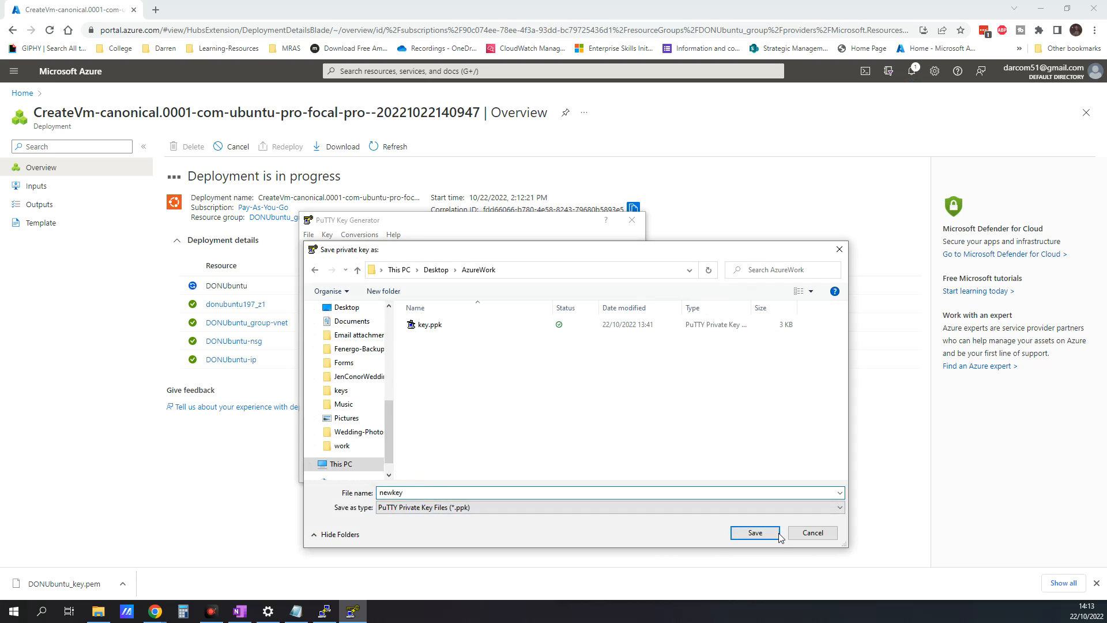
pyautogui.click(755, 533)
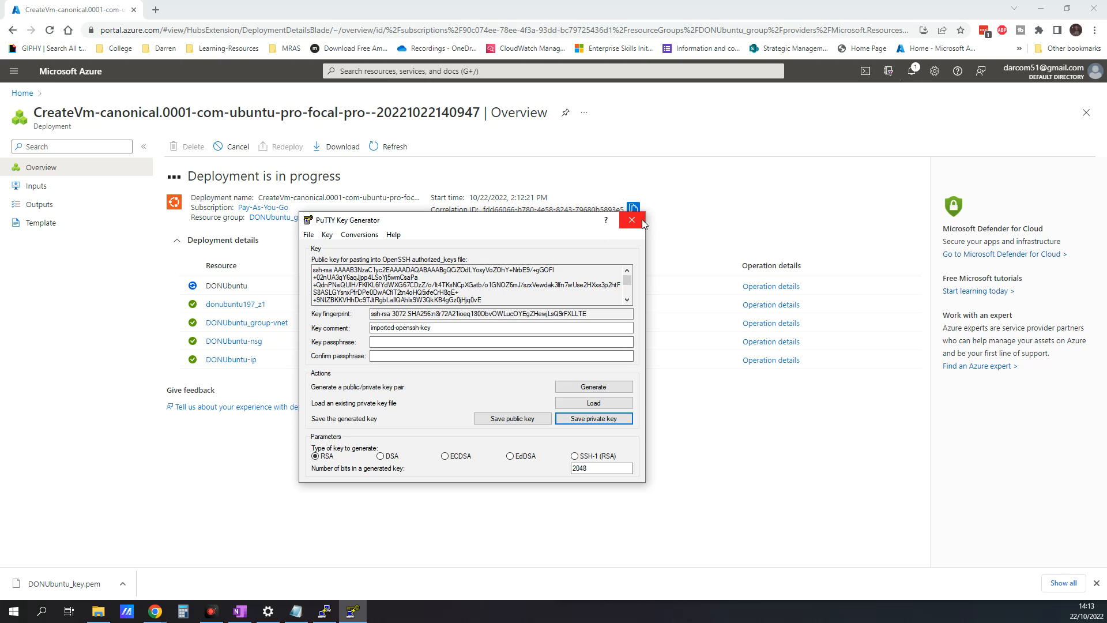
pyautogui.click(632, 220)
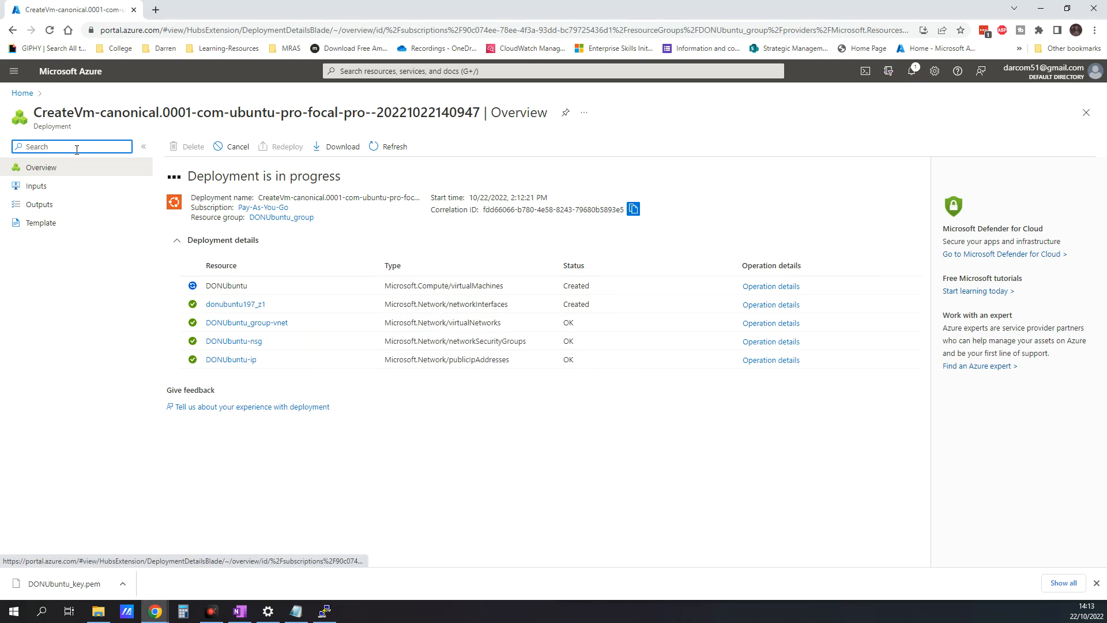
pyautogui.moveTo(406, 396)
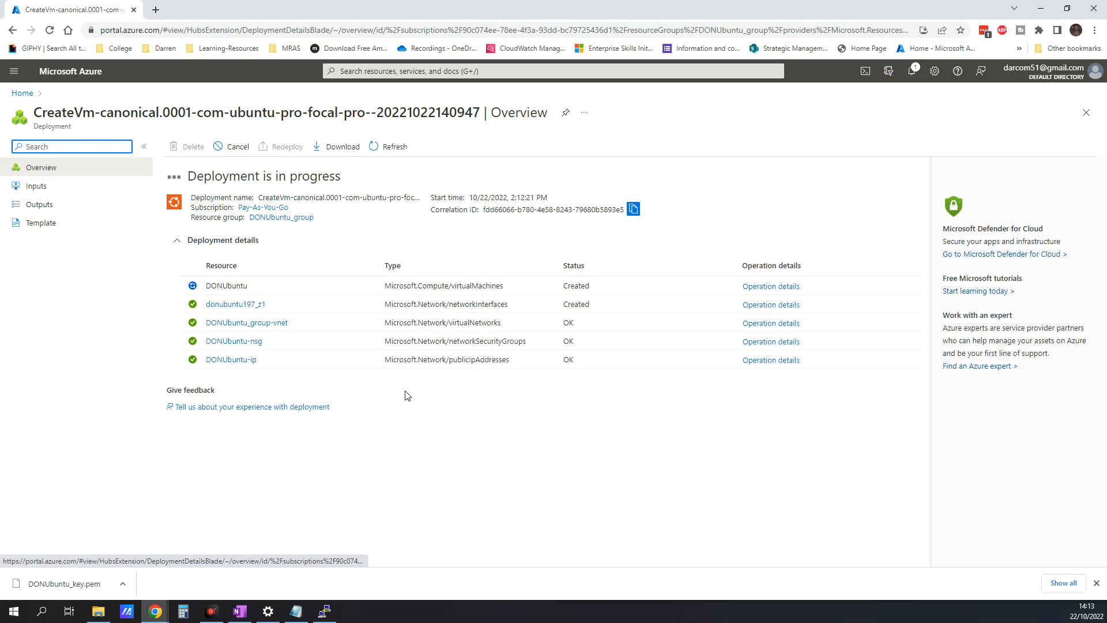
# Go to Resource groups, dismiss the success notice, and open DONUbuntu_group's seven resources
pyautogui.click(21, 92)
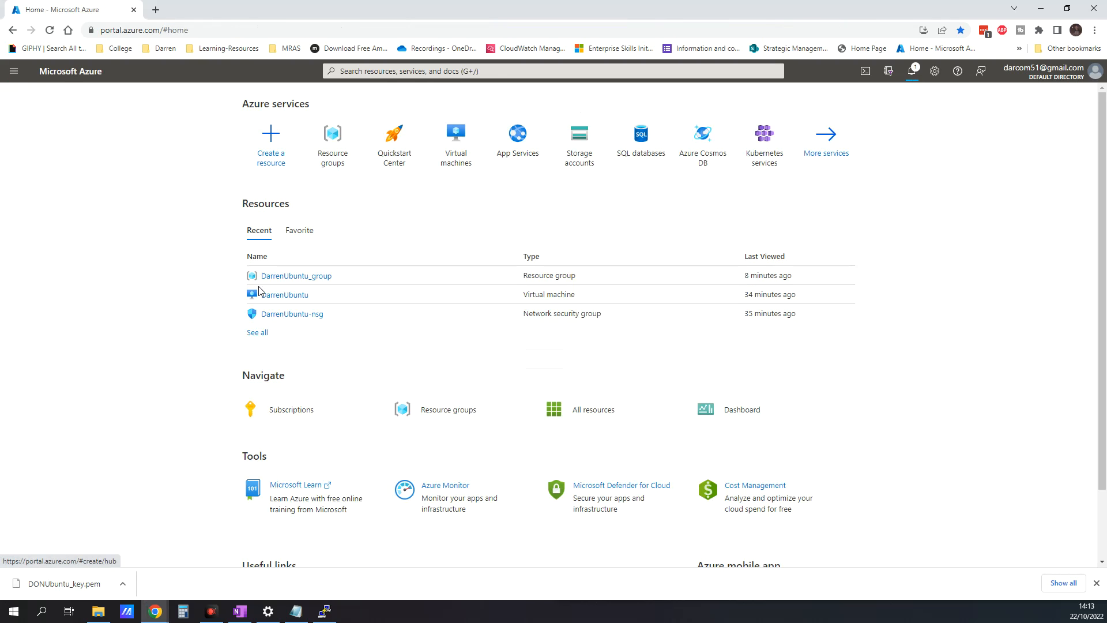
pyautogui.click(13, 70)
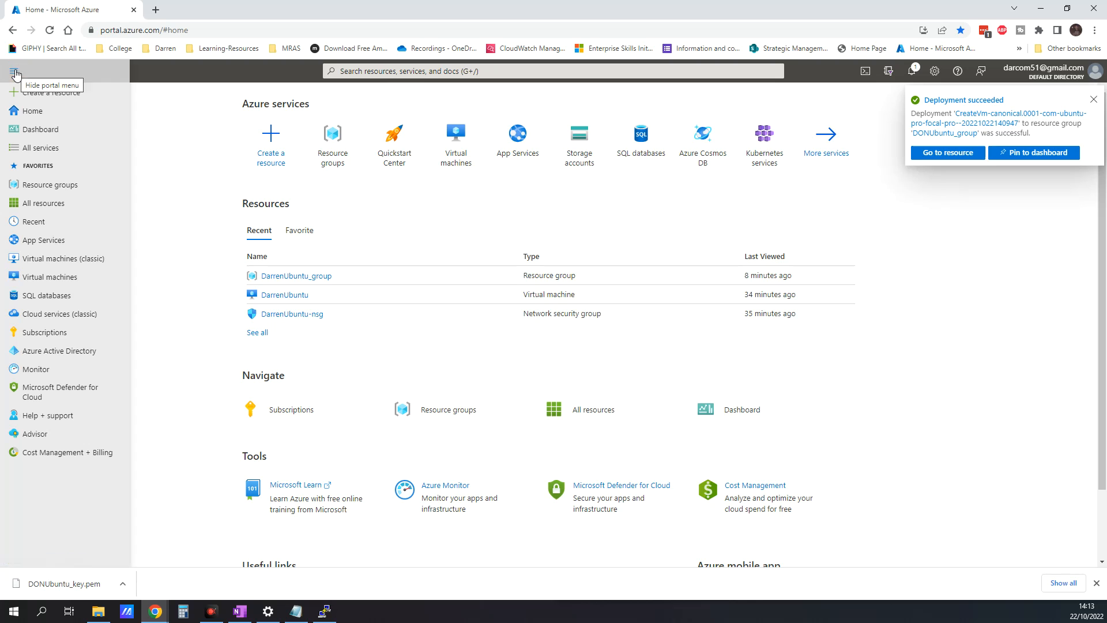
pyautogui.click(44, 185)
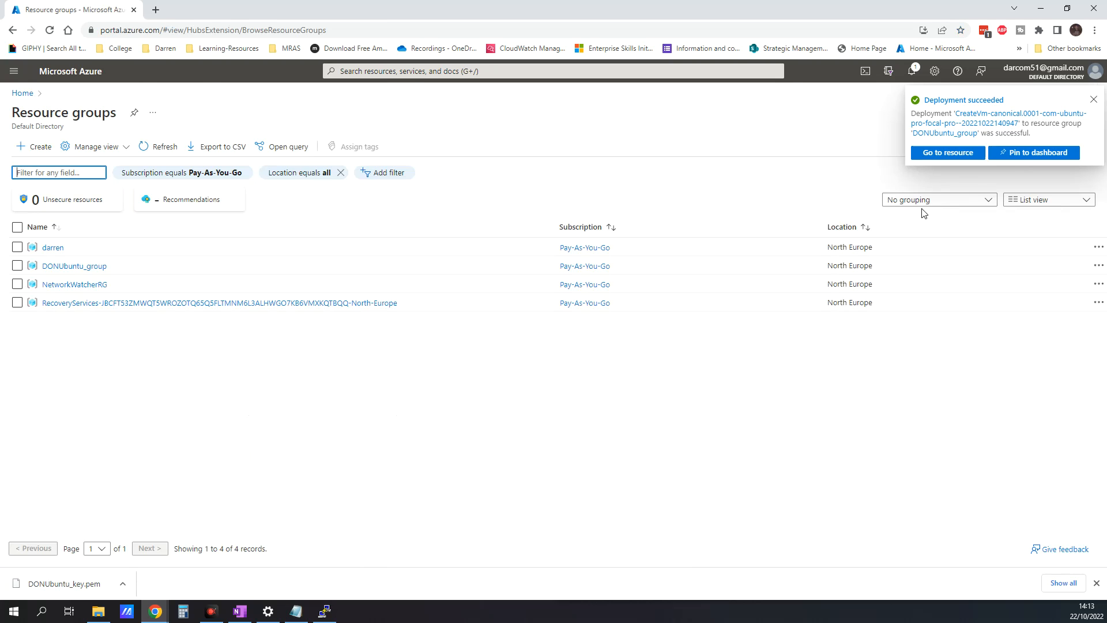
pyautogui.click(1094, 98)
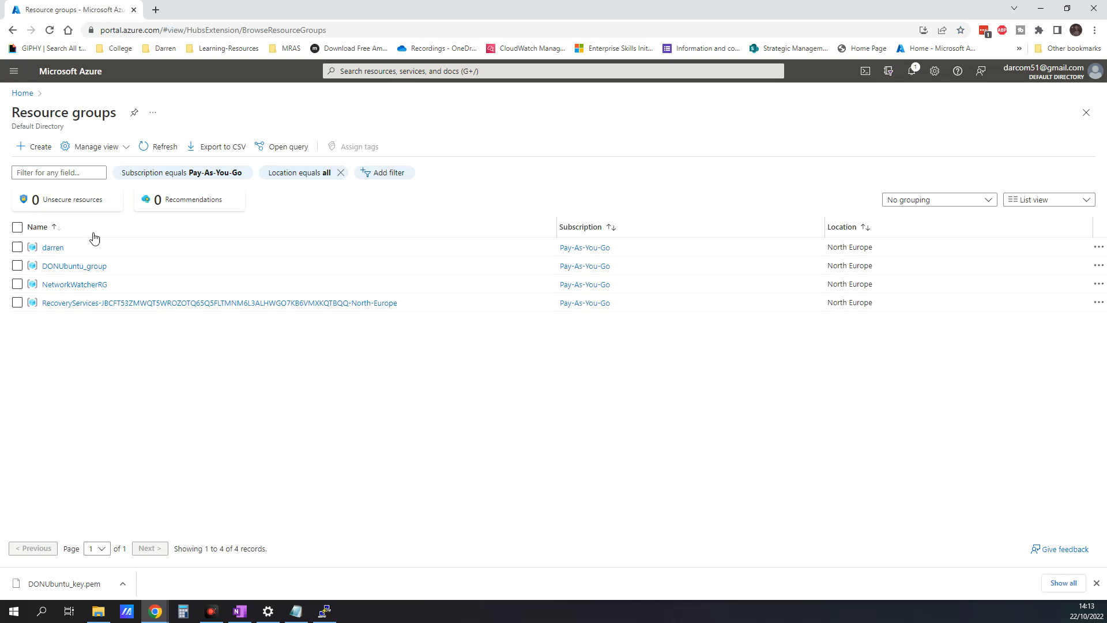
pyautogui.moveTo(73, 266)
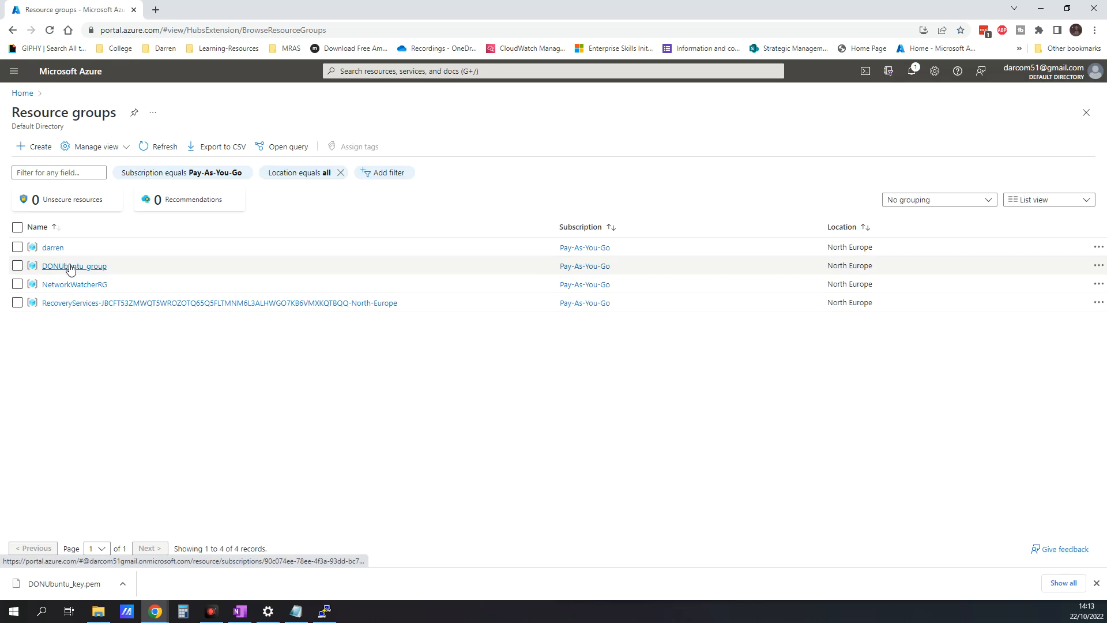
pyautogui.click(74, 265)
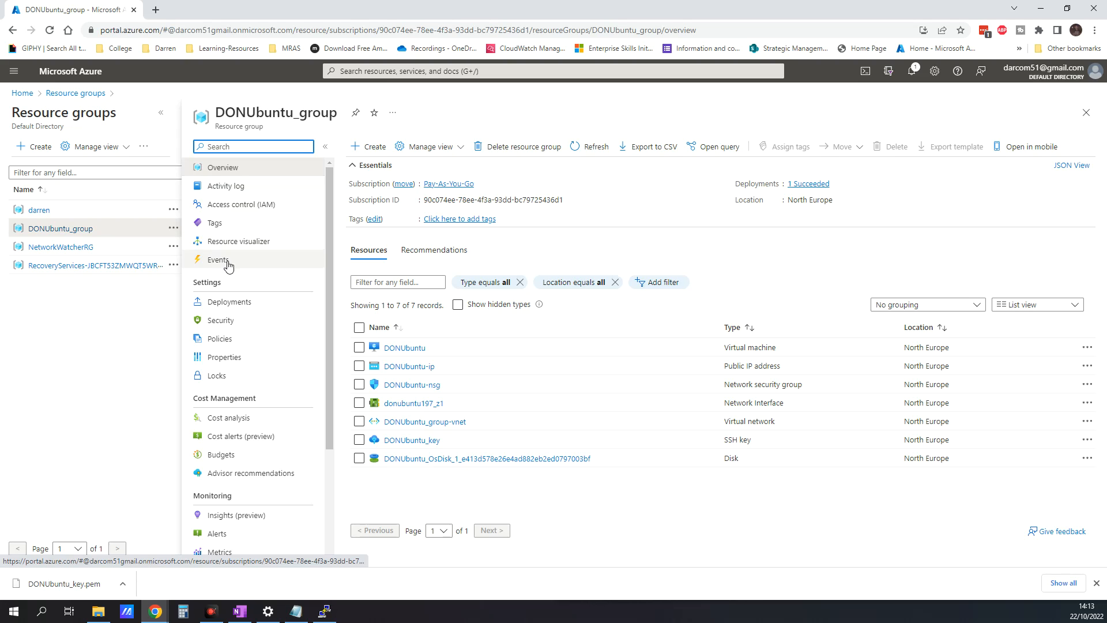
pyautogui.scroll(-3)
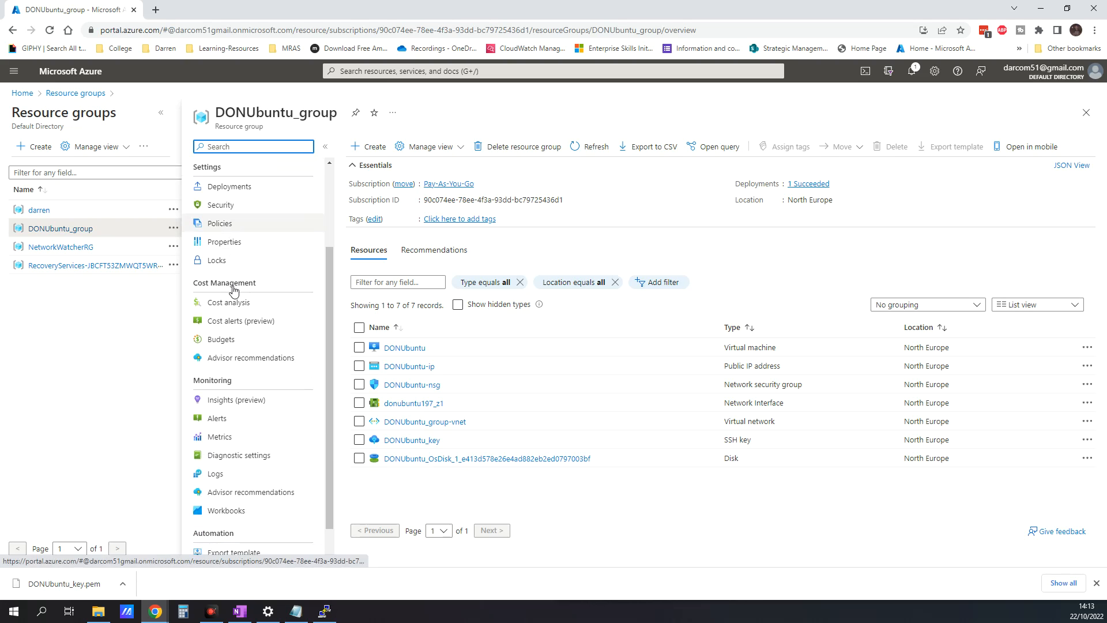
pyautogui.scroll(3)
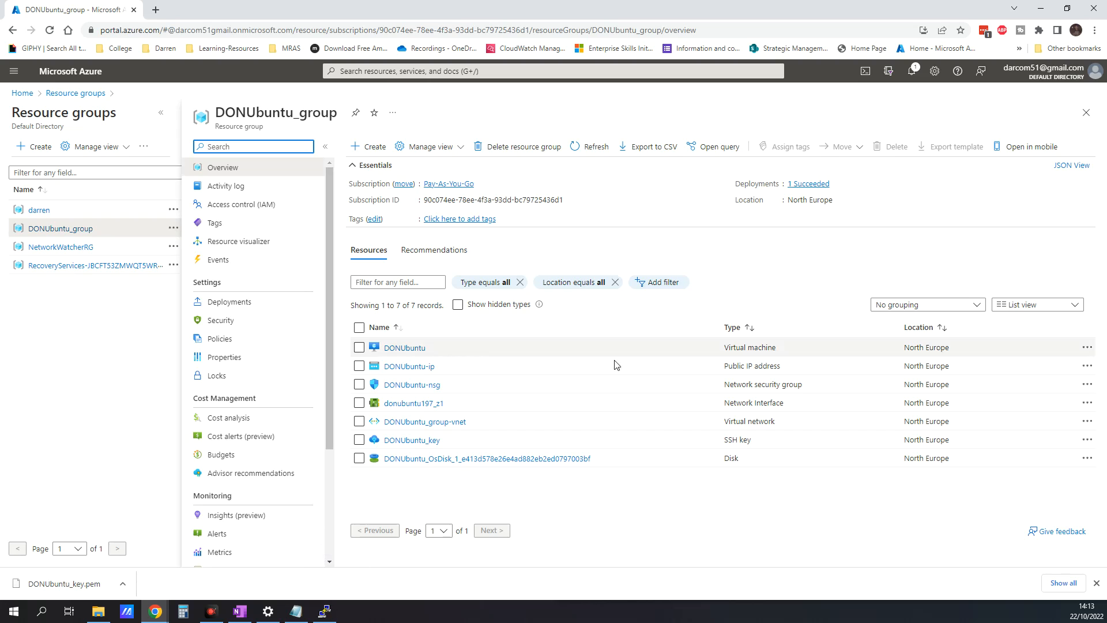
pyautogui.moveTo(411, 384)
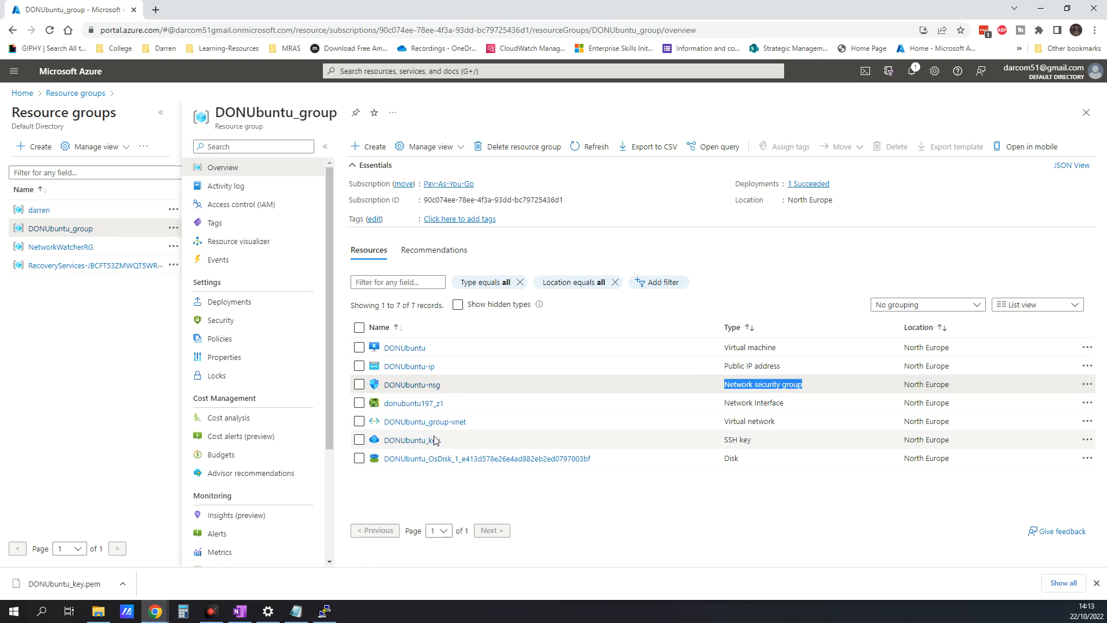
pyautogui.moveTo(412, 384)
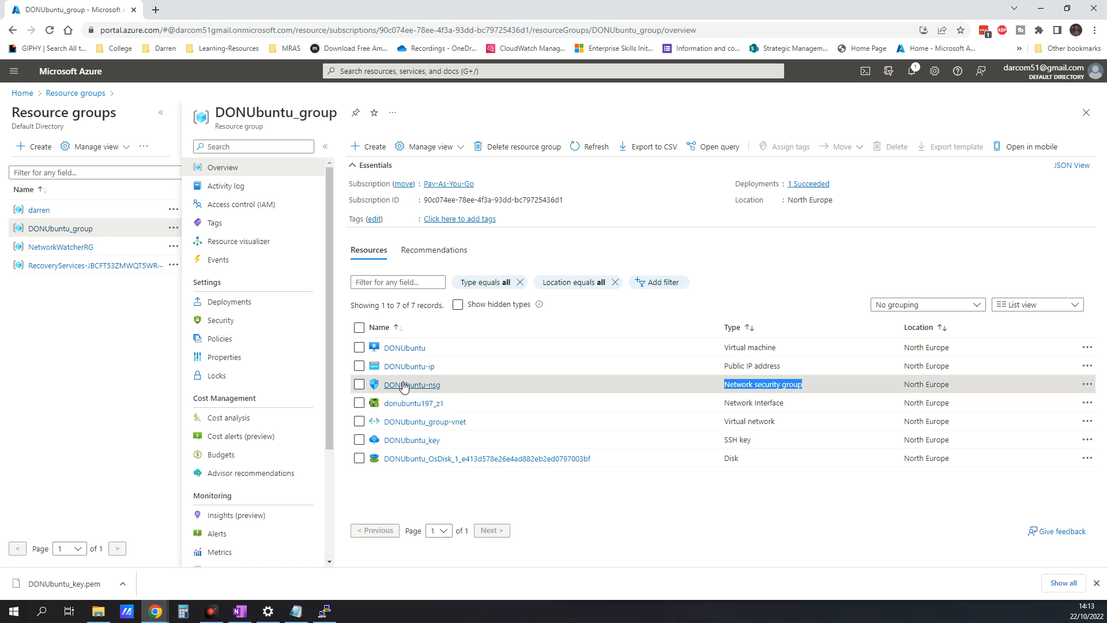
# Open the DONUbuntu-nsg network security group to see its inbound SSH rule on port 22
pyautogui.click(411, 384)
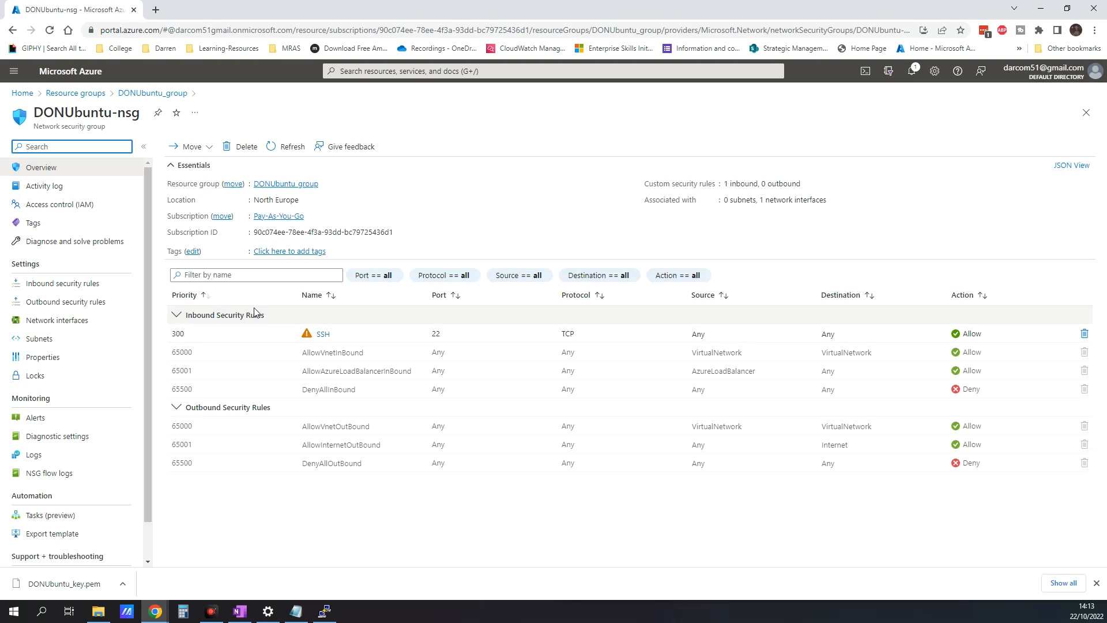
pyautogui.moveTo(433, 334)
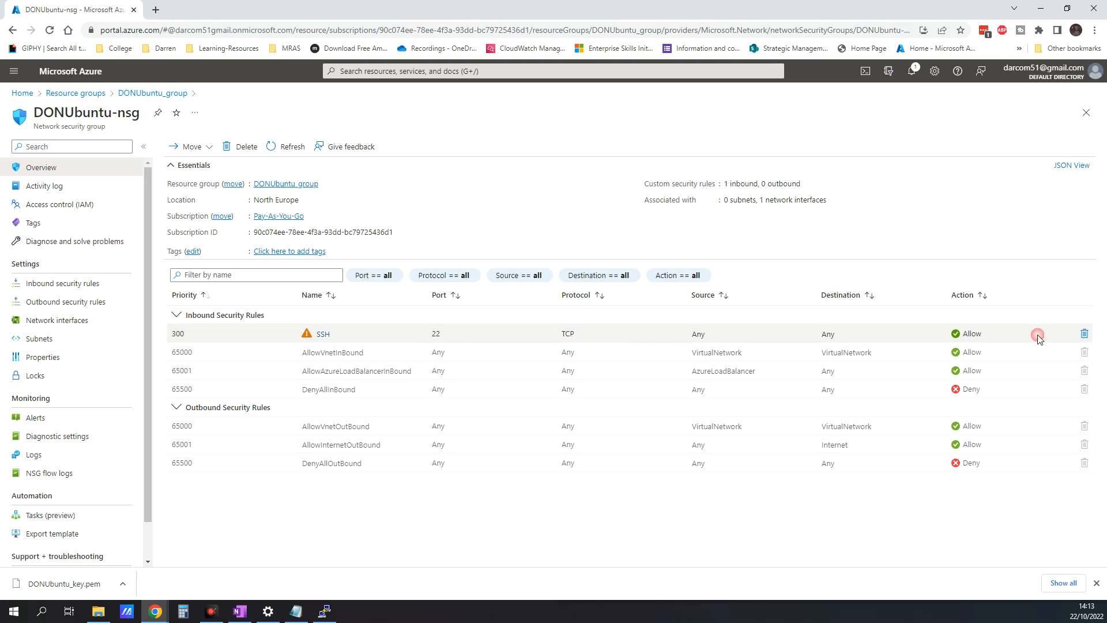
pyautogui.moveTo(922, 600)
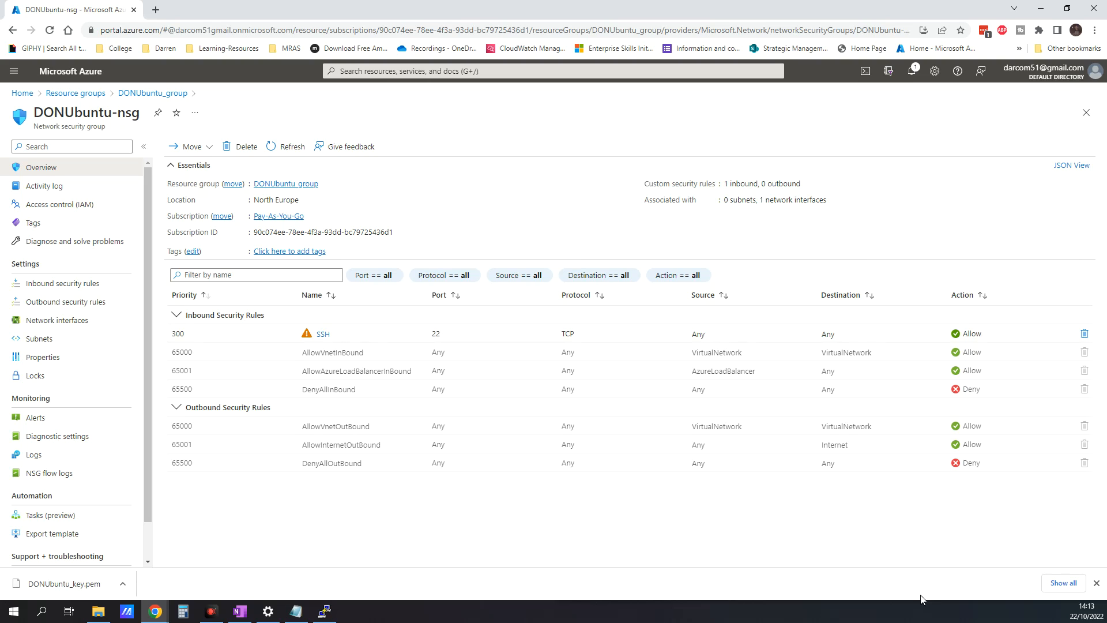
pyautogui.moveTo(985, 577)
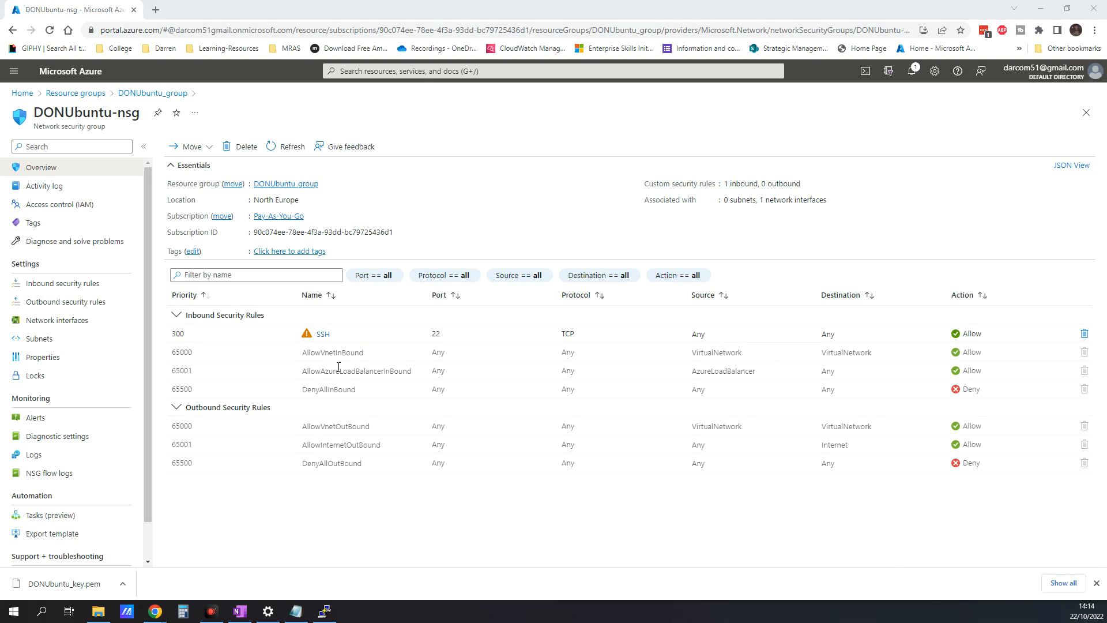
# Restrict the SSH inbound rule's source to My IP address, save, and return to DONUbuntu_group
pyautogui.click(322, 333)
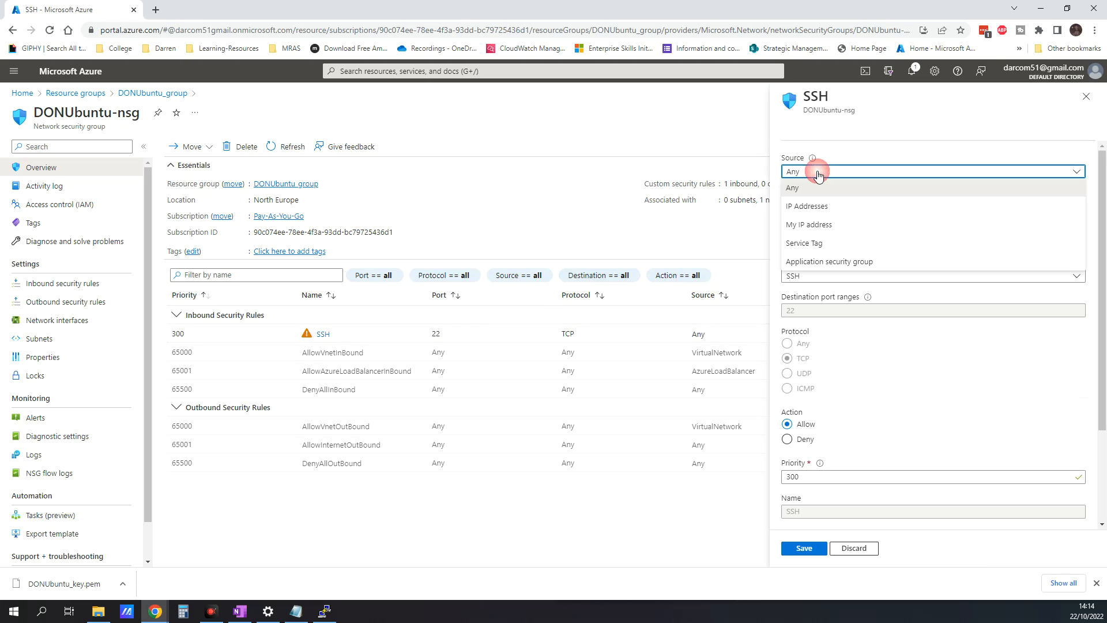
pyautogui.click(809, 225)
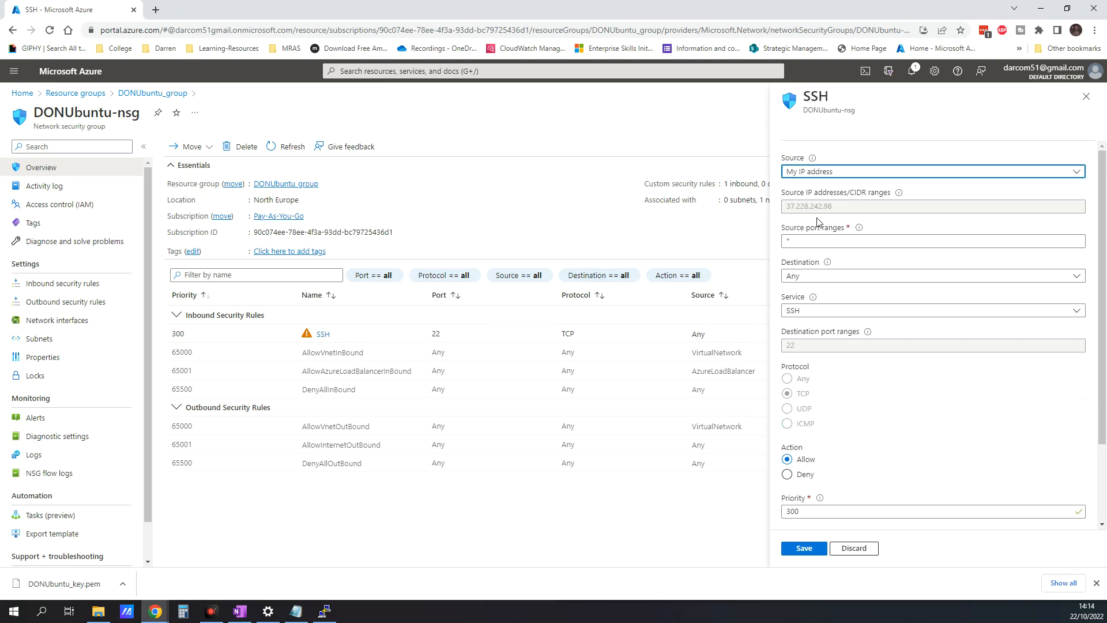
pyautogui.click(803, 548)
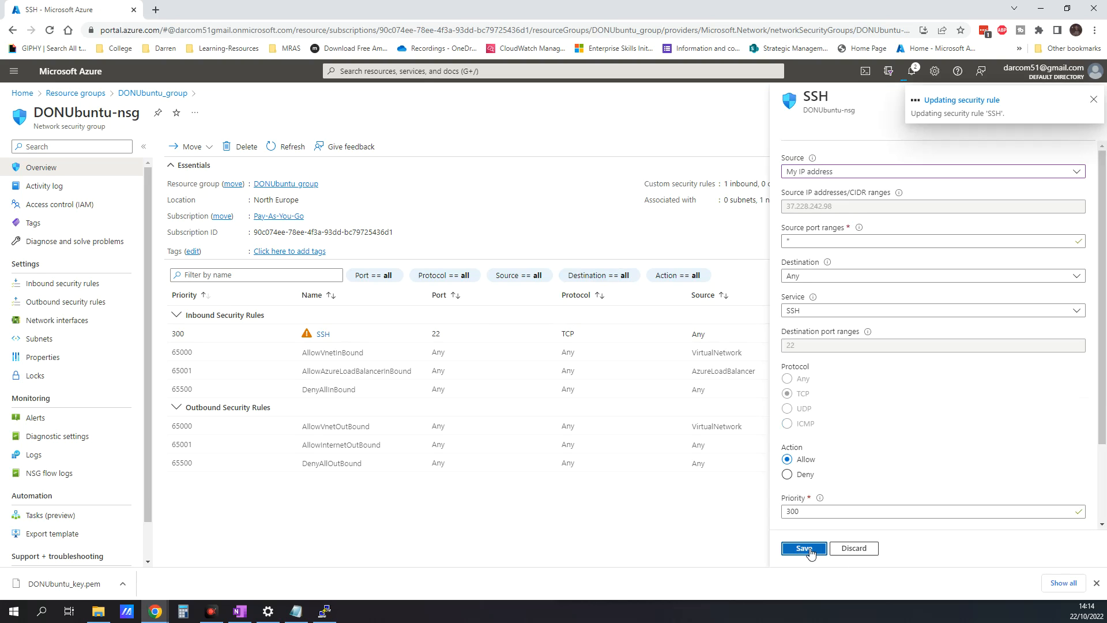
pyautogui.click(803, 549)
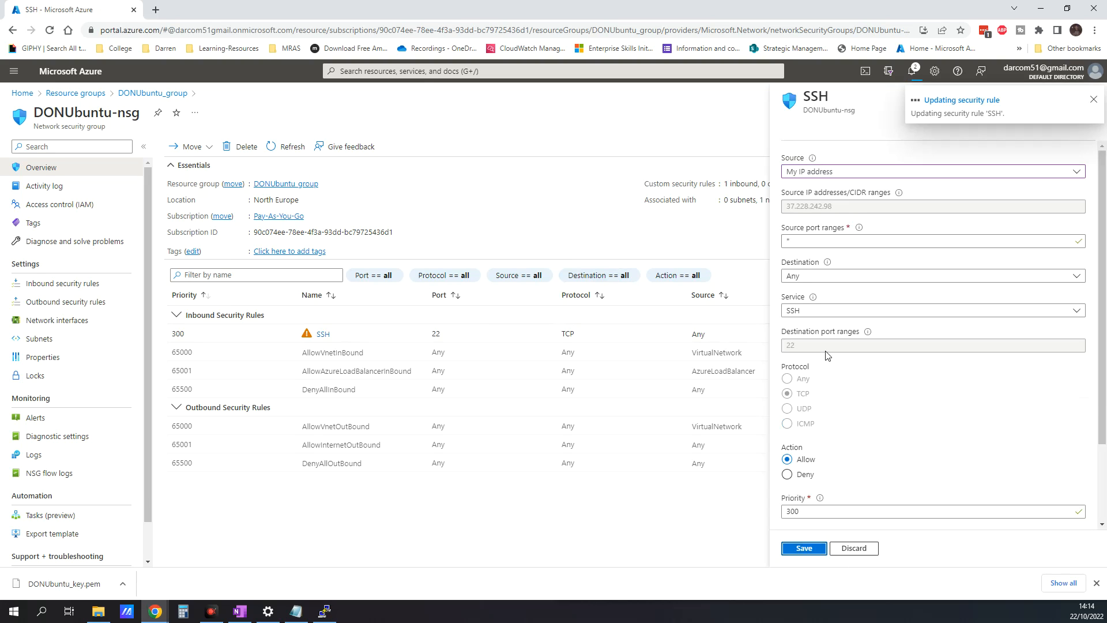
pyautogui.moveTo(962, 183)
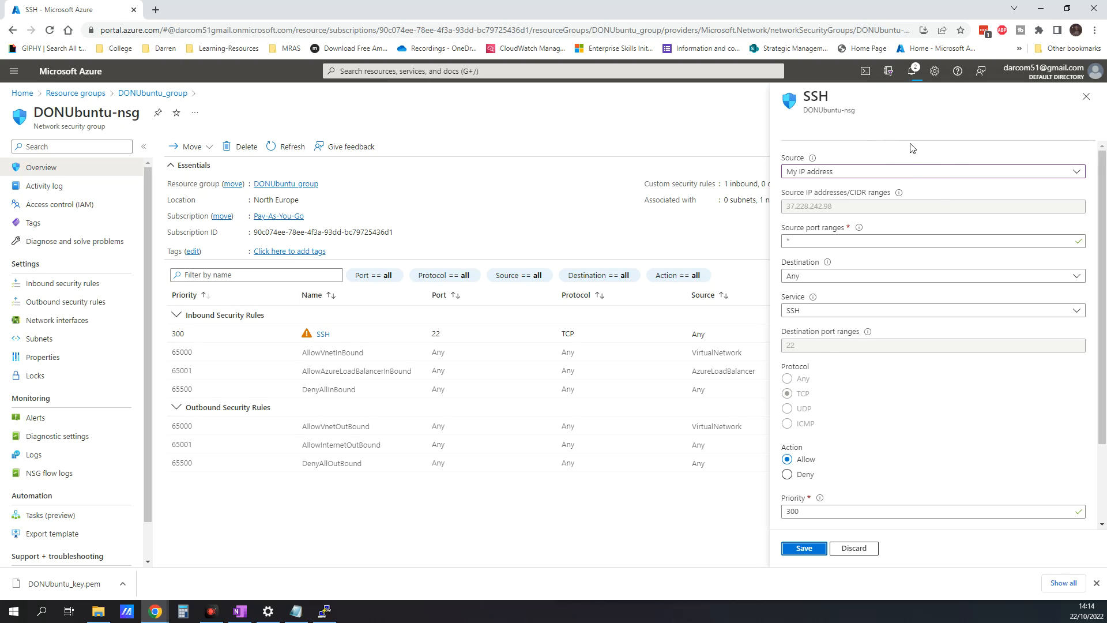
pyautogui.click(802, 548)
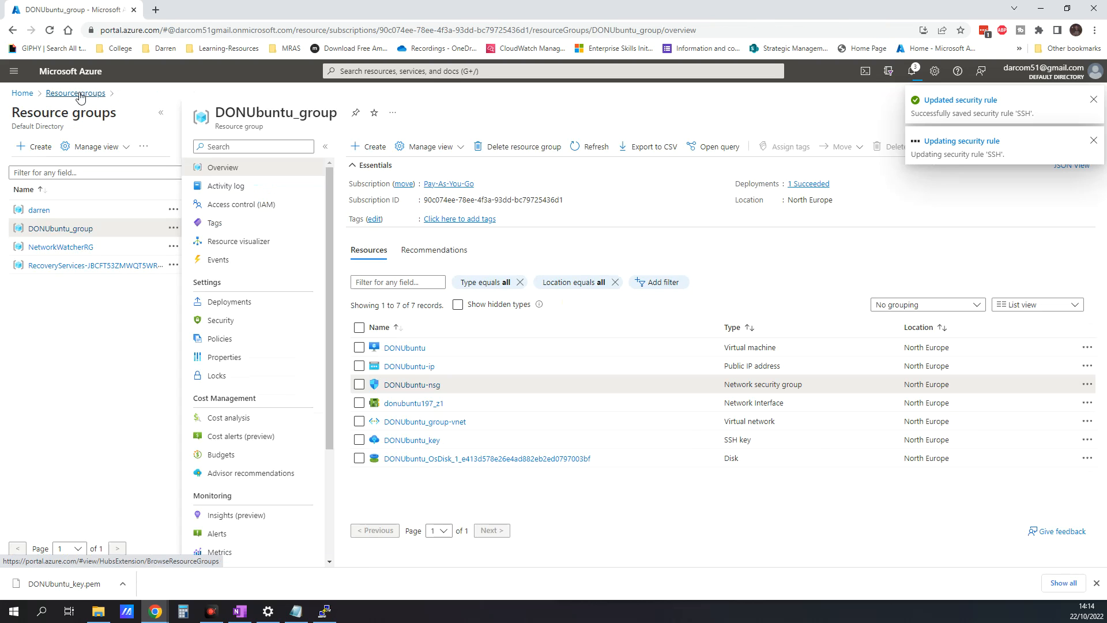
# Reopen DONUbuntu_group and open the running DONUbuntu VM showing public IP 4.231.249.73
pyautogui.click(74, 92)
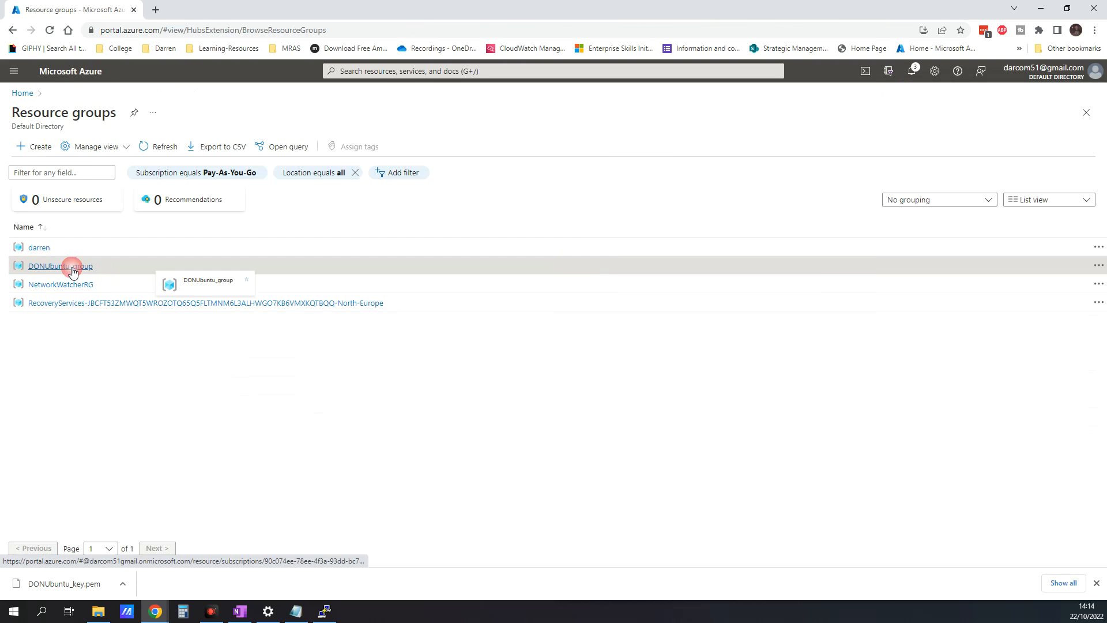
pyautogui.click(60, 265)
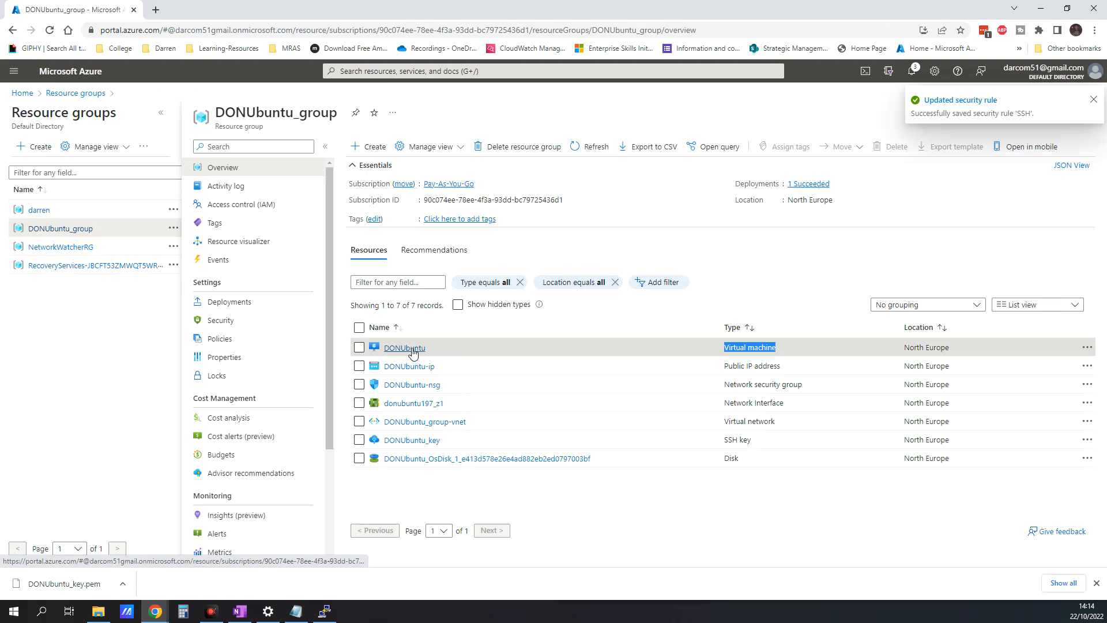
pyautogui.click(404, 347)
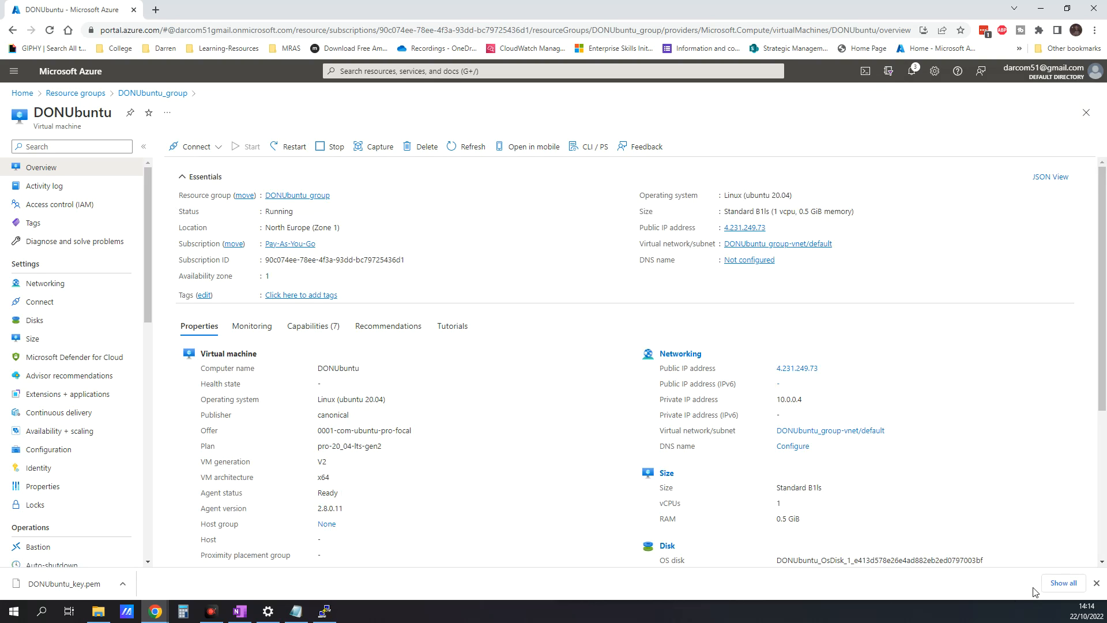
pyautogui.moveTo(420, 313)
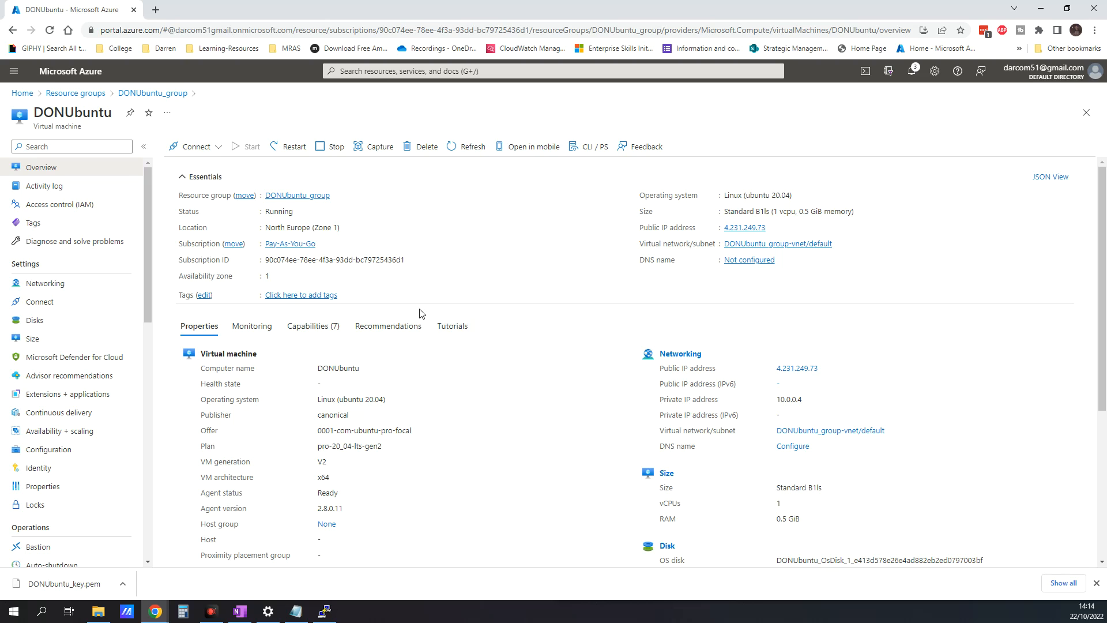
pyautogui.click(196, 146)
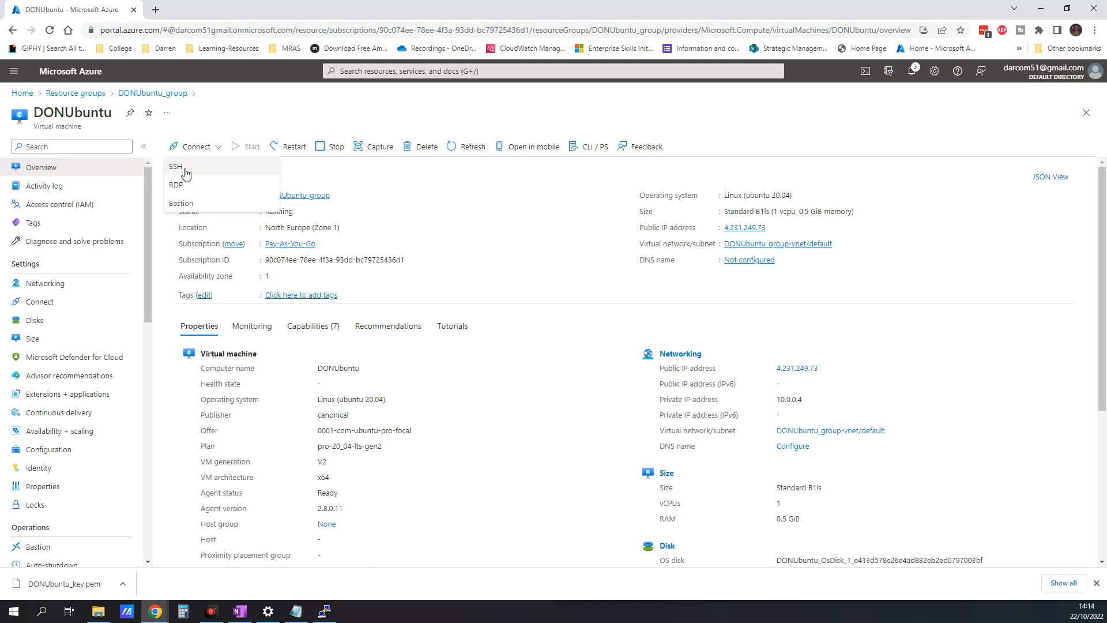
pyautogui.click(175, 166)
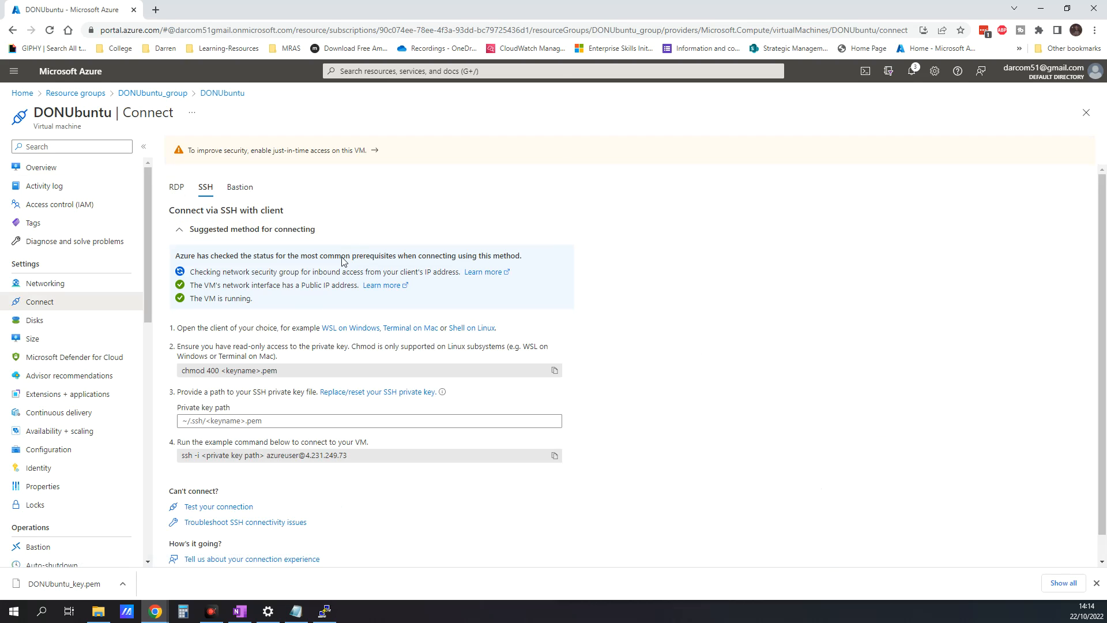
pyautogui.doubleClick(323, 455)
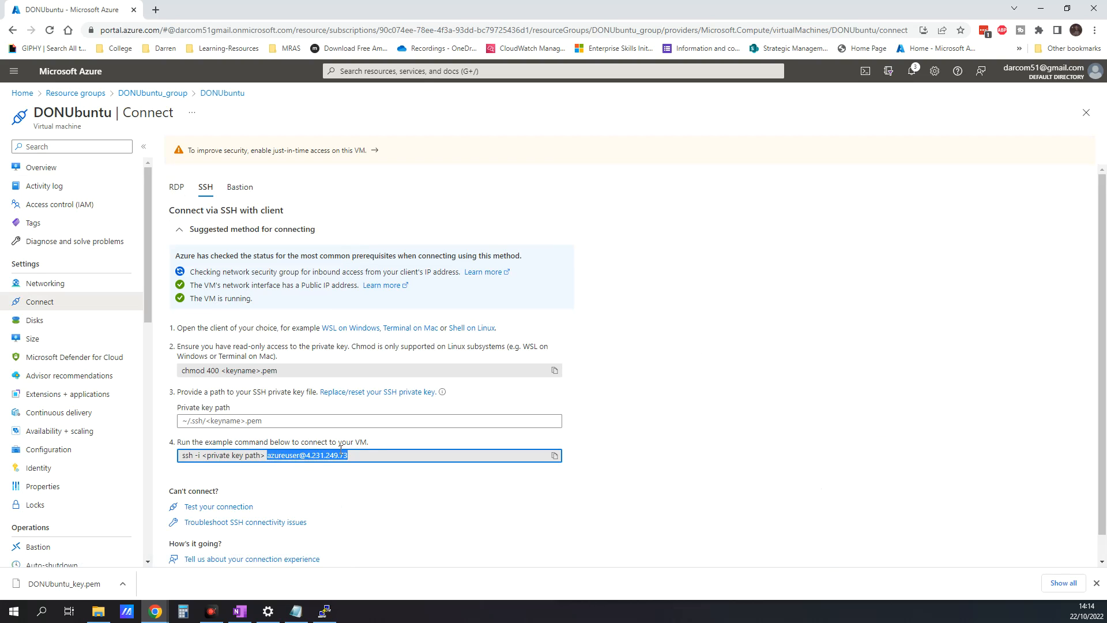
pyautogui.rightClick(329, 455)
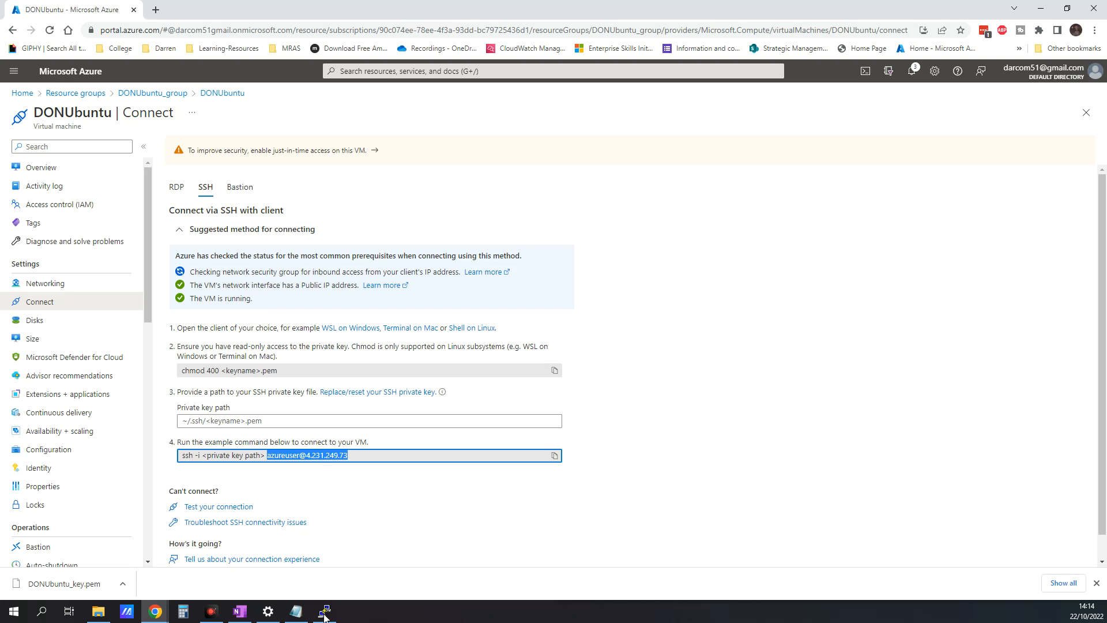
pyautogui.click(324, 612)
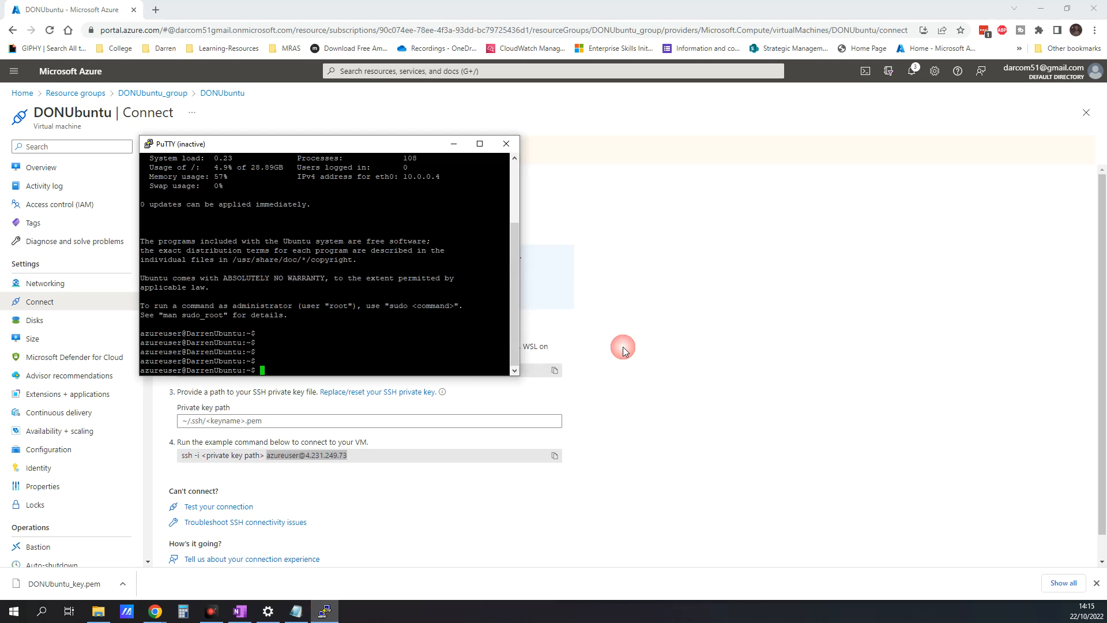
pyautogui.rightClick(324, 609)
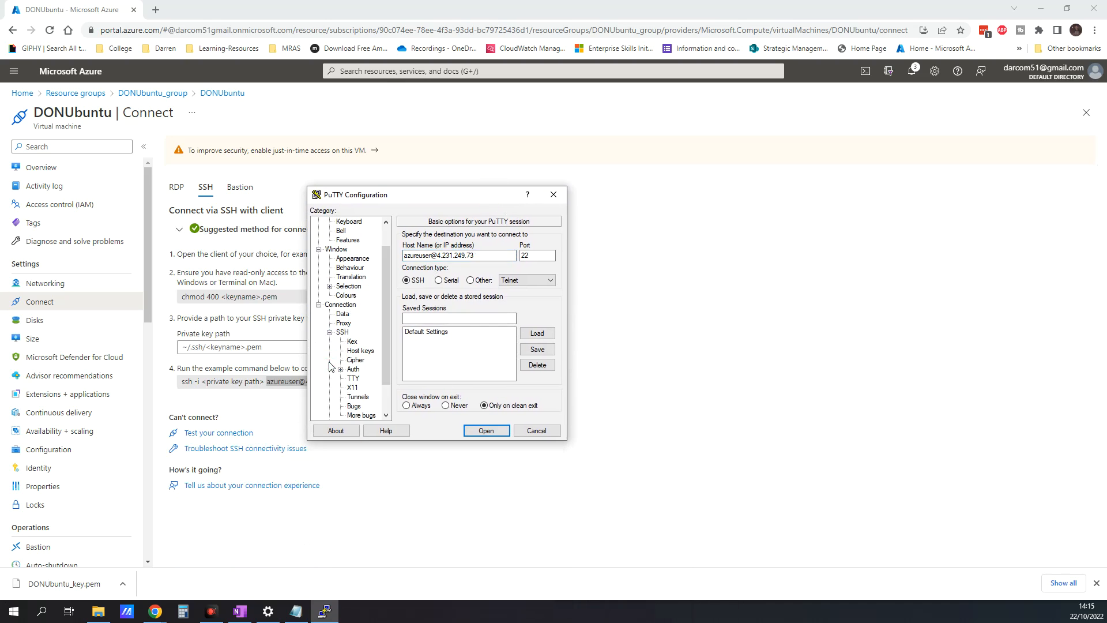
pyautogui.click(351, 369)
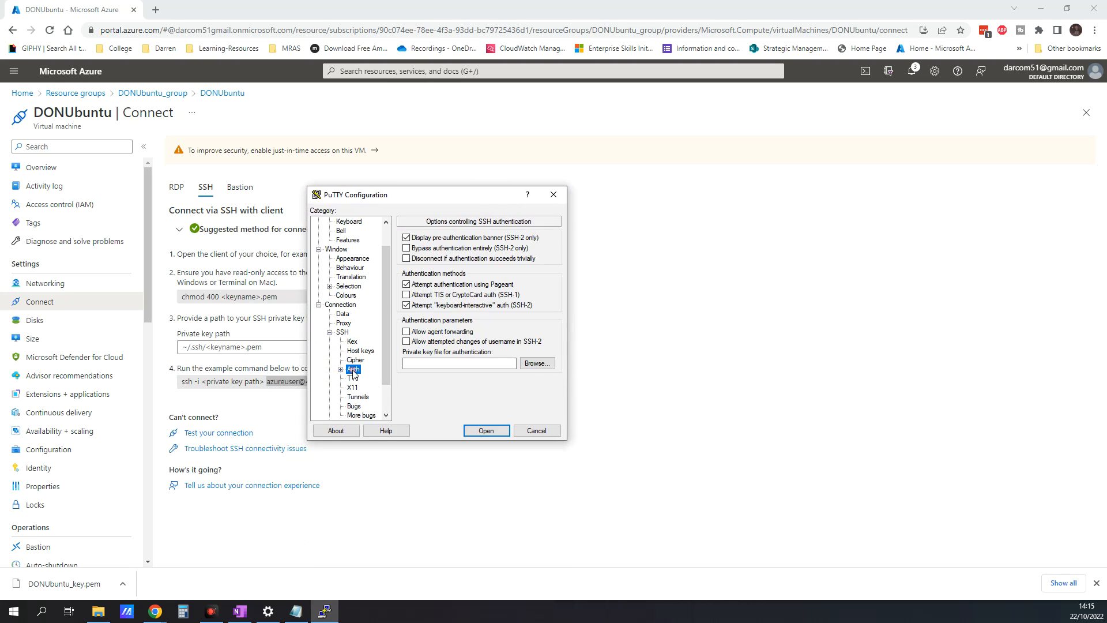
pyautogui.click(536, 363)
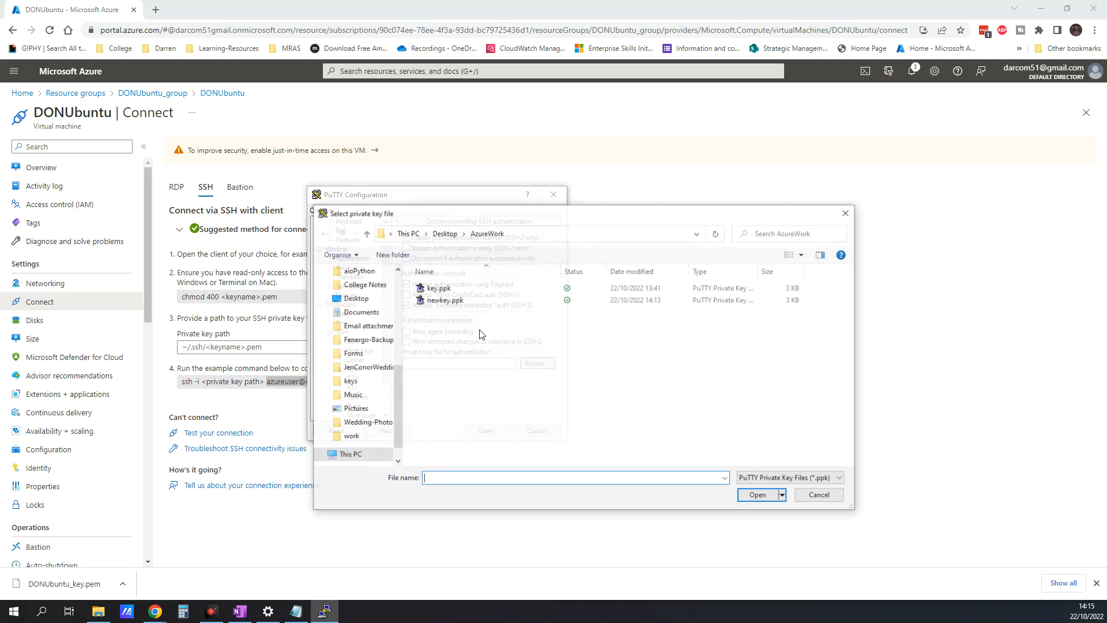
pyautogui.click(444, 300)
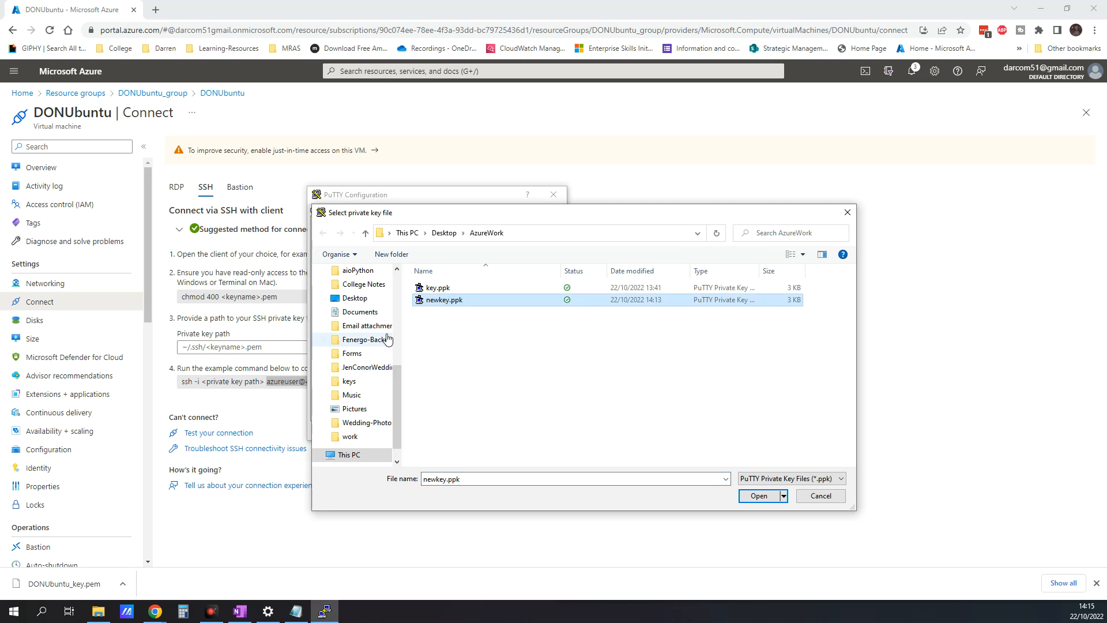
pyautogui.click(759, 496)
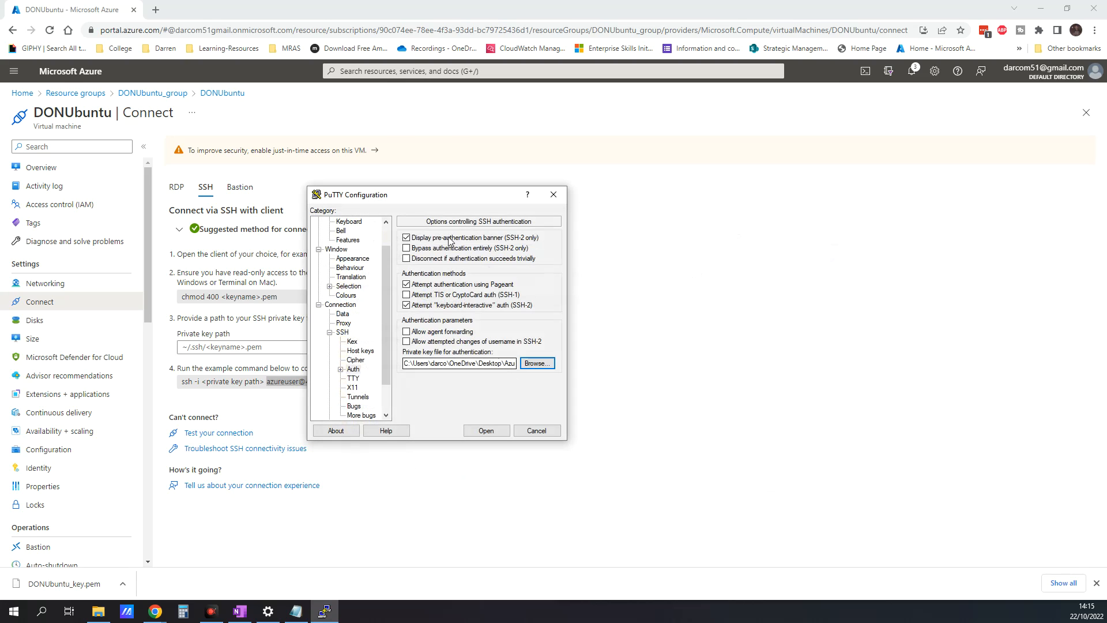
# Connect, accept the server's host key, and centre the azureuser terminal on DONUbuntu
pyautogui.click(485, 430)
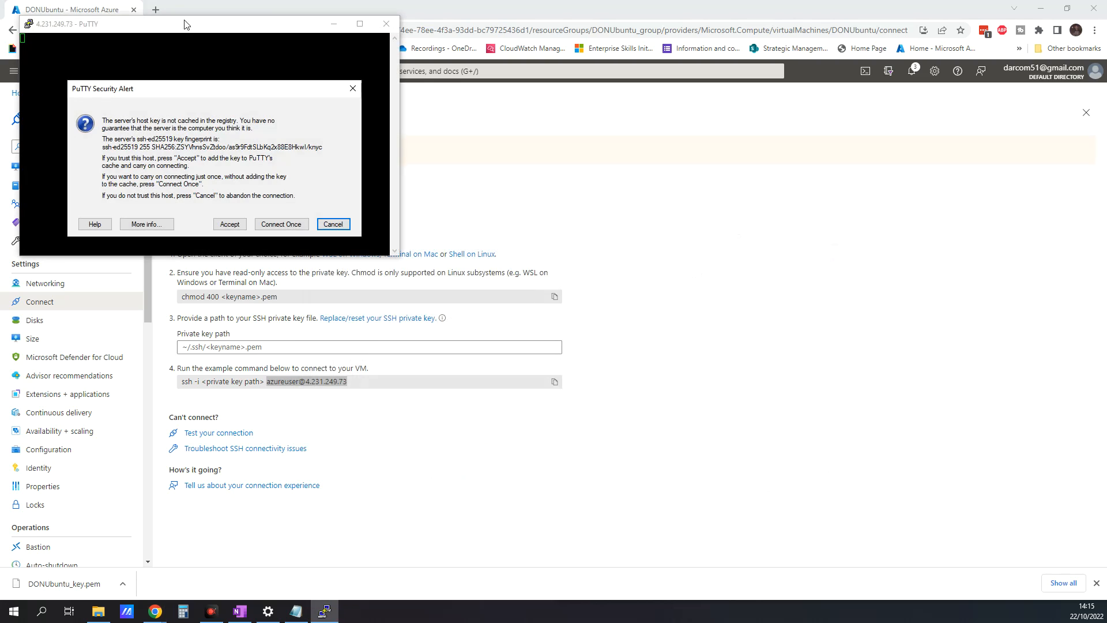
pyautogui.moveTo(279, 178)
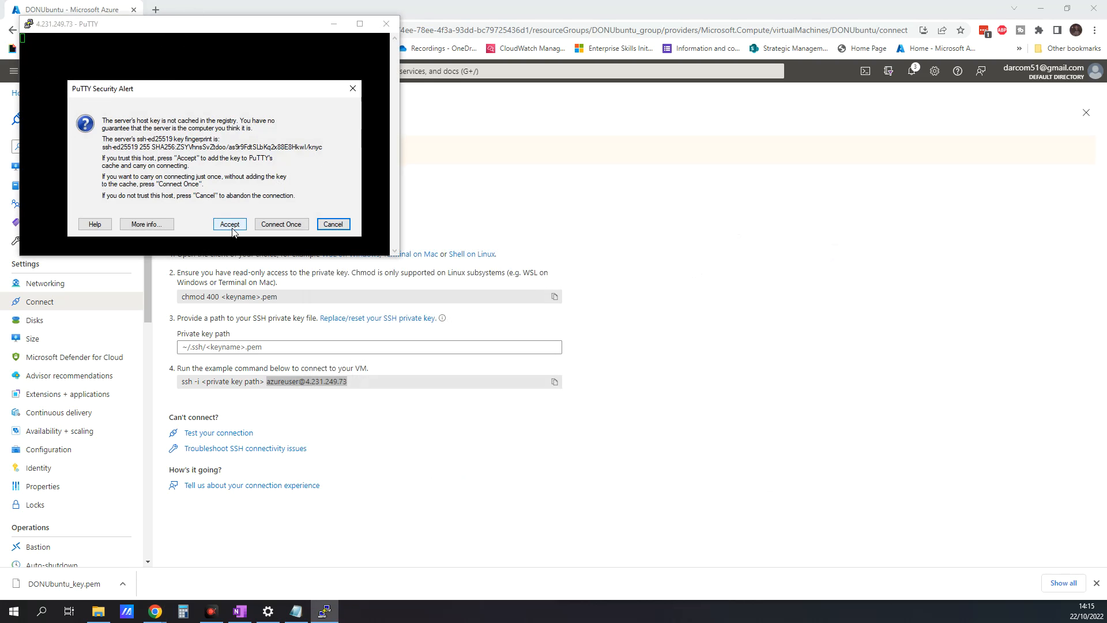
pyautogui.click(229, 223)
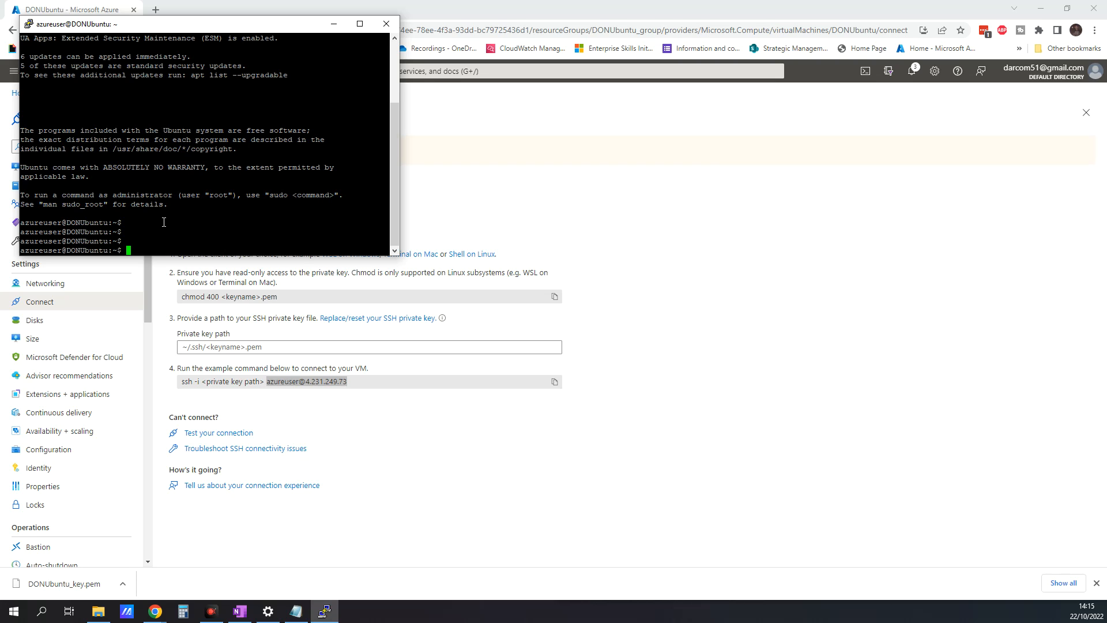
pyautogui.moveTo(332, 36)
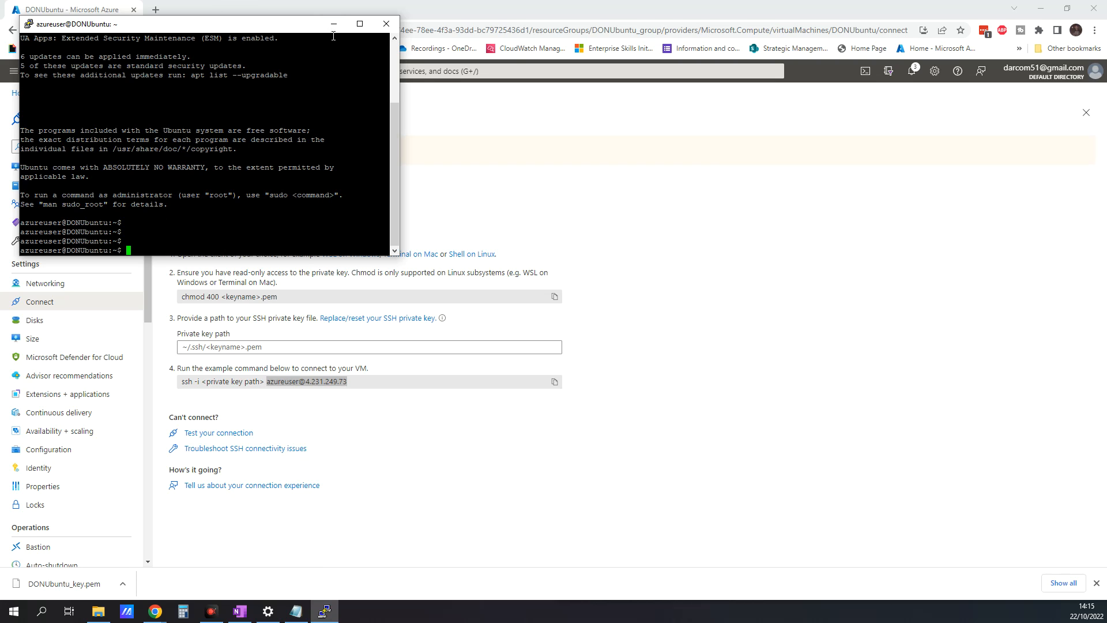
pyautogui.moveTo(204, 23); pyautogui.dragTo(554, 160)
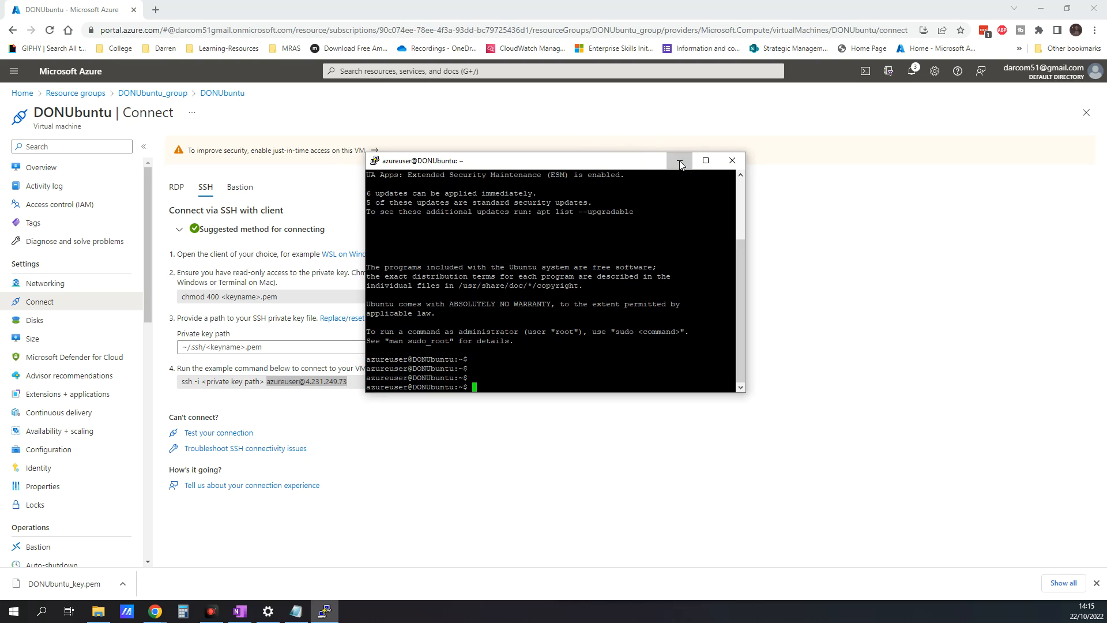
# Minimise PuTTY and go Home to Resource groups, then DONUbuntu_group
pyautogui.click(75, 93)
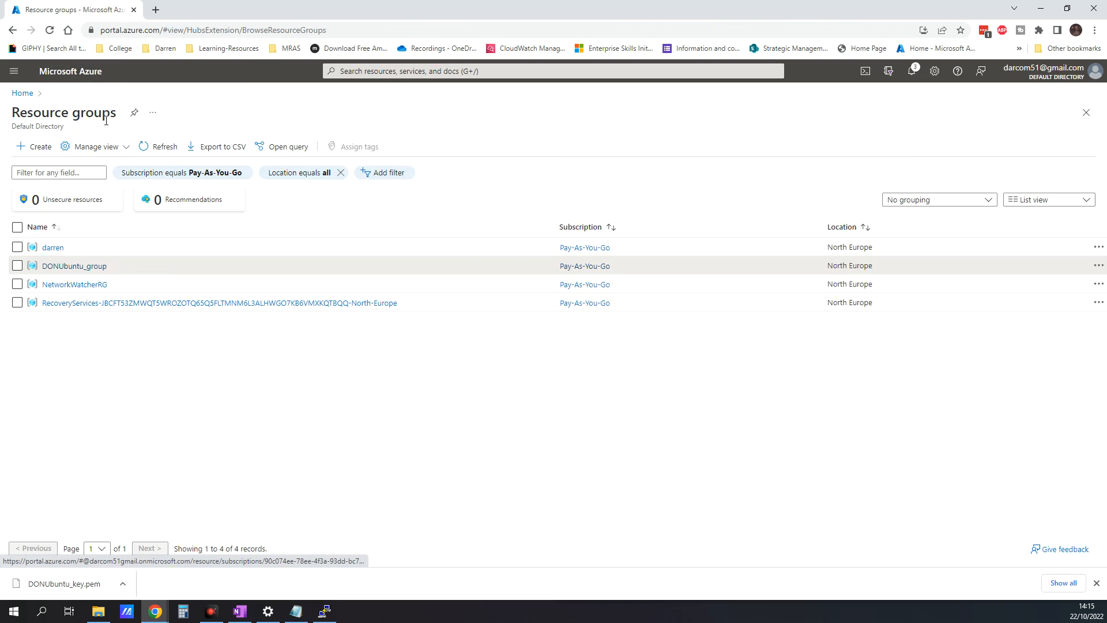
pyautogui.moveTo(21, 92)
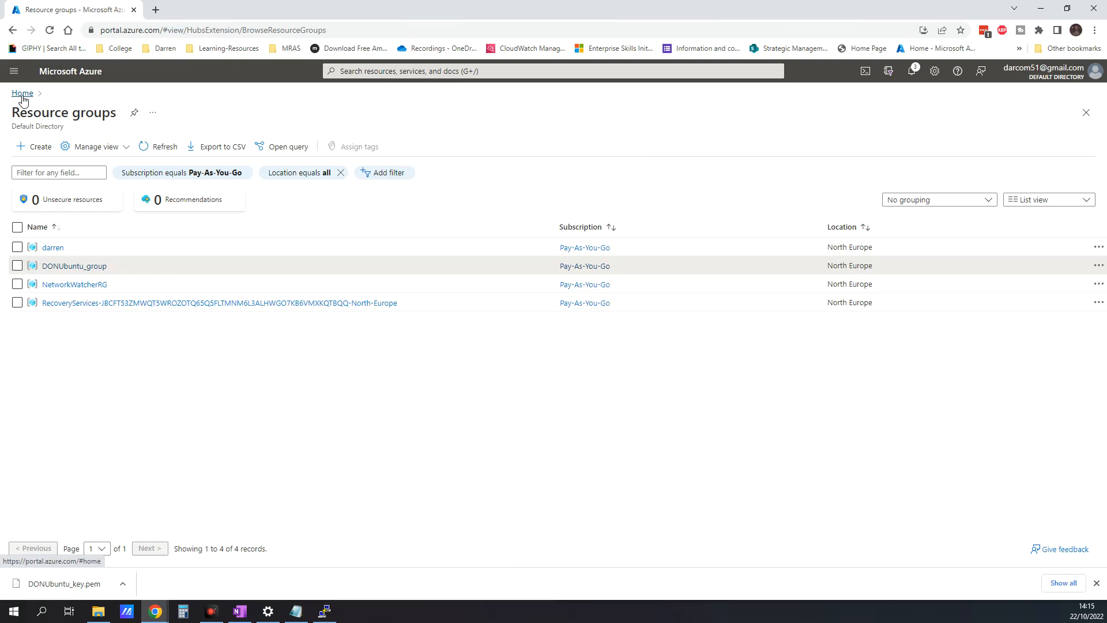
pyautogui.click(22, 93)
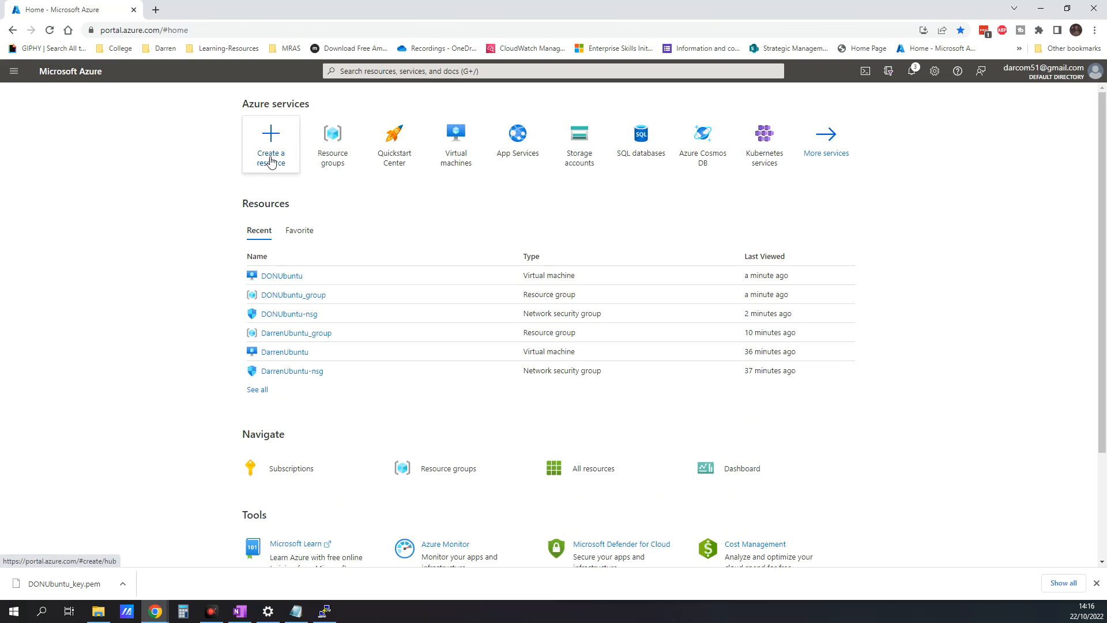
pyautogui.moveTo(332, 140)
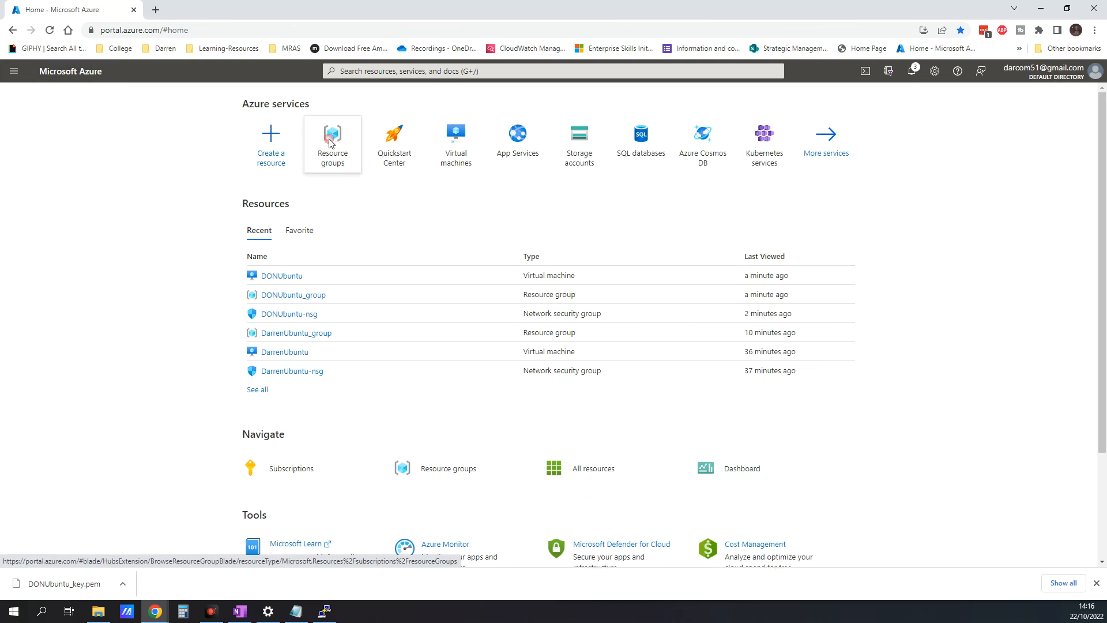
pyautogui.click(332, 141)
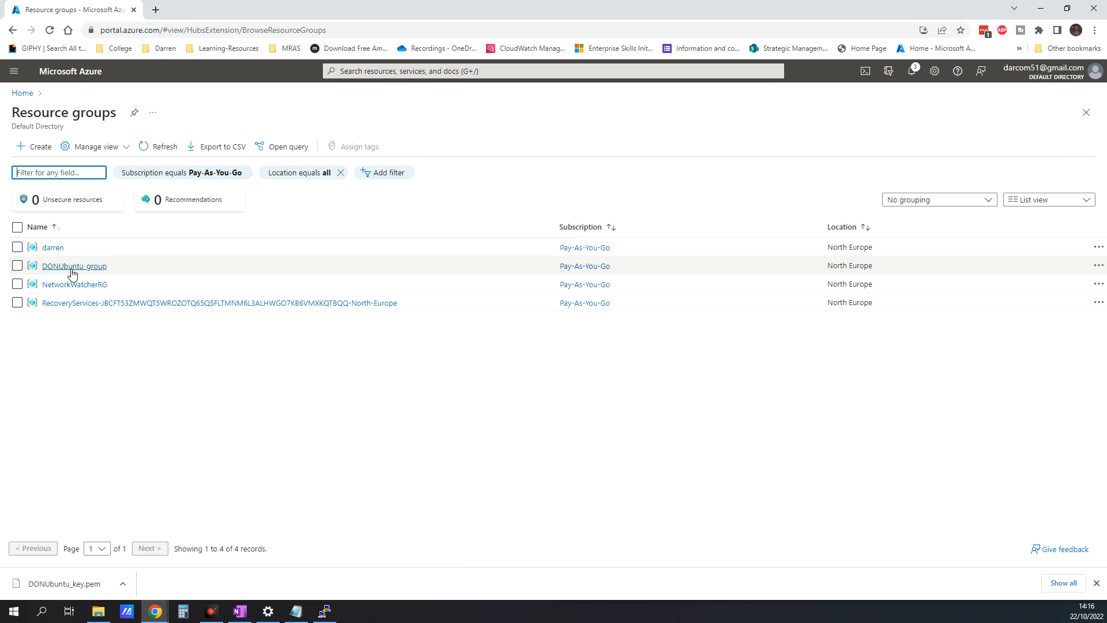
pyautogui.click(74, 265)
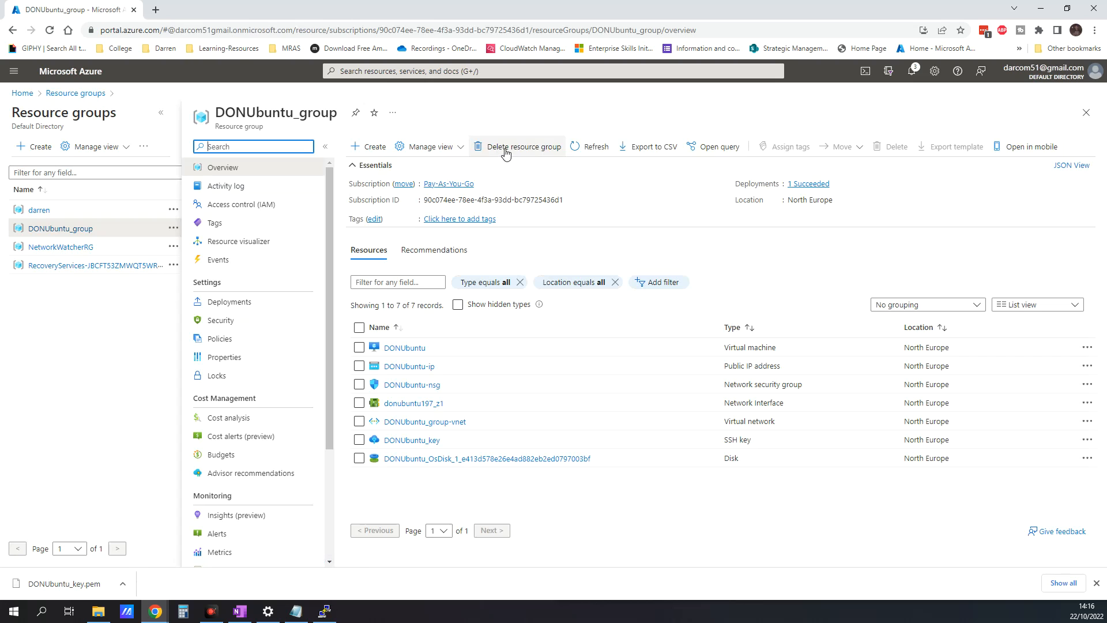
# Delete DONUbuntu_group with force delete, confirming by its name
pyautogui.click(518, 146)
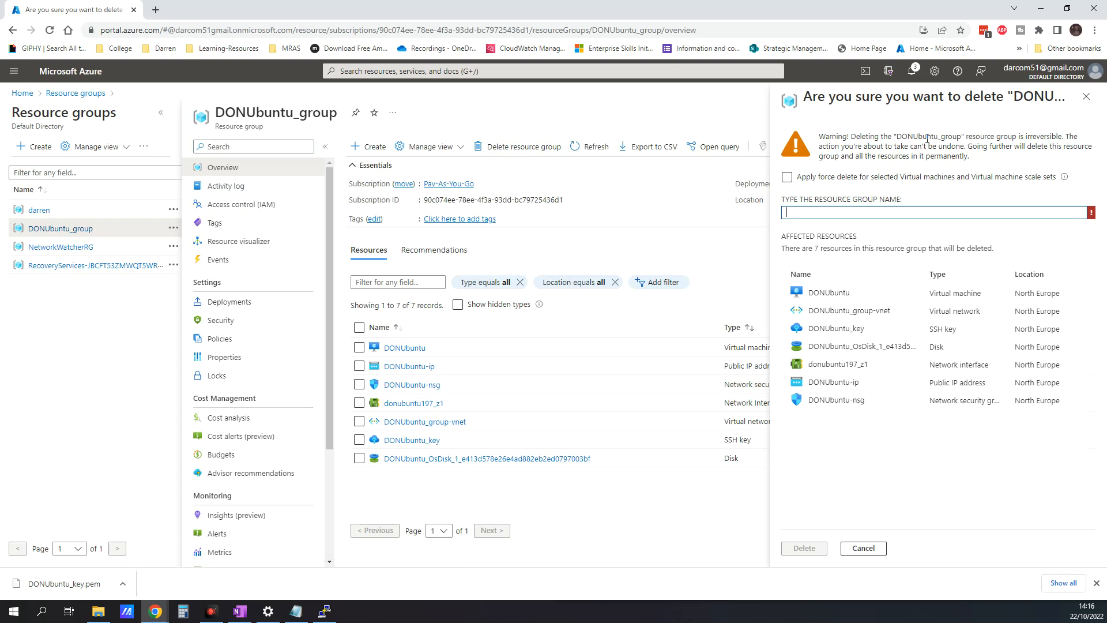
pyautogui.doubleClick(927, 136)
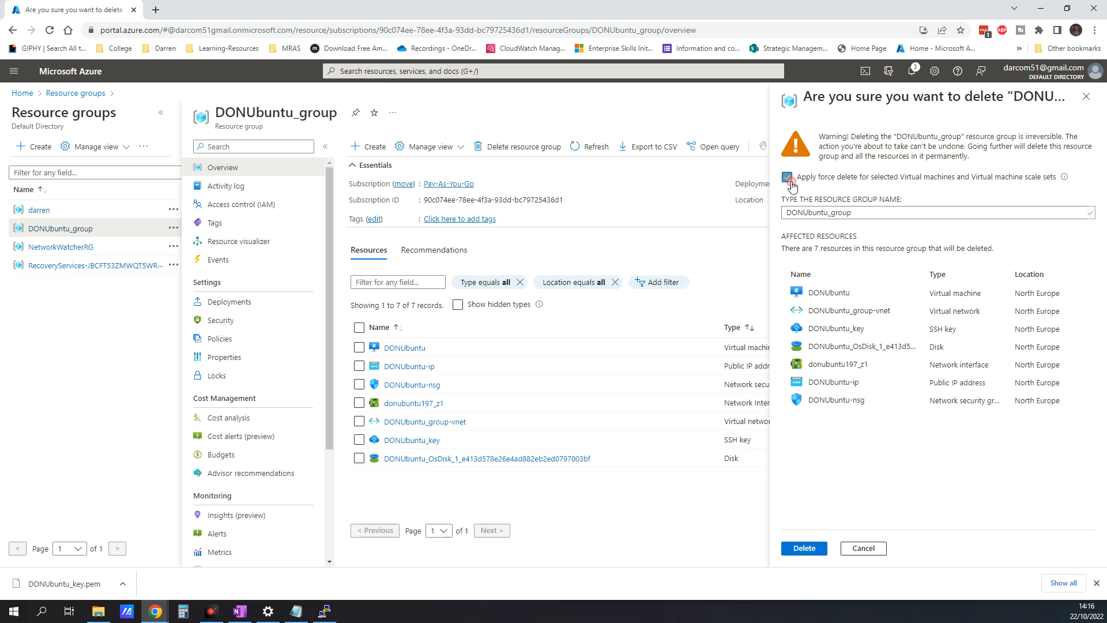
pyautogui.click(803, 548)
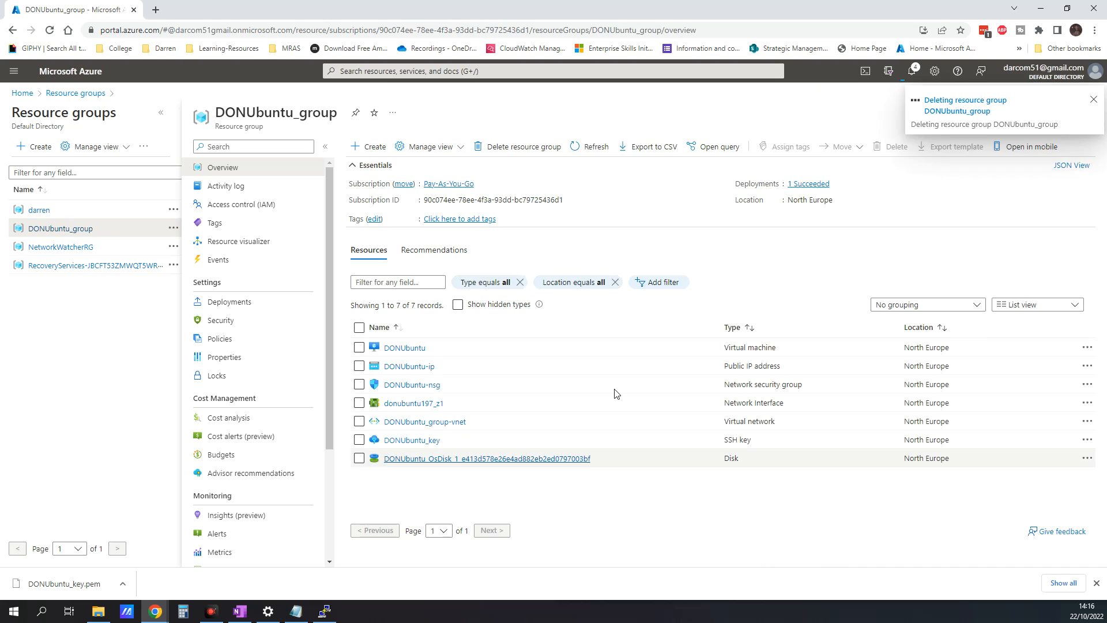
pyautogui.moveTo(1028, 579)
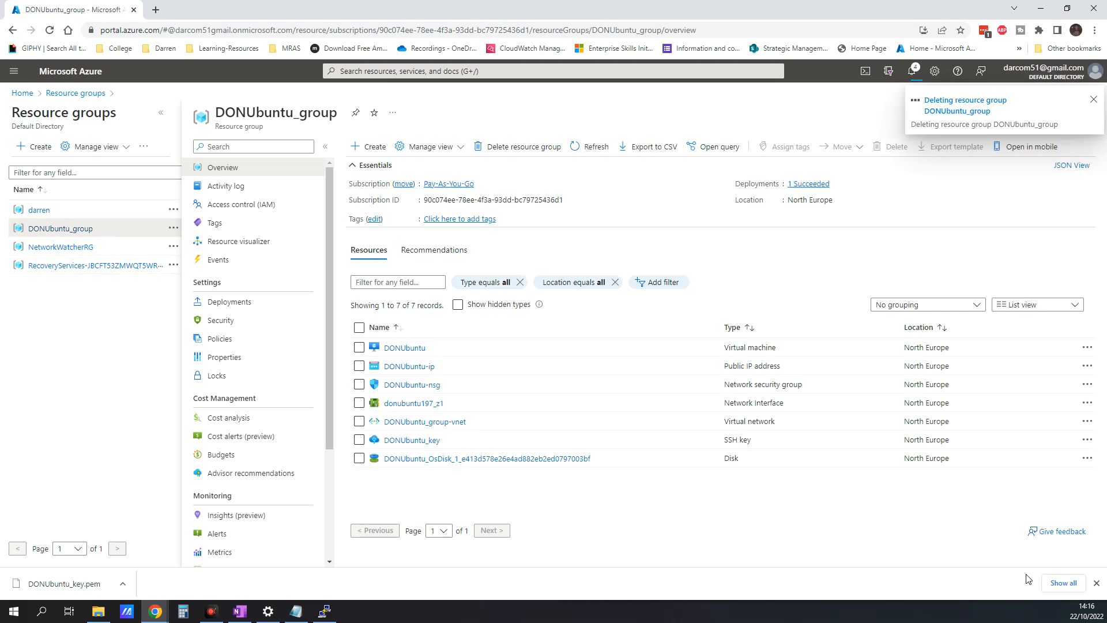
pyautogui.moveTo(894, 620)
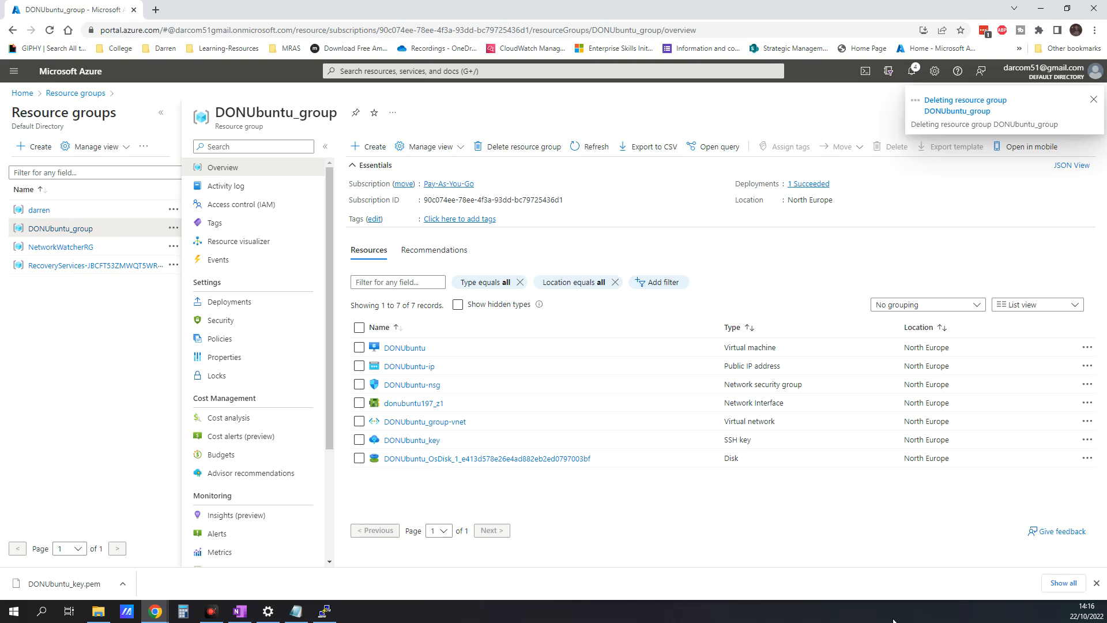
pyautogui.click(1095, 98)
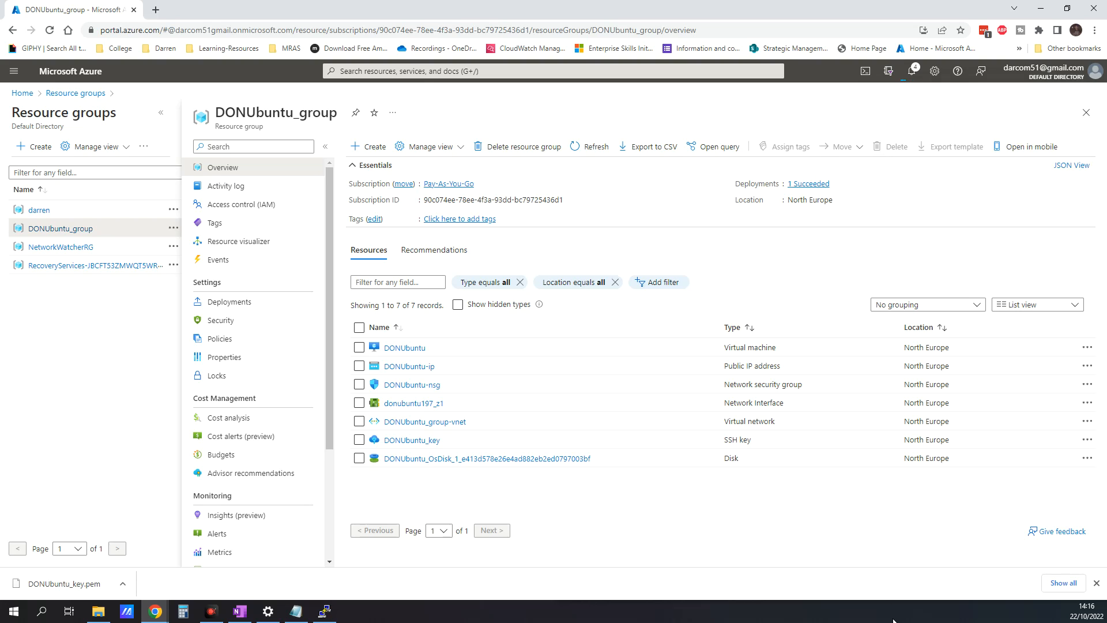
pyautogui.moveTo(870, 575)
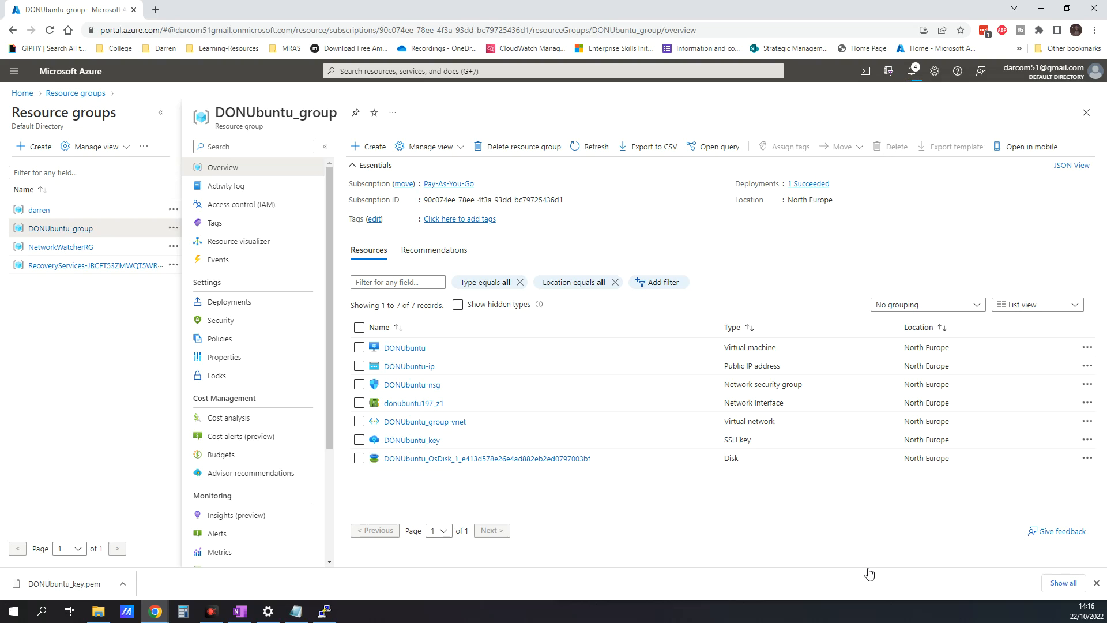